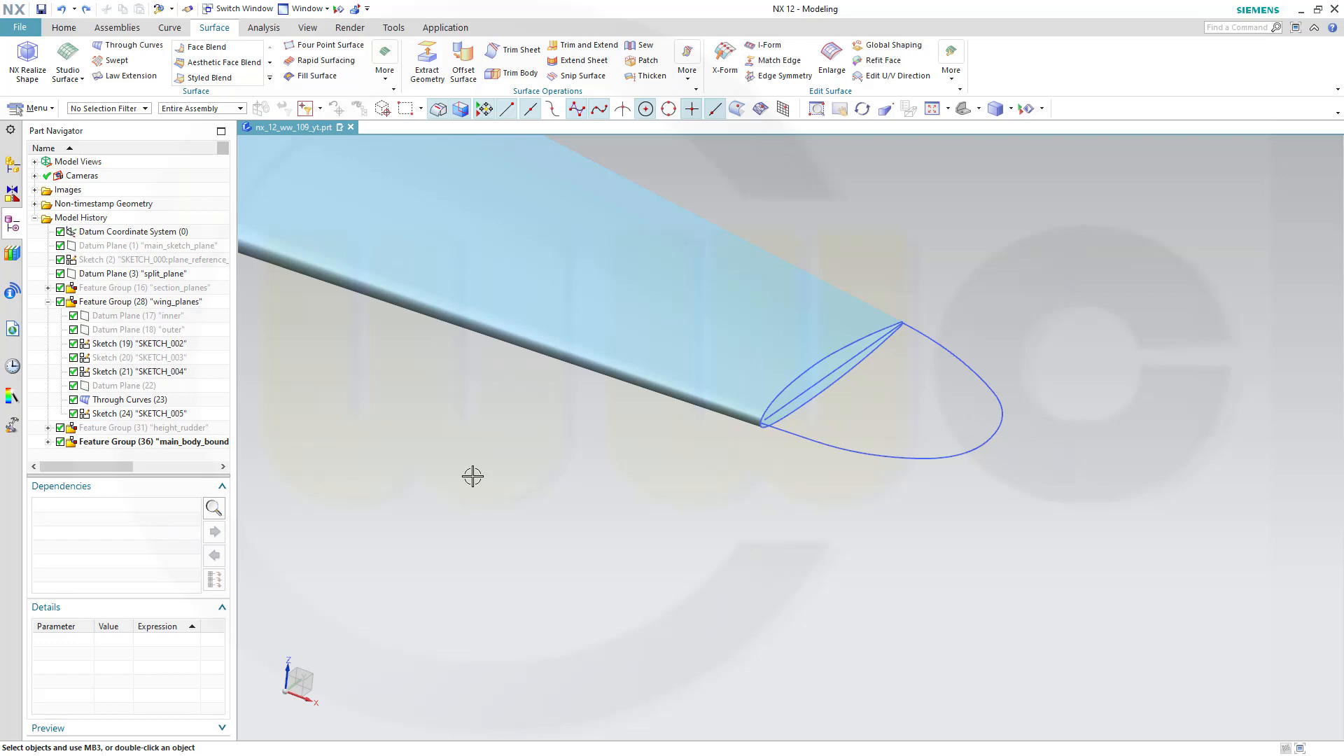
{"action": "mouse_move", "coordinate": [469, 479]}
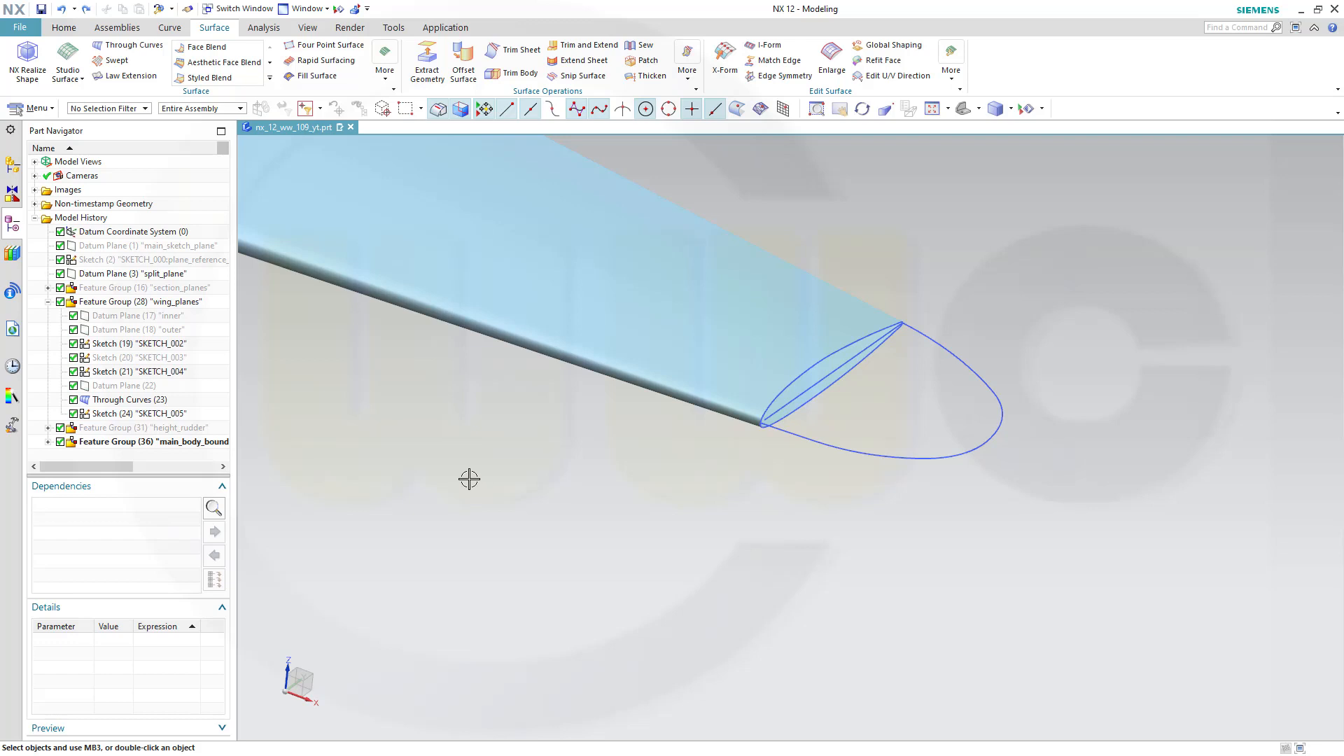
{"action": "mouse_move", "coordinate": [442, 478]}
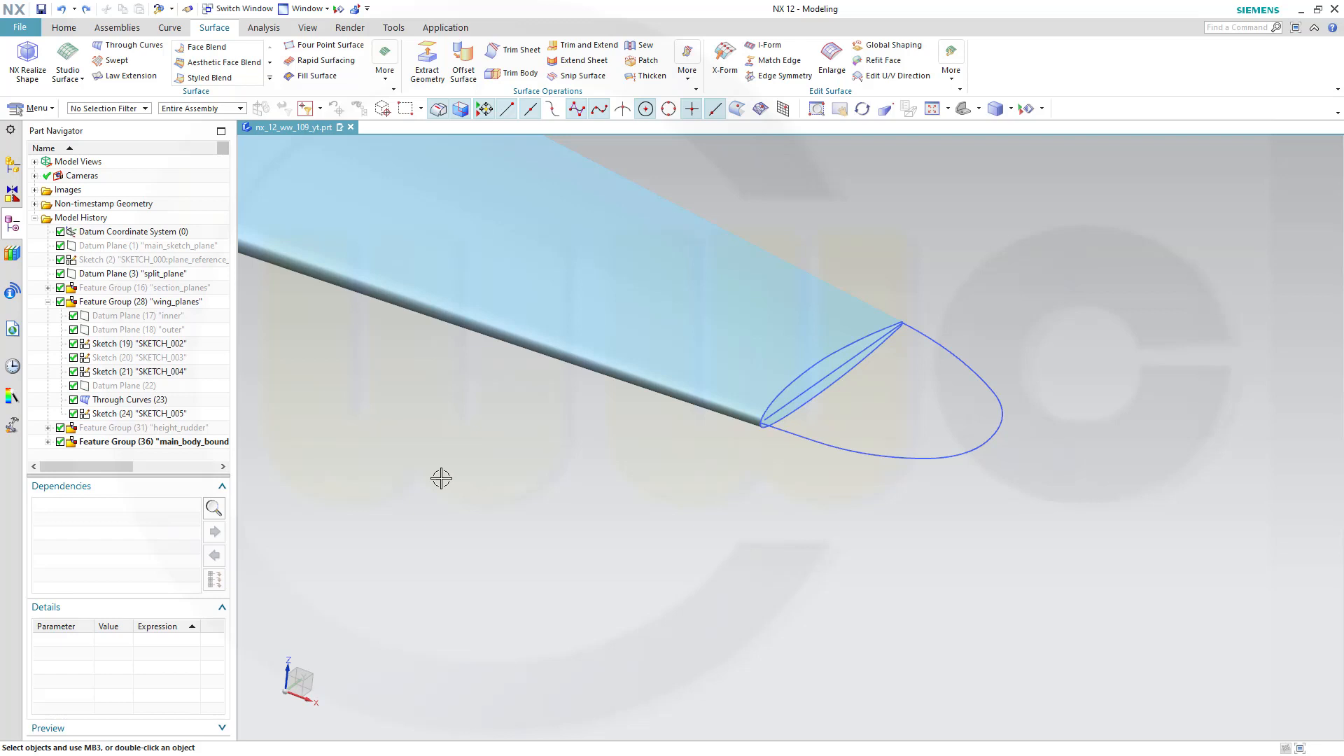
{"action": "mouse_move", "coordinate": [441, 479]}
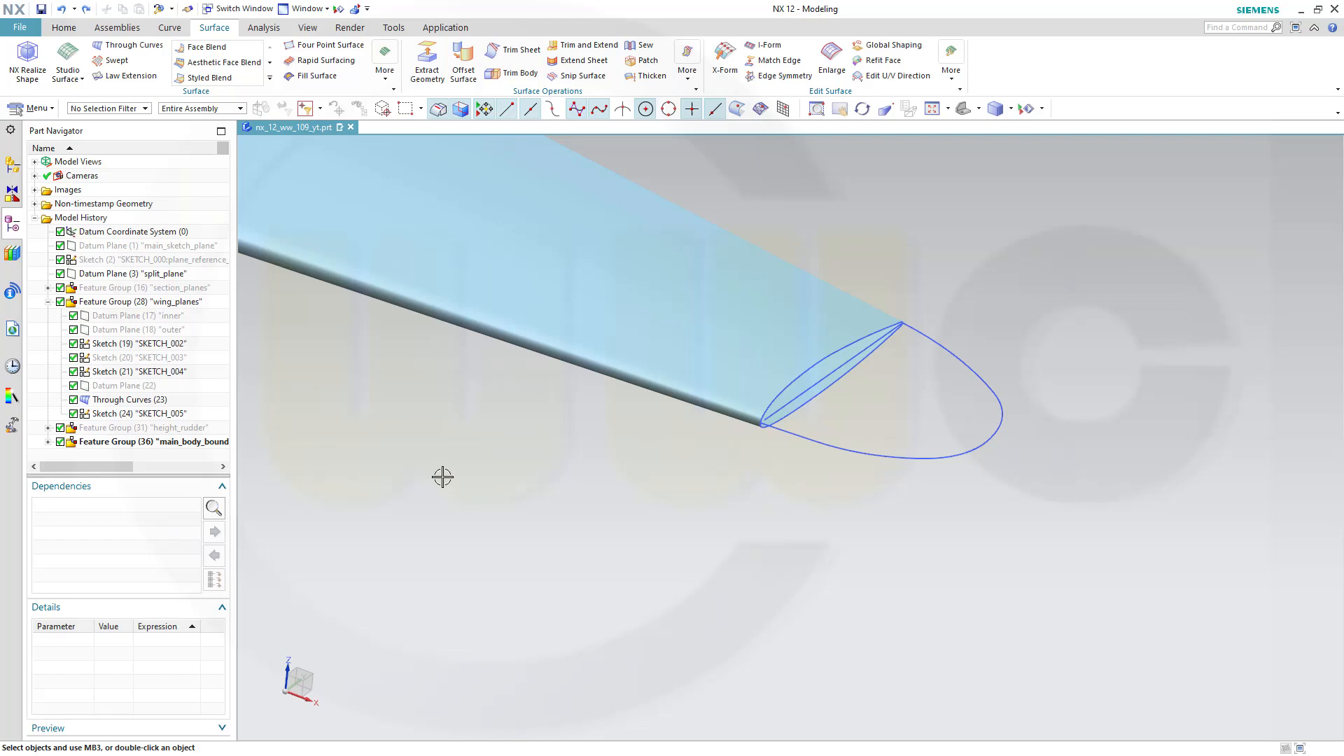
{"action": "mouse_move", "coordinate": [411, 472]}
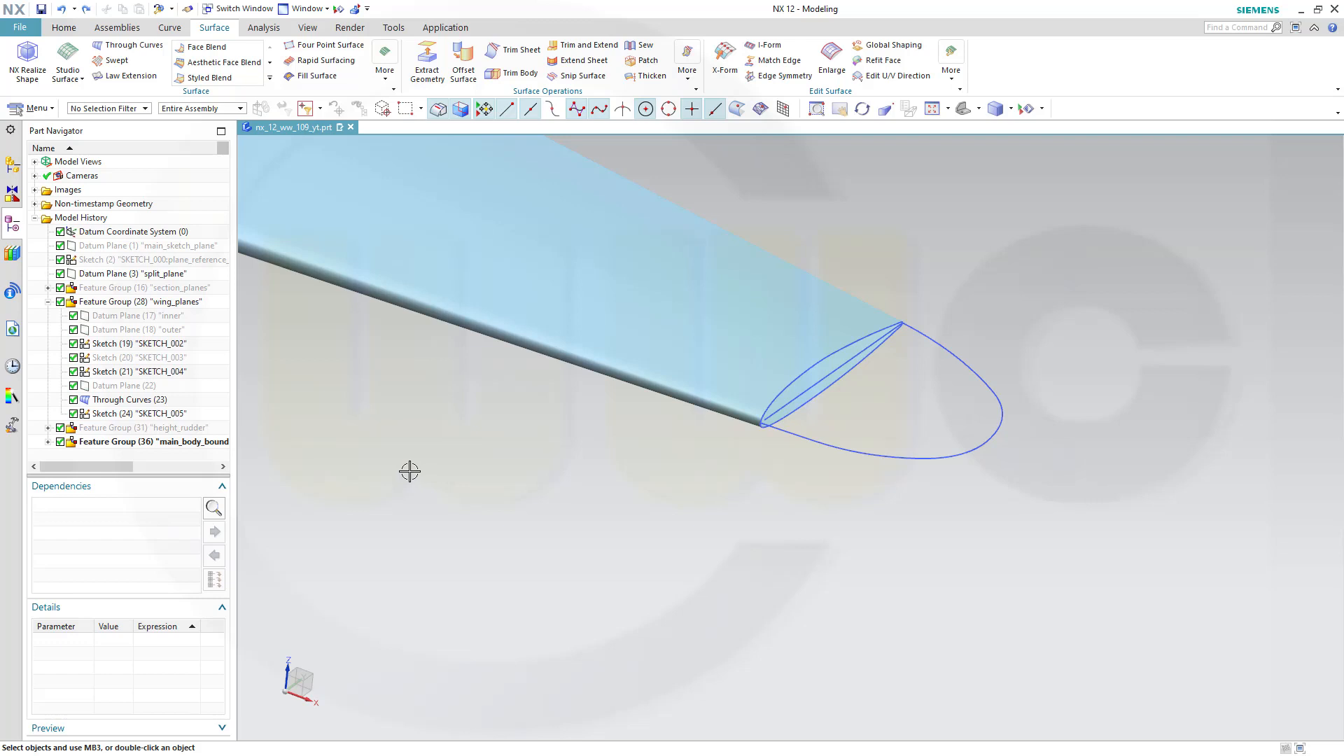
{"action": "mouse_move", "coordinate": [403, 475]}
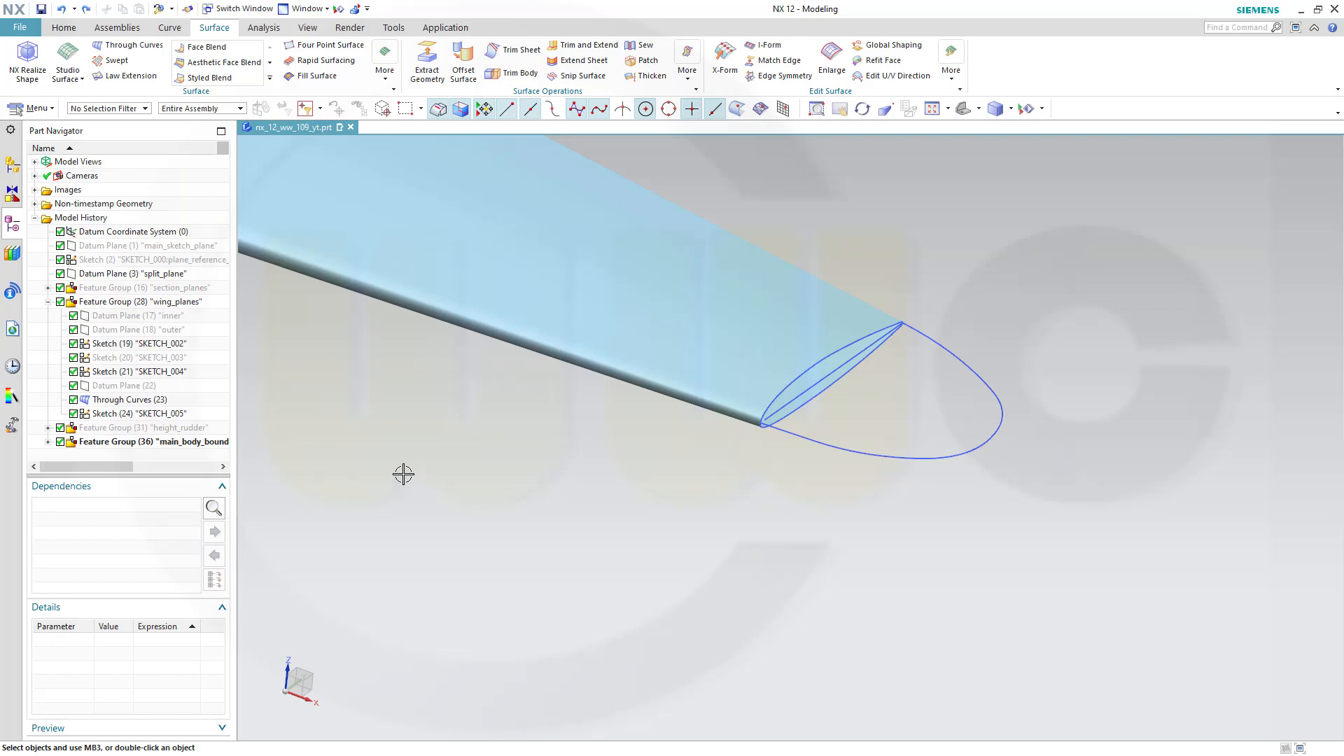
{"action": "mouse_move", "coordinate": [369, 412]}
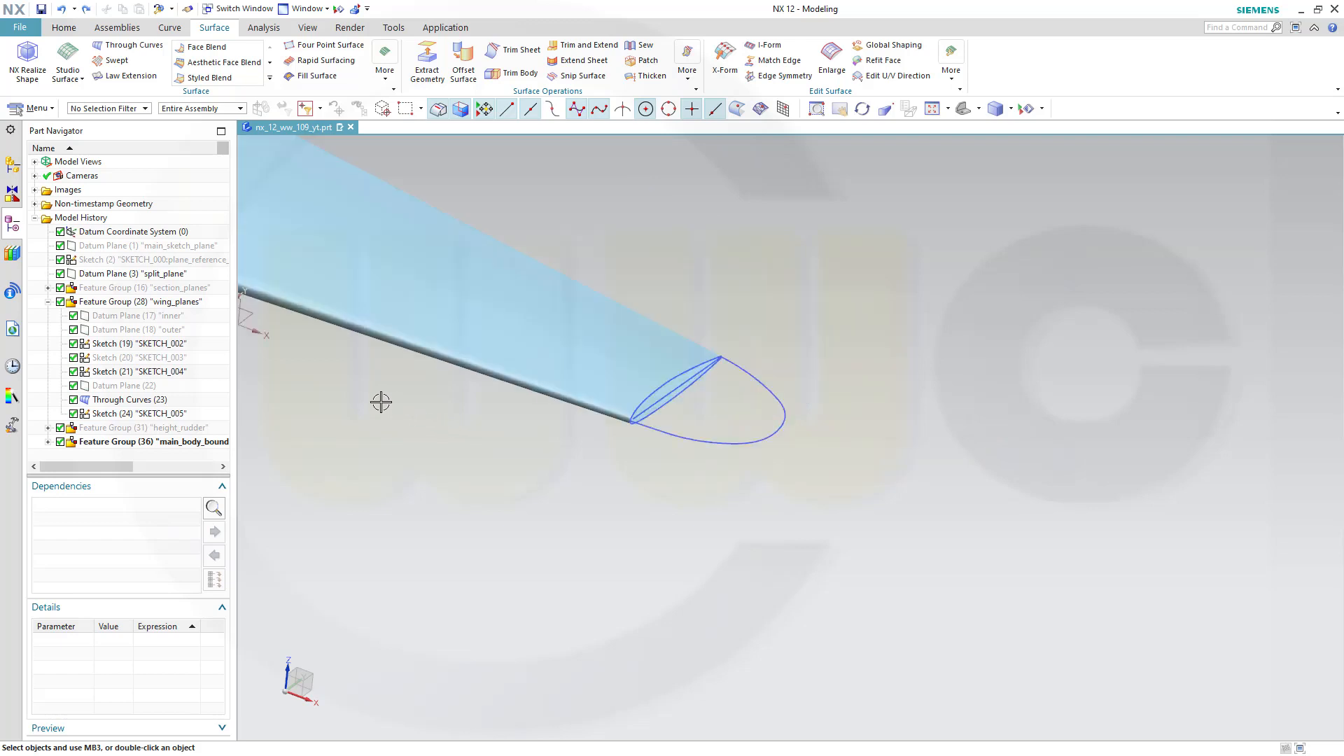
{"action": "mouse_move", "coordinate": [315, 399]}
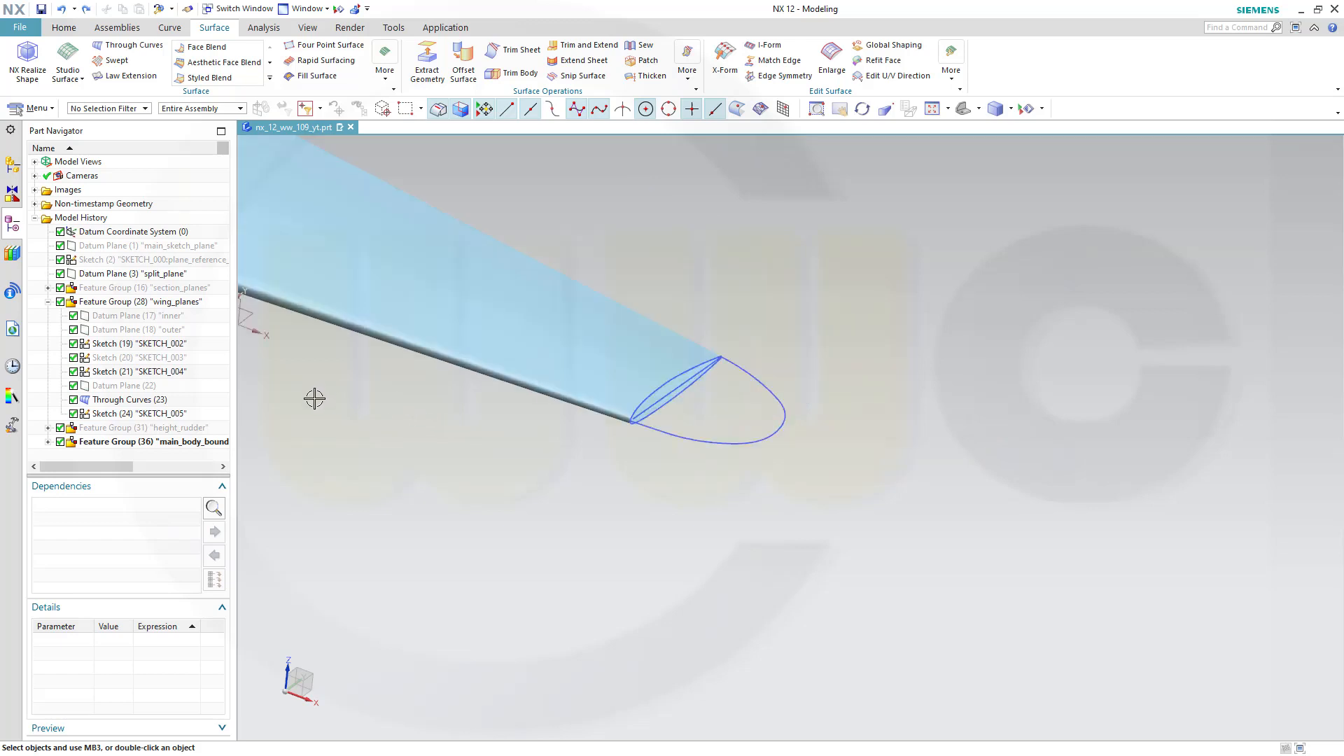
{"action": "mouse_move", "coordinate": [376, 422]}
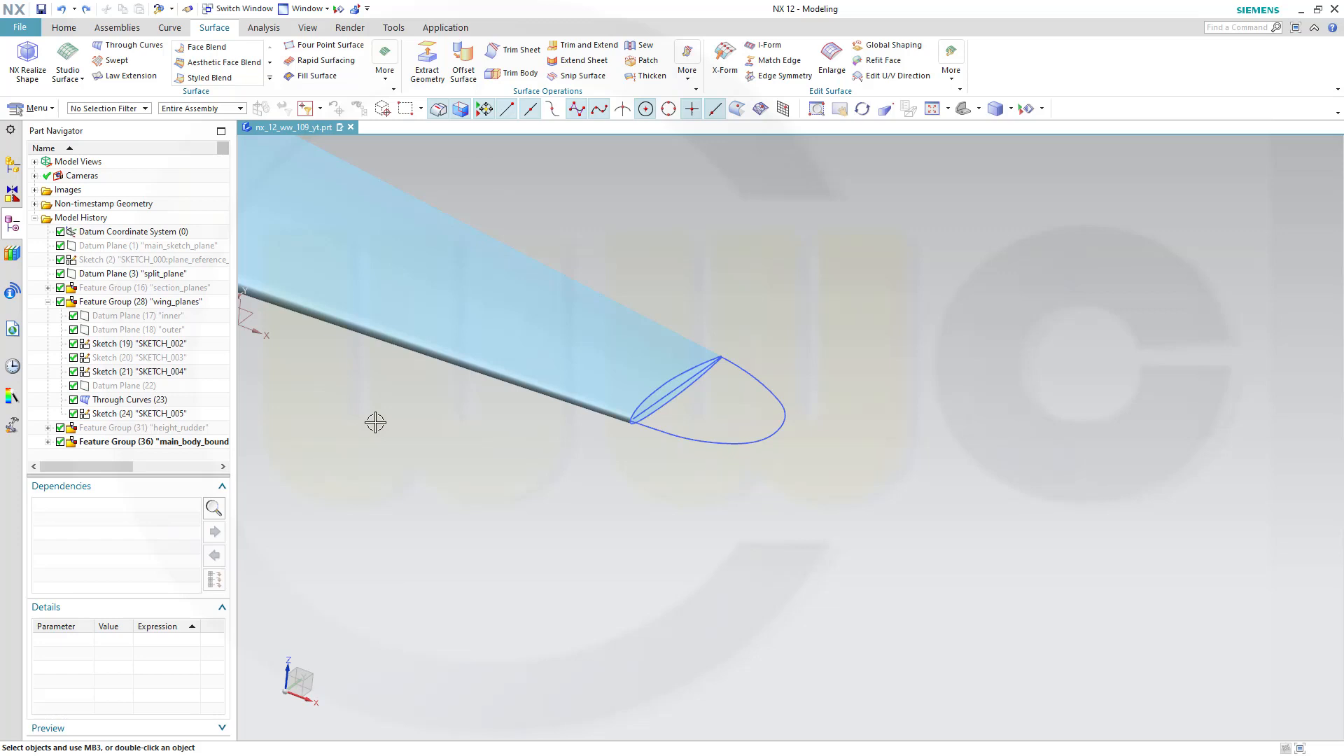
Step: Sweep the tip edge sections along the elliptical SKETCH_005 outline to form the tip rim surface
{"action": "left_click_drag", "start_coordinate": [375, 422], "coordinate": [488, 480]}
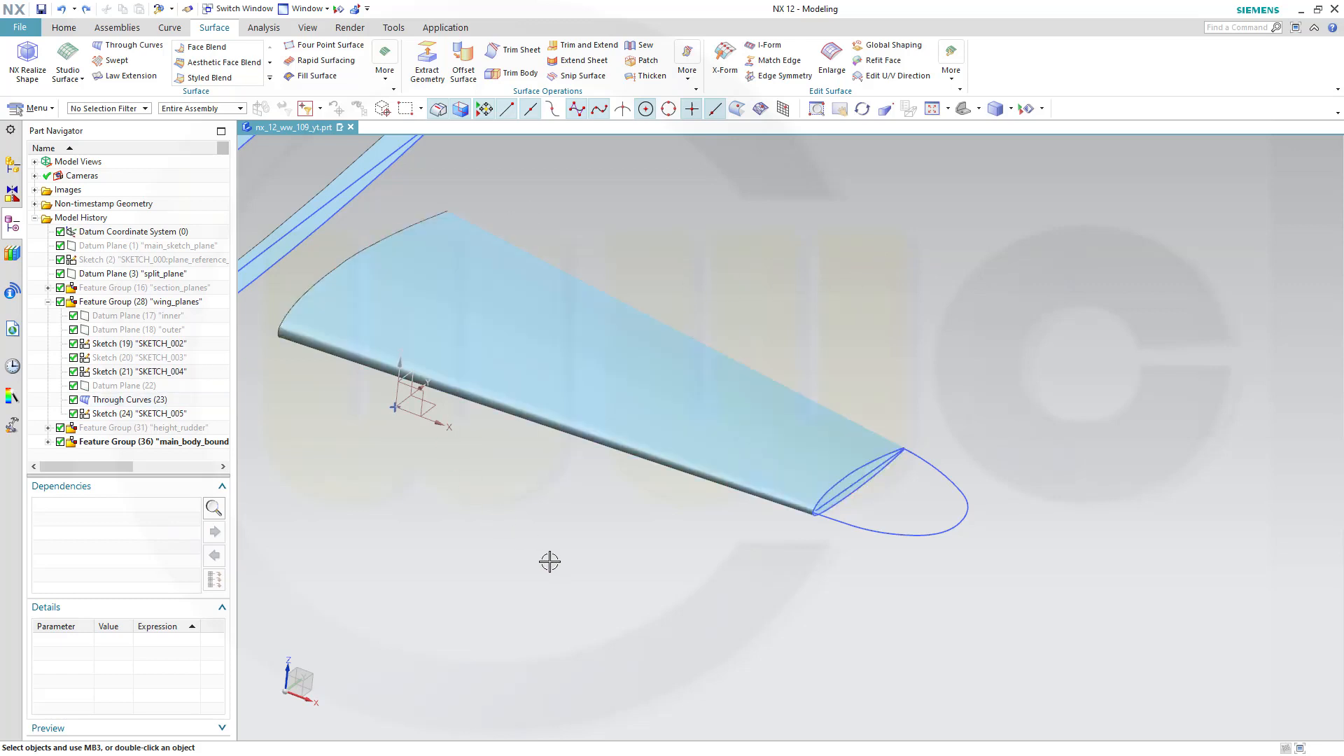
{"action": "mouse_move", "coordinate": [579, 571]}
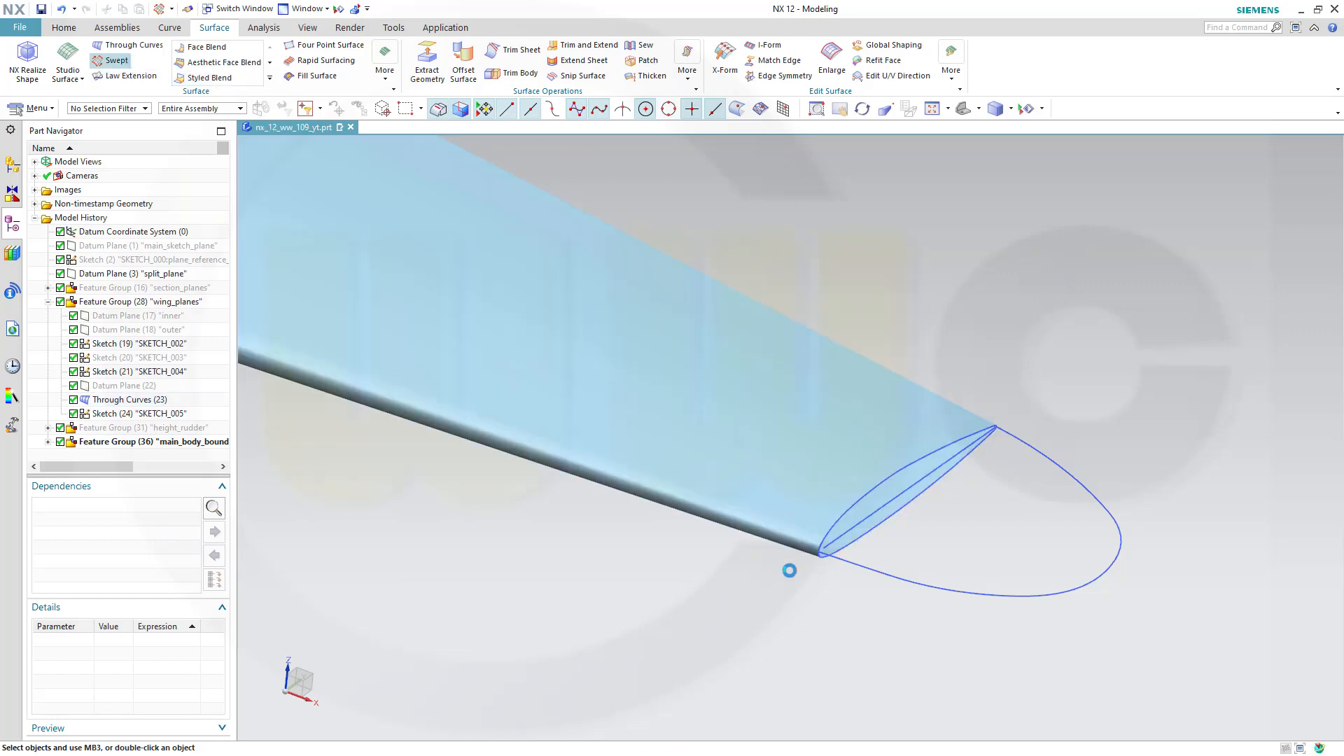
{"action": "left_click", "coordinate": [113, 60]}
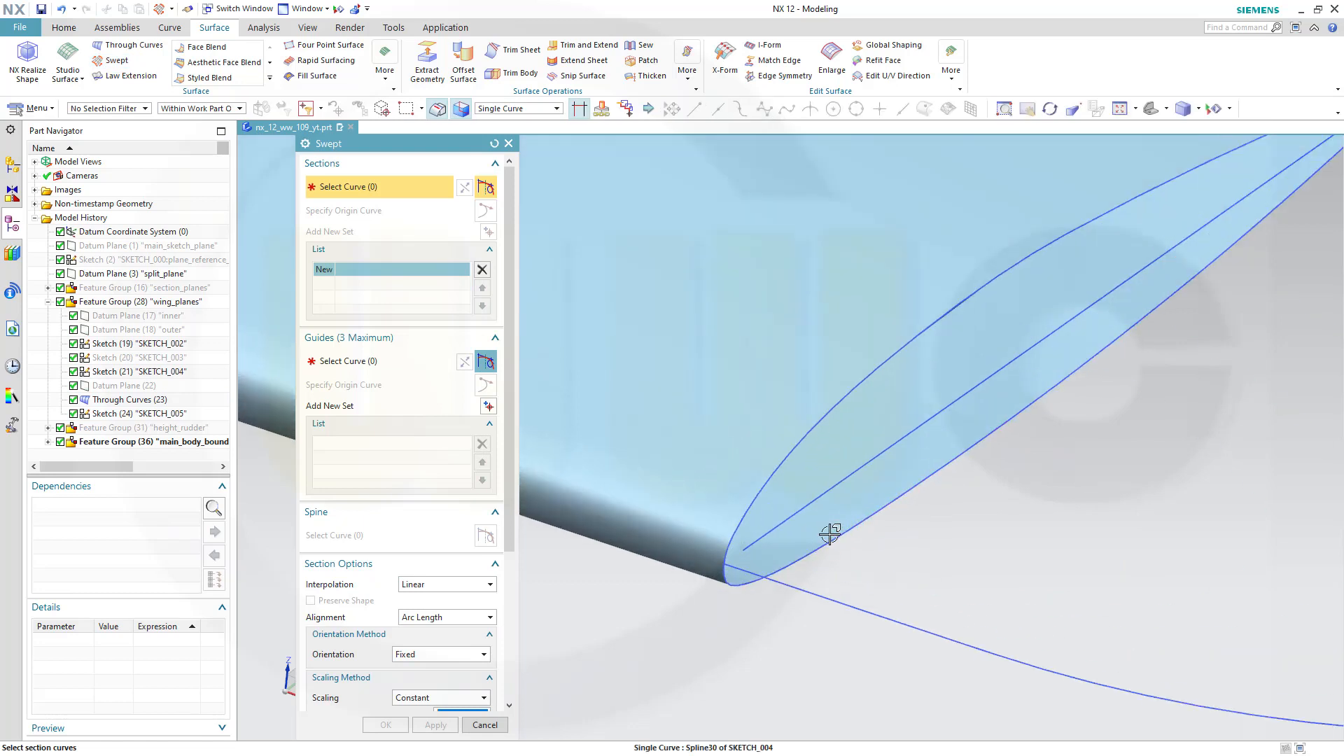
{"action": "left_click", "coordinate": [732, 574]}
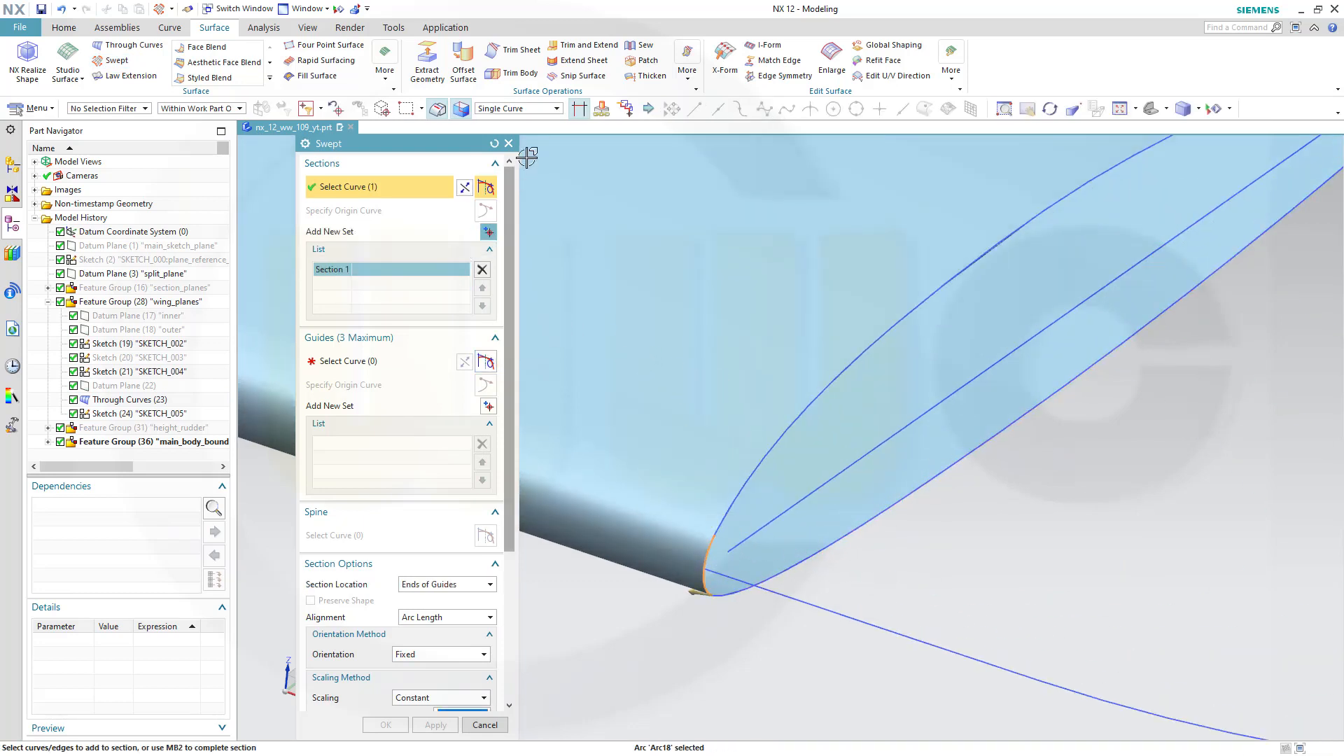
{"action": "mouse_move", "coordinate": [580, 108]}
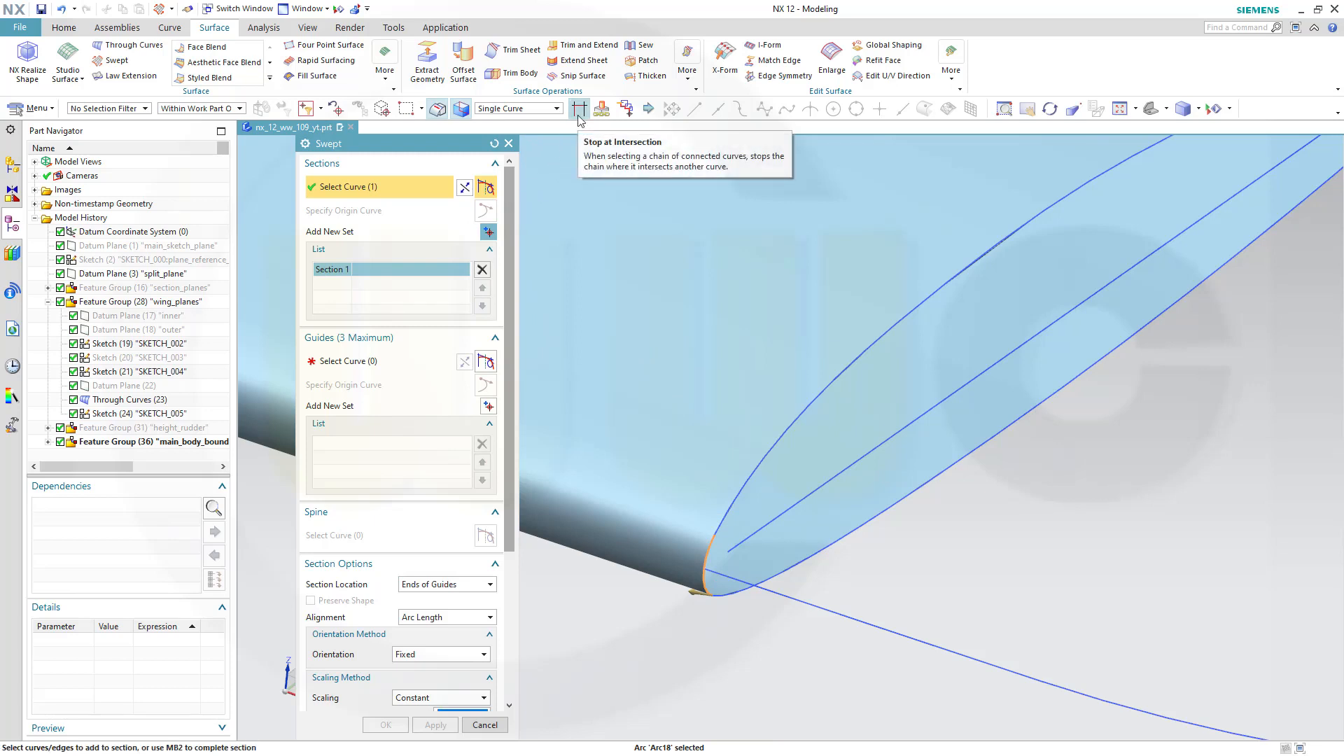
{"action": "mouse_move", "coordinate": [540, 315]}
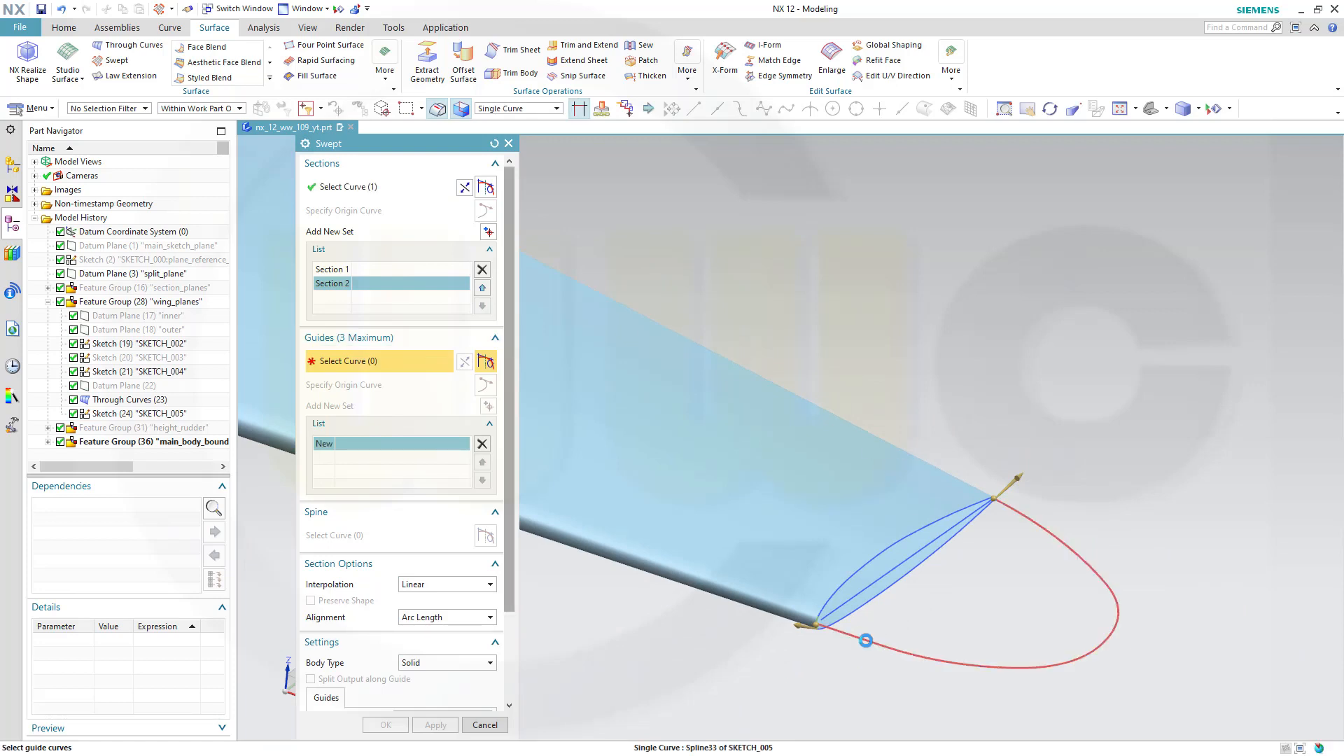
{"action": "left_click", "coordinate": [865, 642]}
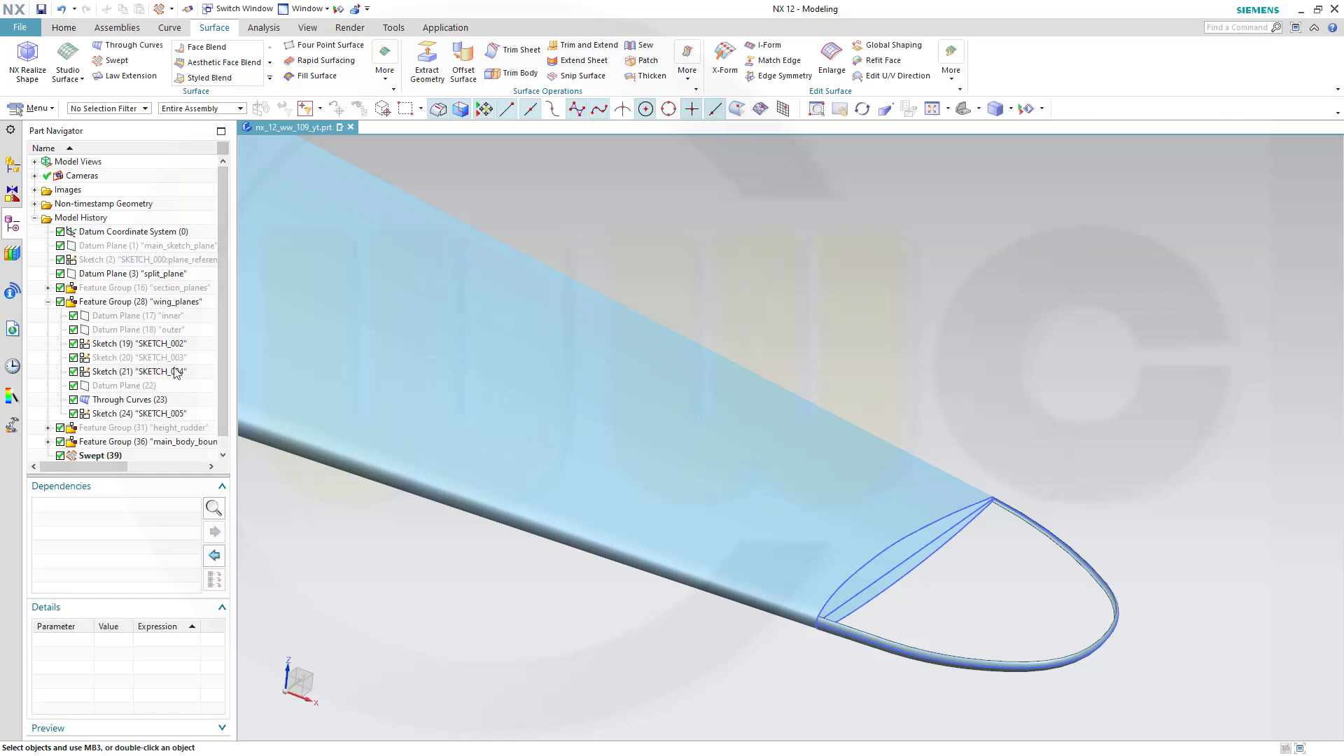
Step: Hide the tip sketches SKETCH_003, SKETCH_004 and SKETCH_005 from the Part Navigator
{"action": "left_click", "coordinate": [137, 357]}
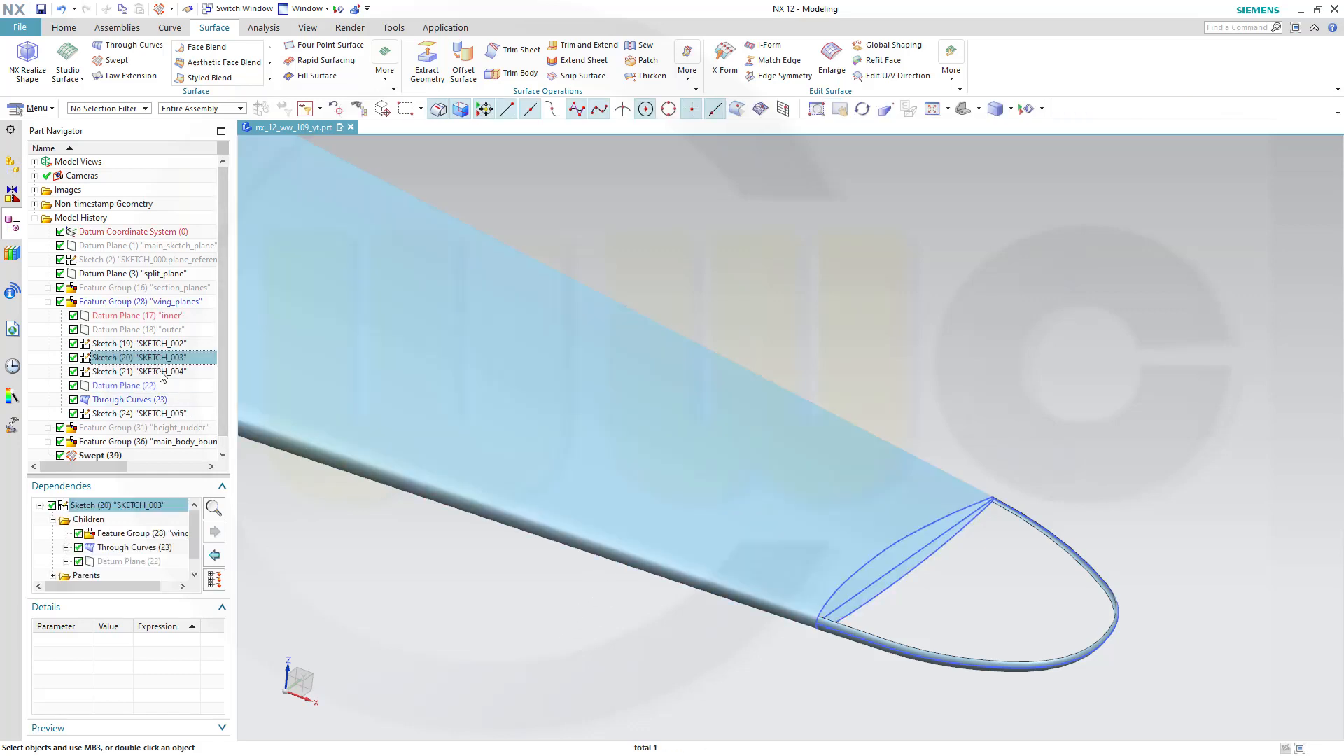
{"action": "right_click", "coordinate": [139, 371]}
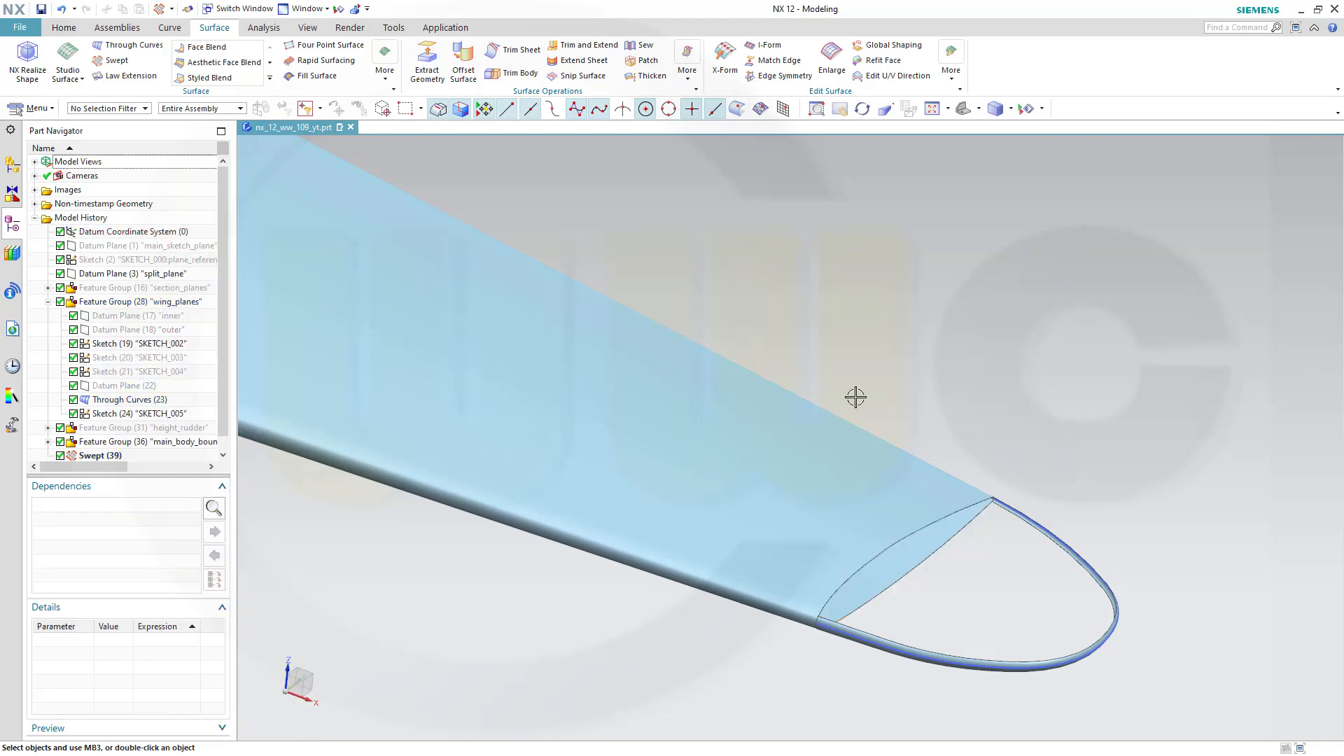
{"action": "right_click", "coordinate": [137, 413]}
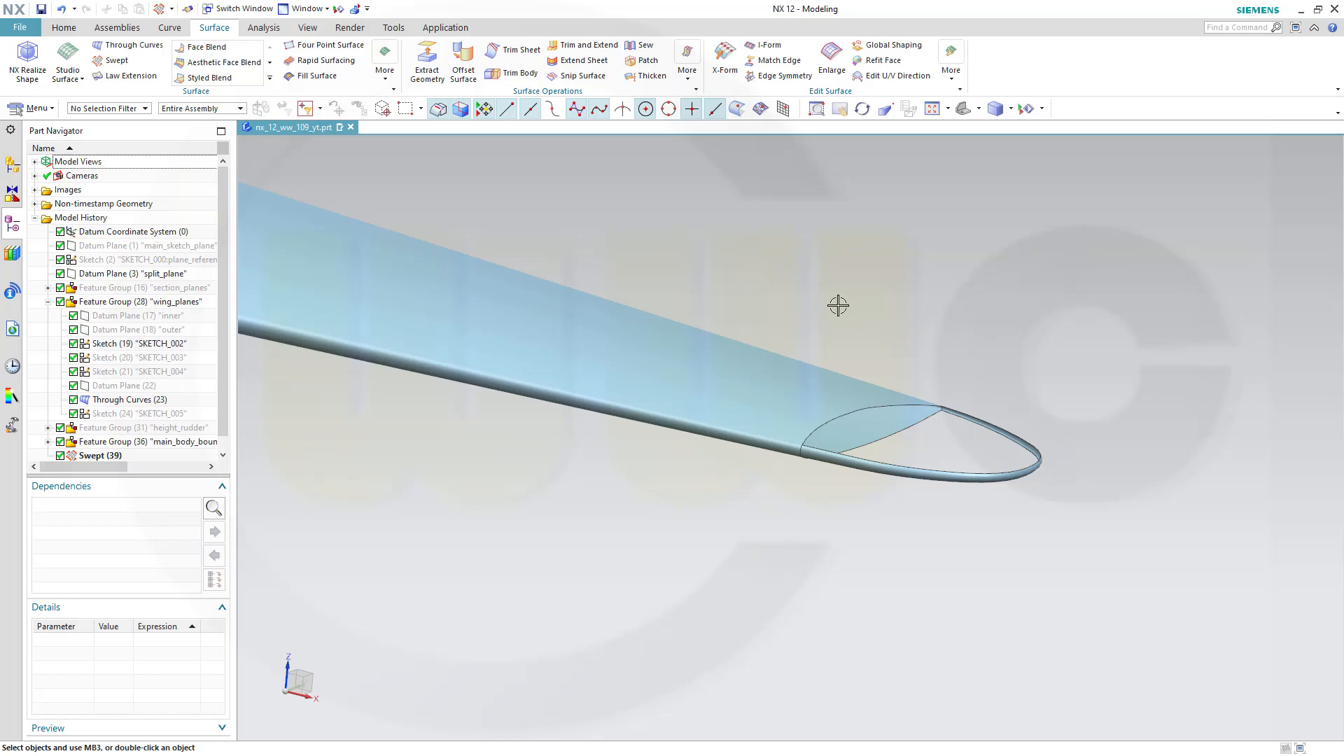
Step: Sew the wing sheet and the swept rim sheet into one sheet body
{"action": "left_click", "coordinate": [640, 45]}
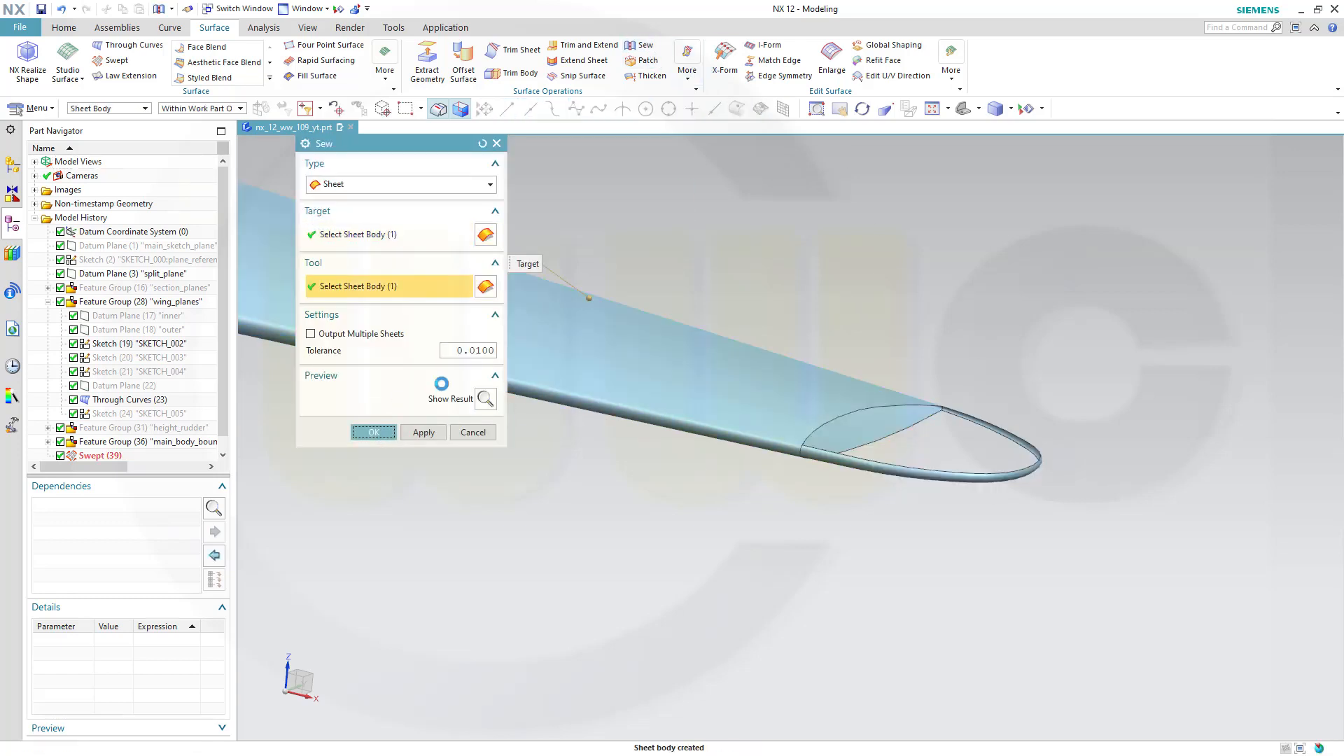
{"action": "left_click", "coordinate": [372, 432]}
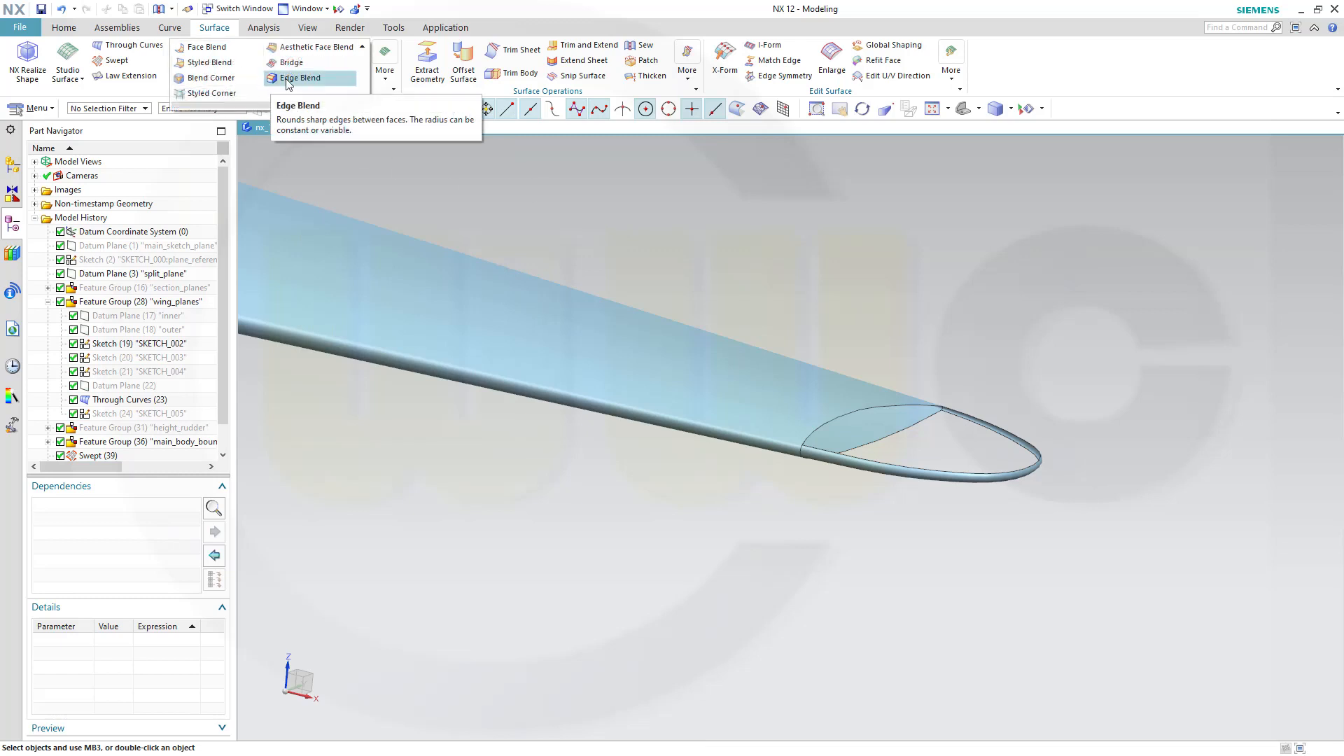
Step: Bridge the upper wing tip edge to the rim edge with tangent magnitudes 0.15 and 0.458
{"action": "left_click", "coordinate": [291, 61]}
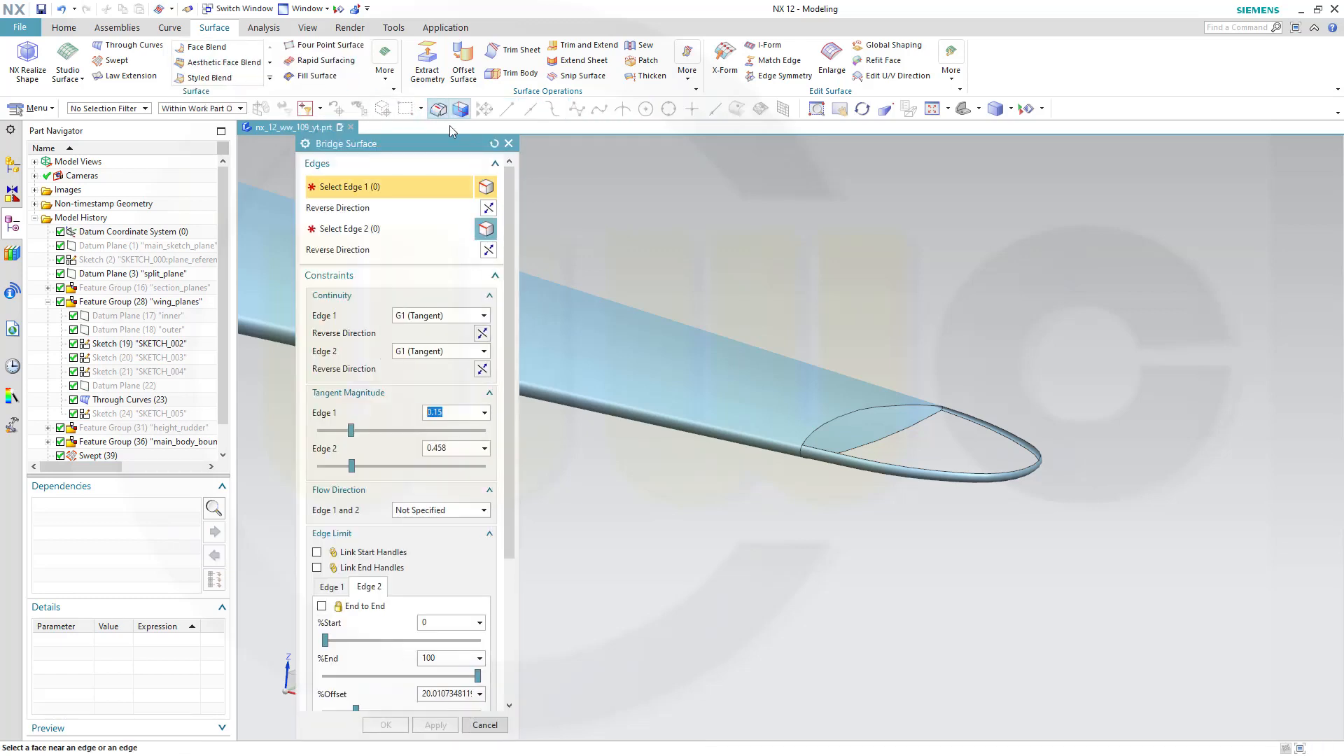
{"action": "mouse_move", "coordinate": [850, 411]}
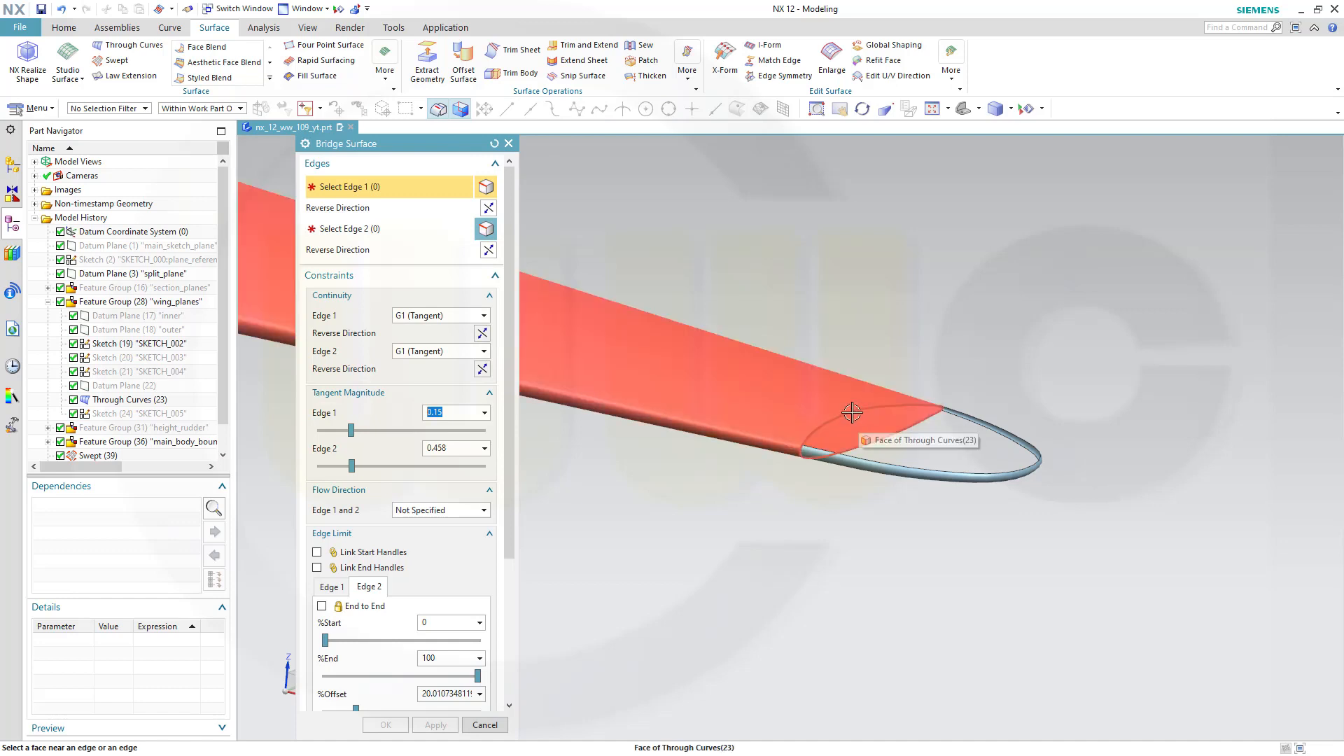
{"action": "left_click", "coordinate": [852, 411]}
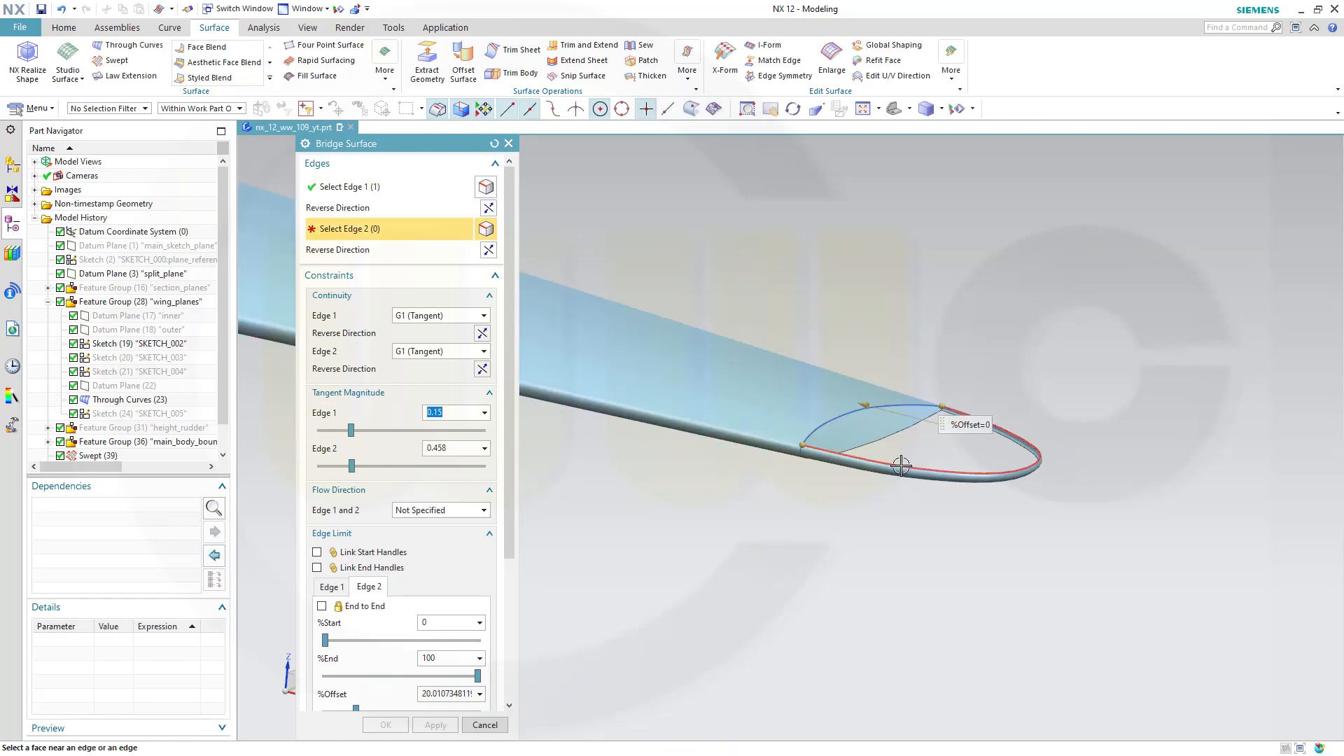
{"action": "left_click", "coordinate": [900, 465]}
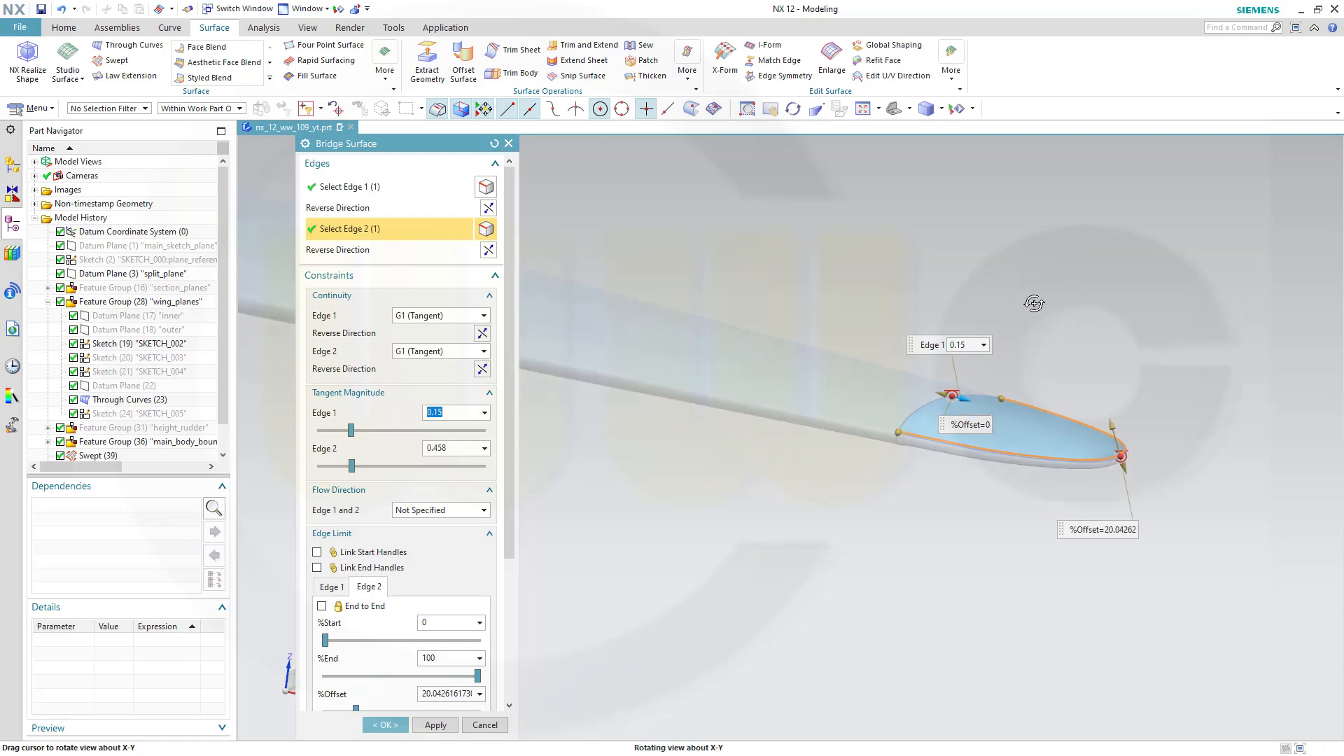
{"action": "left_click_drag", "start_coordinate": [1035, 303], "coordinate": [1013, 380]}
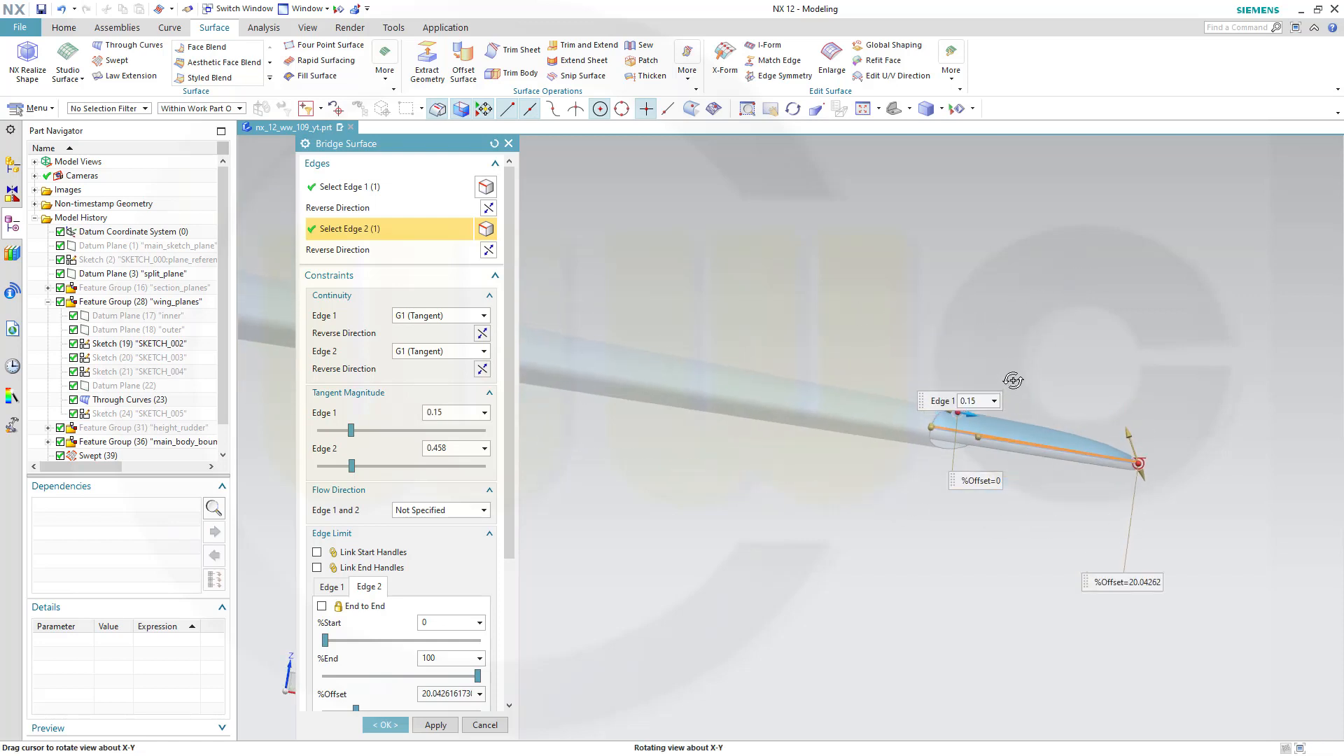
{"action": "left_click_drag", "start_coordinate": [1011, 381], "coordinate": [693, 596]}
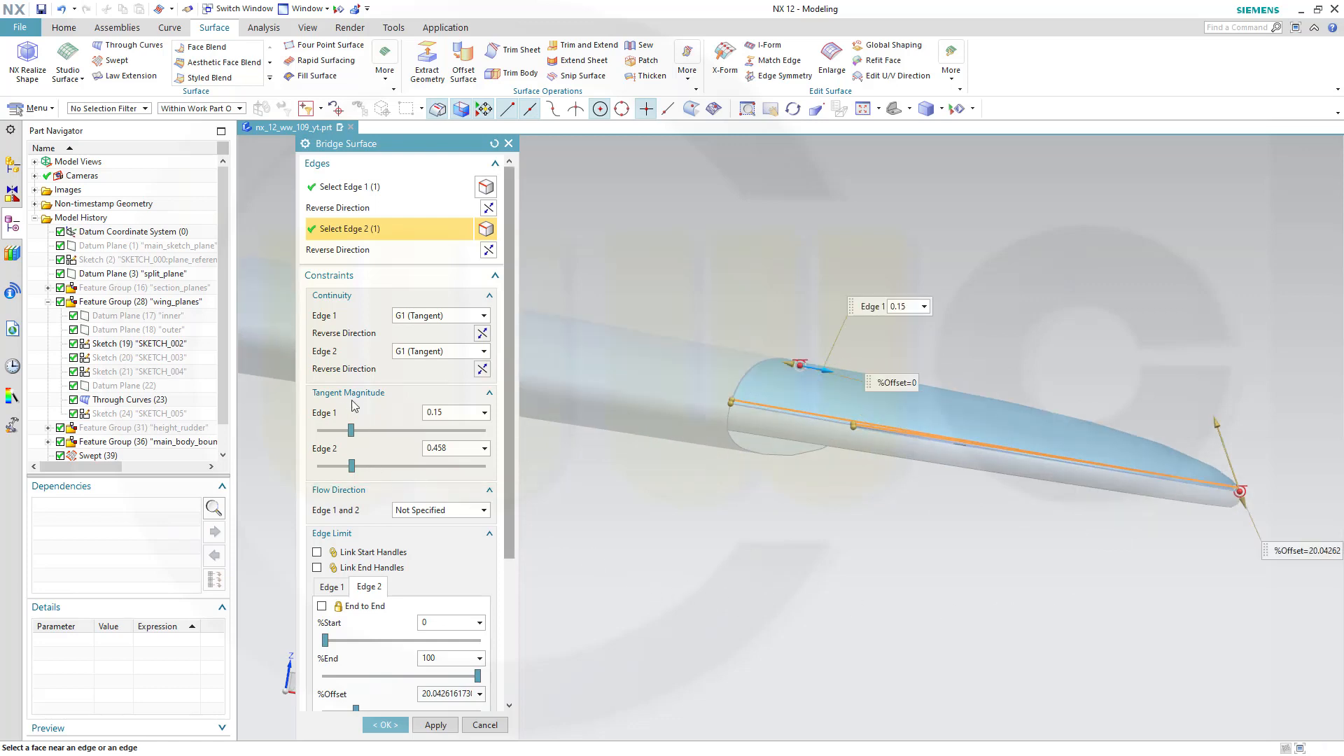
{"action": "left_click", "coordinate": [490, 399]}
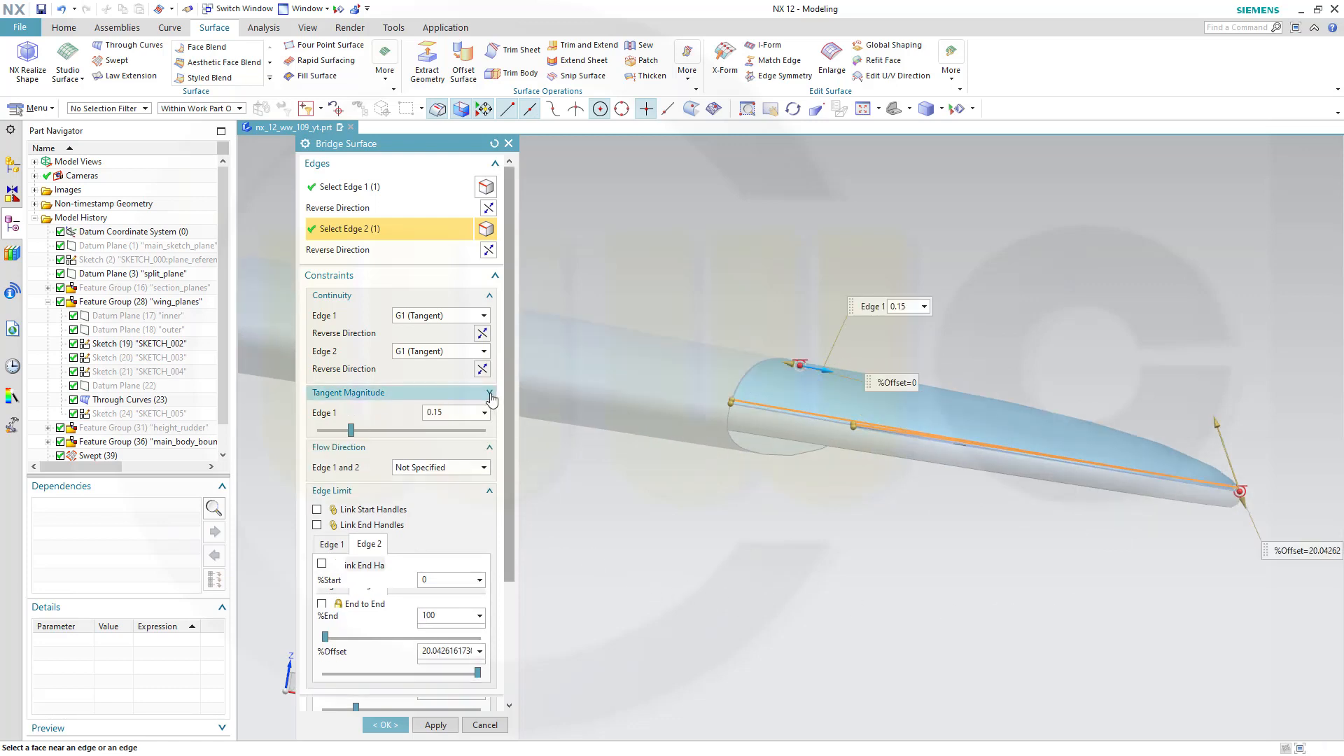
{"action": "left_click", "coordinate": [492, 400]}
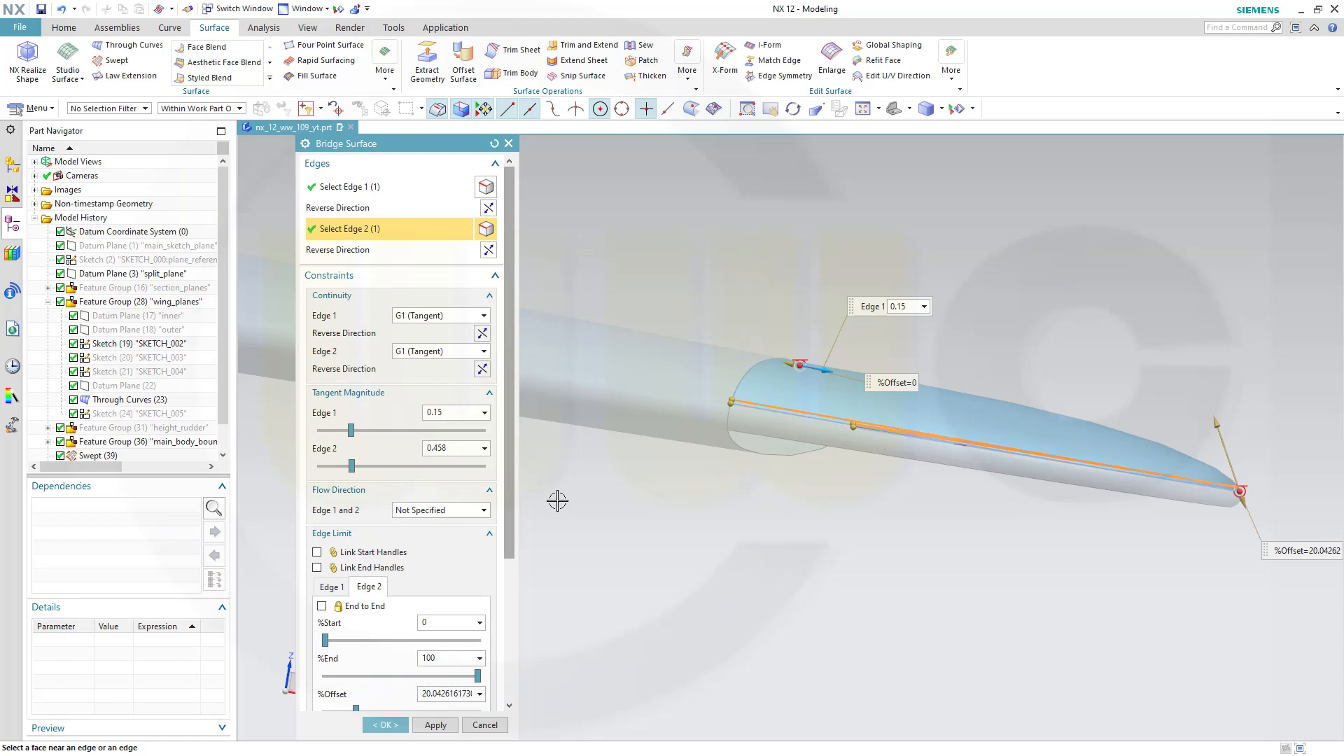
{"action": "mouse_move", "coordinate": [510, 555]}
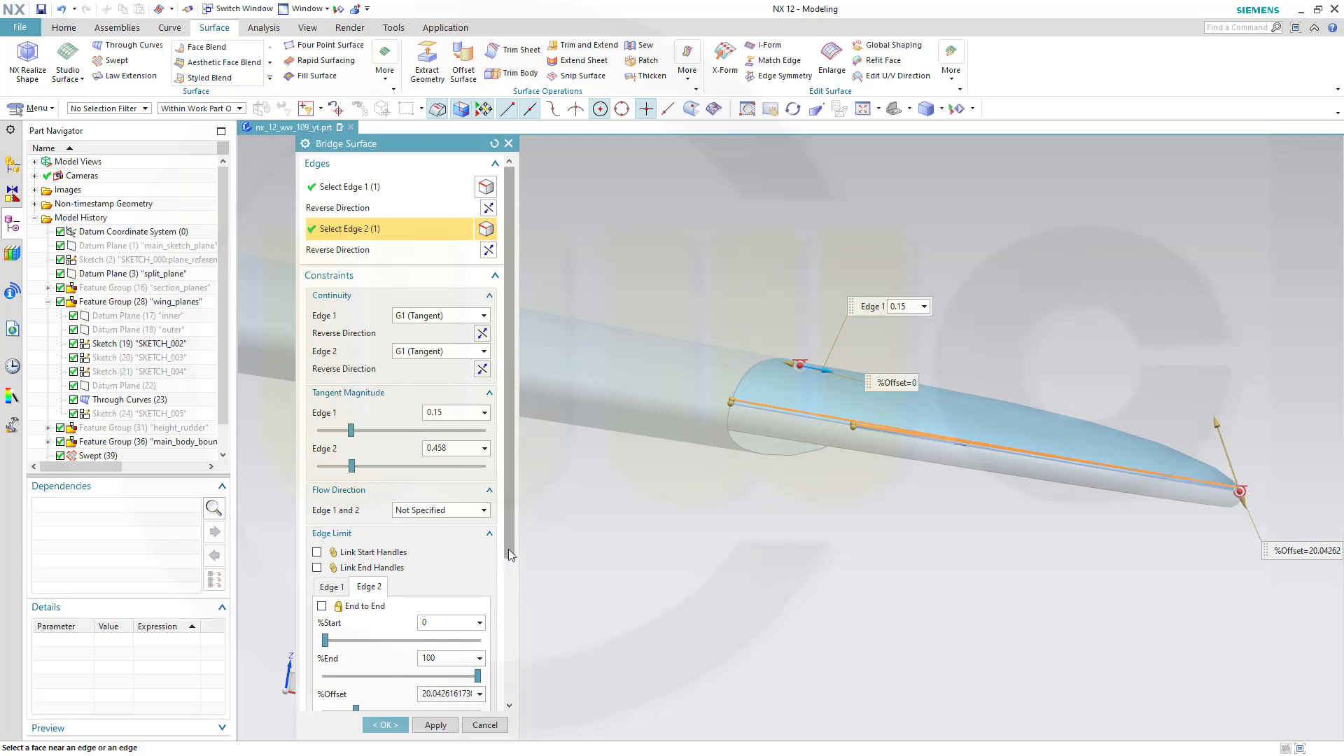
Step: Set Edge 2 %Offset to 0 and raise its tangent magnitude to about 0.52
{"action": "scroll", "scroll_direction": "down", "scroll_amount": 3}
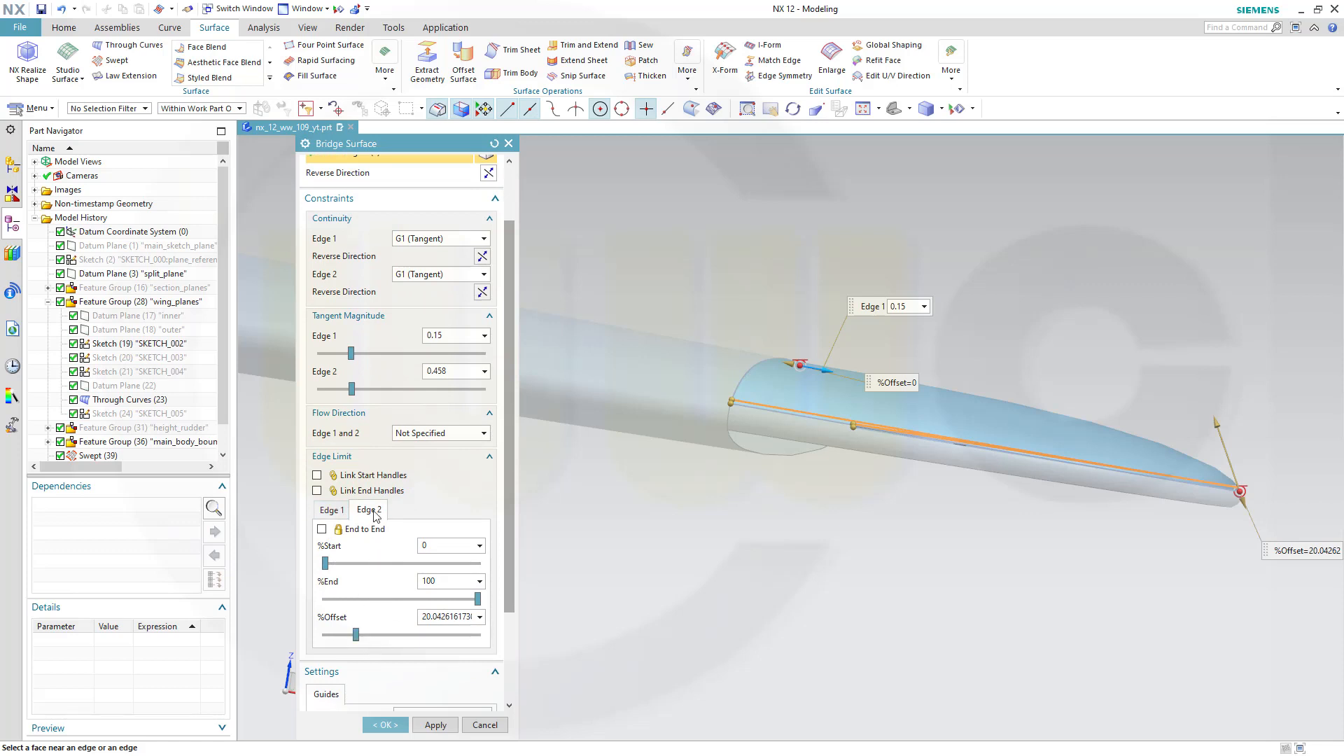
{"action": "left_click", "coordinate": [440, 617]}
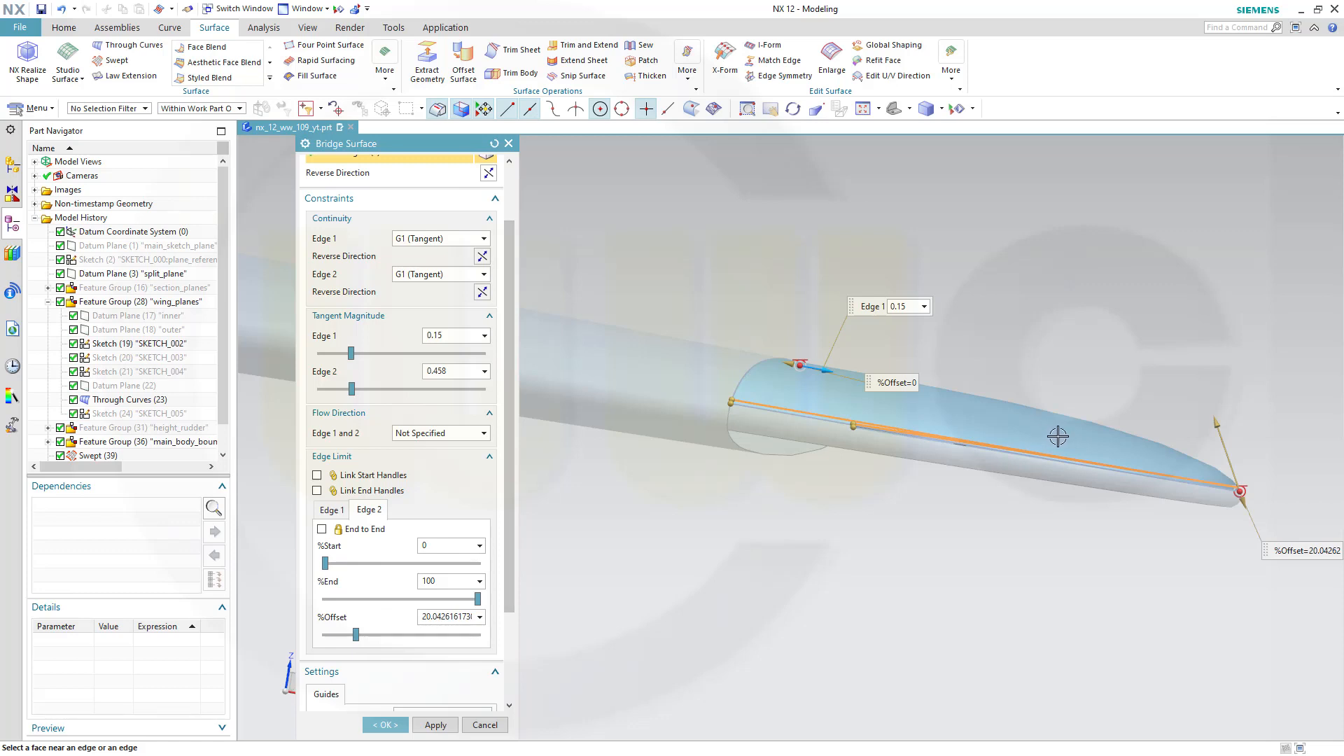
{"action": "mouse_move", "coordinate": [834, 412]}
{"action": "type", "text": "0"}
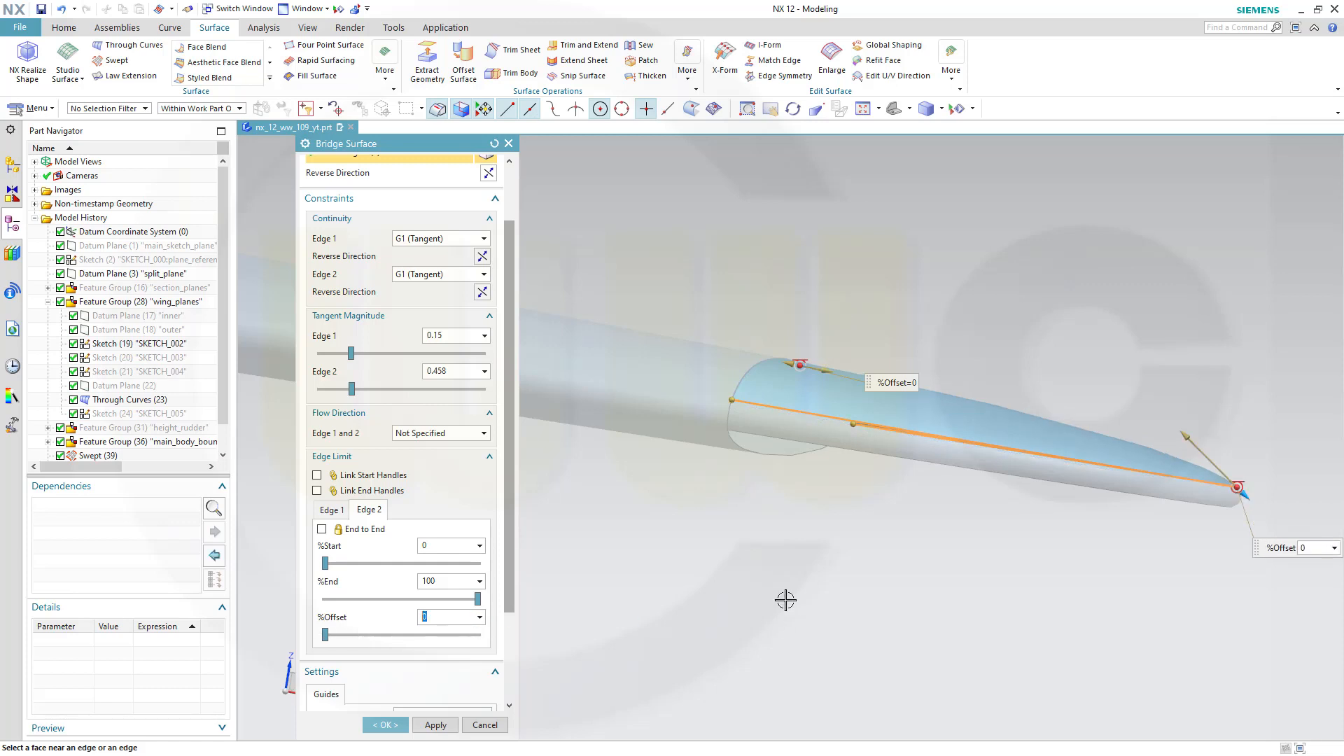
{"action": "mouse_move", "coordinate": [355, 322]}
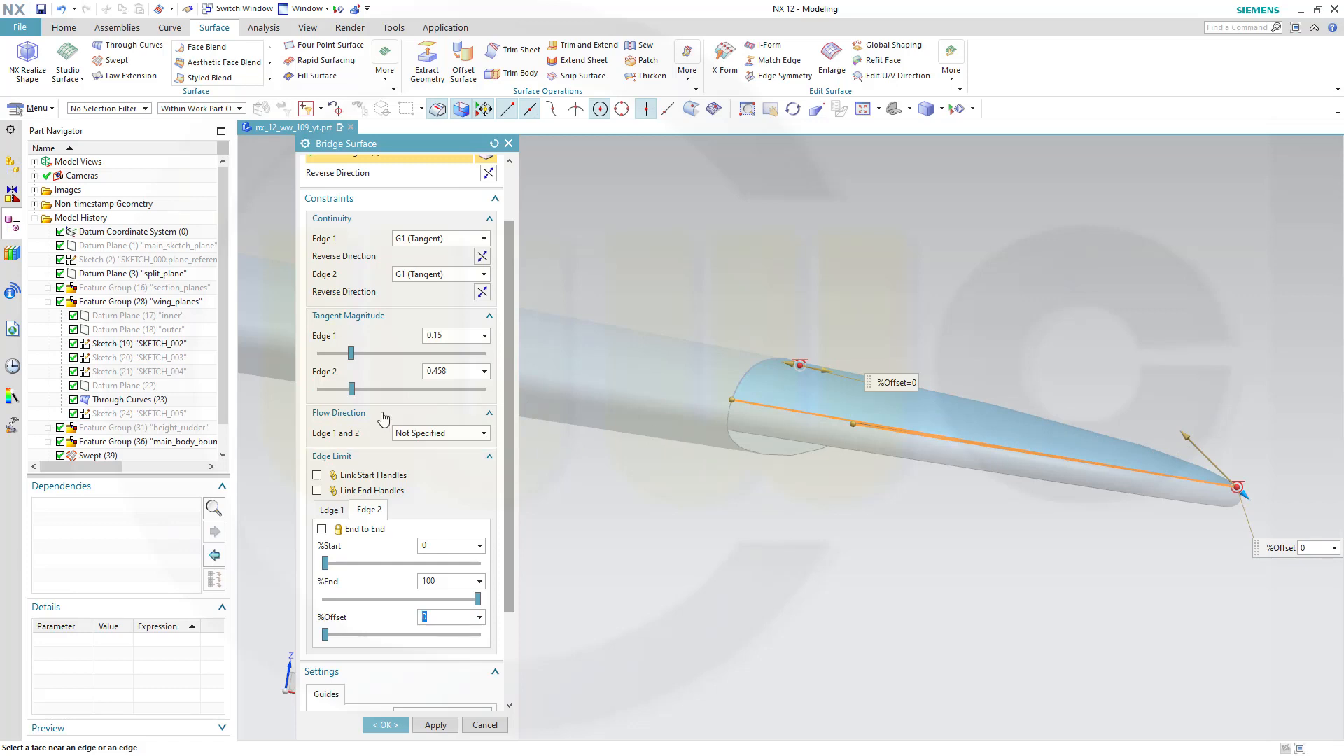
{"action": "left_click_drag", "start_coordinate": [347, 389], "coordinate": [357, 389]}
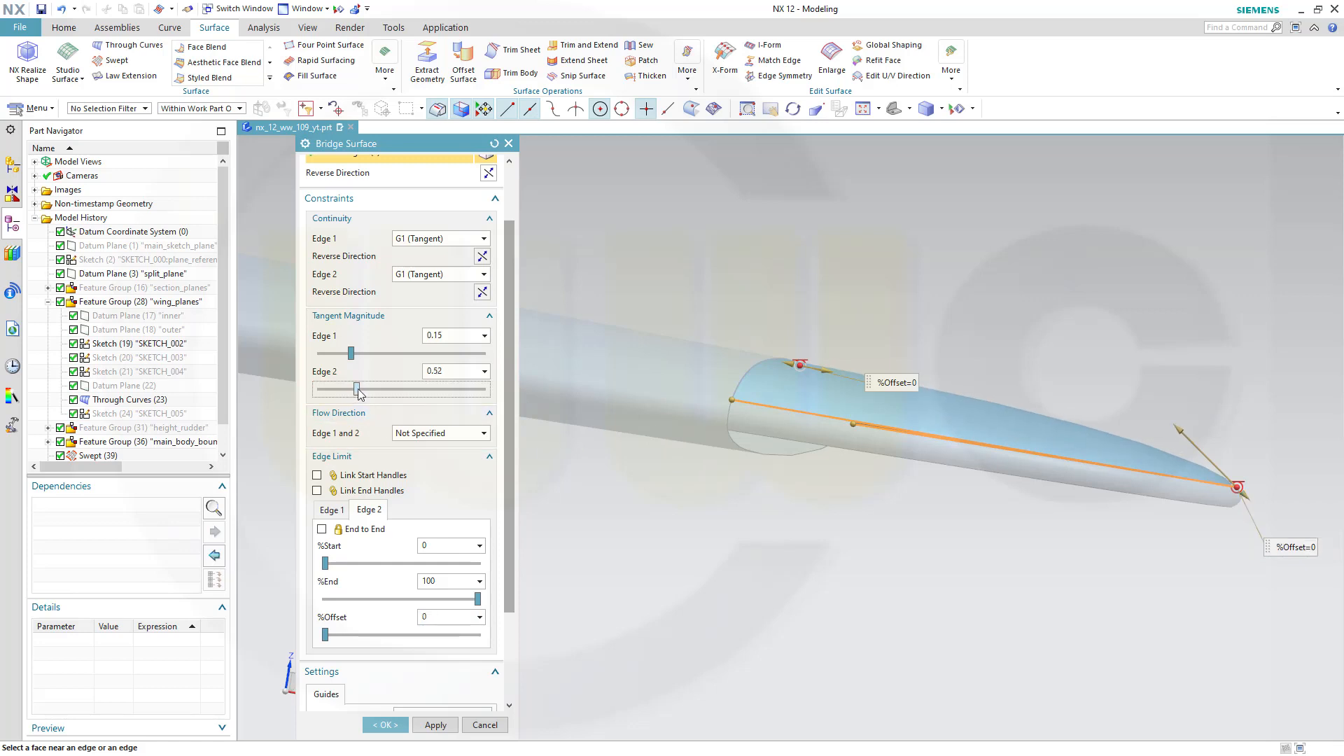
{"action": "left_click_drag", "start_coordinate": [358, 390], "coordinate": [368, 390]}
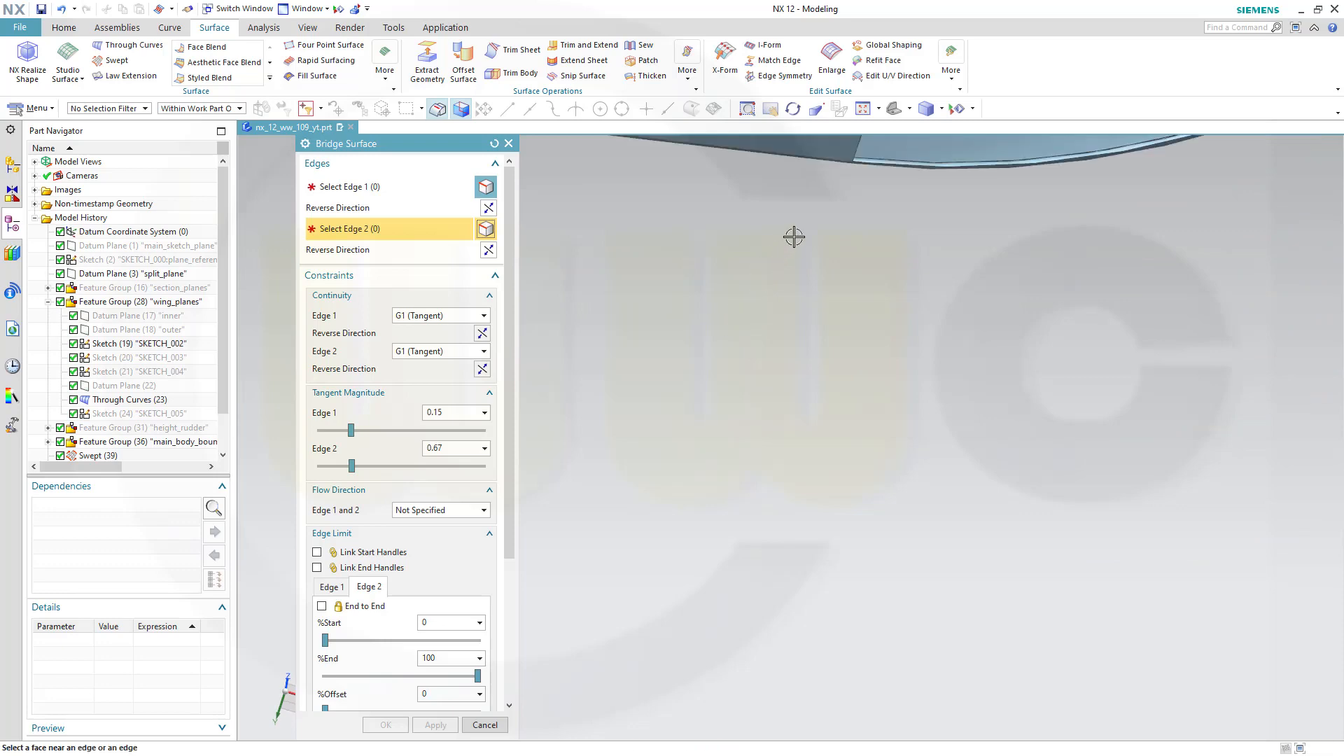
Step: Create the second bridge surface on the tip end edges and select Bridge Surface (42) in the history
{"action": "right_click", "coordinate": [792, 236]}
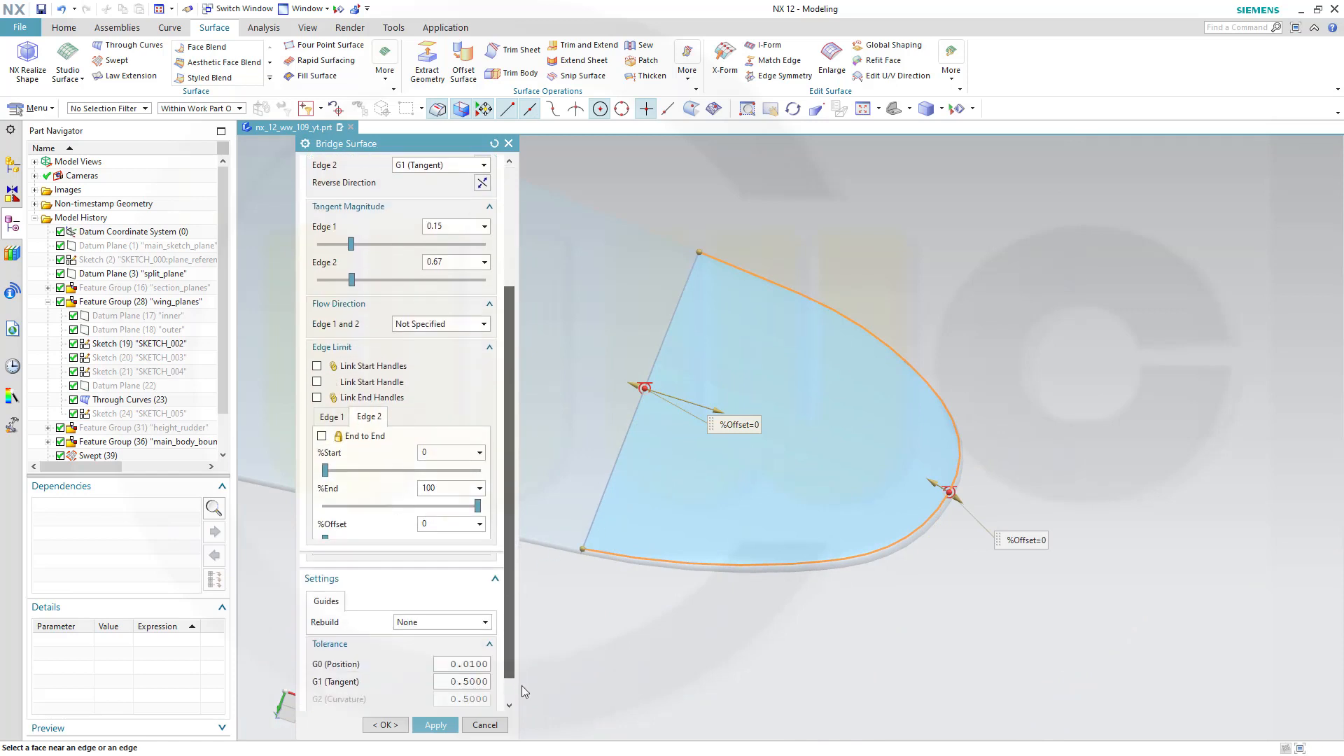
{"action": "scroll", "scroll_direction": "down", "scroll_amount": 3}
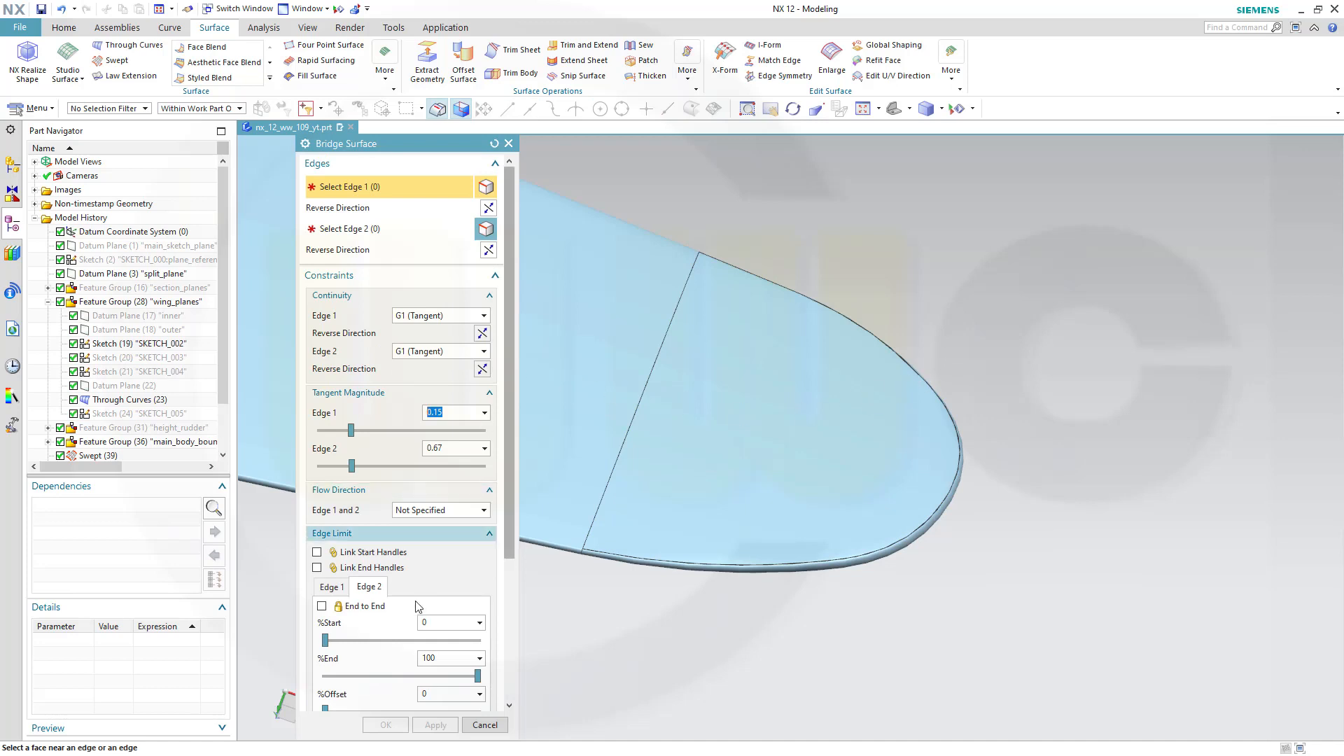
{"action": "left_click", "coordinate": [483, 724]}
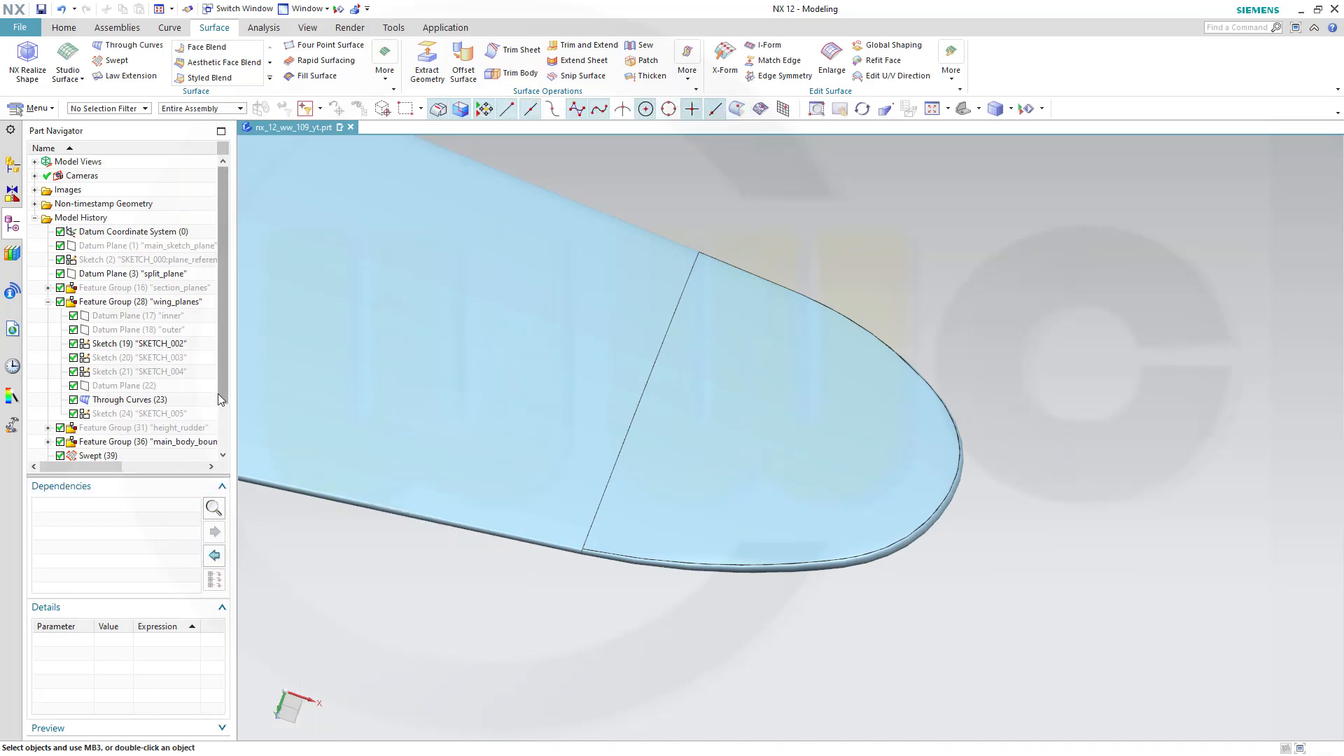
{"action": "left_click", "coordinate": [117, 441]}
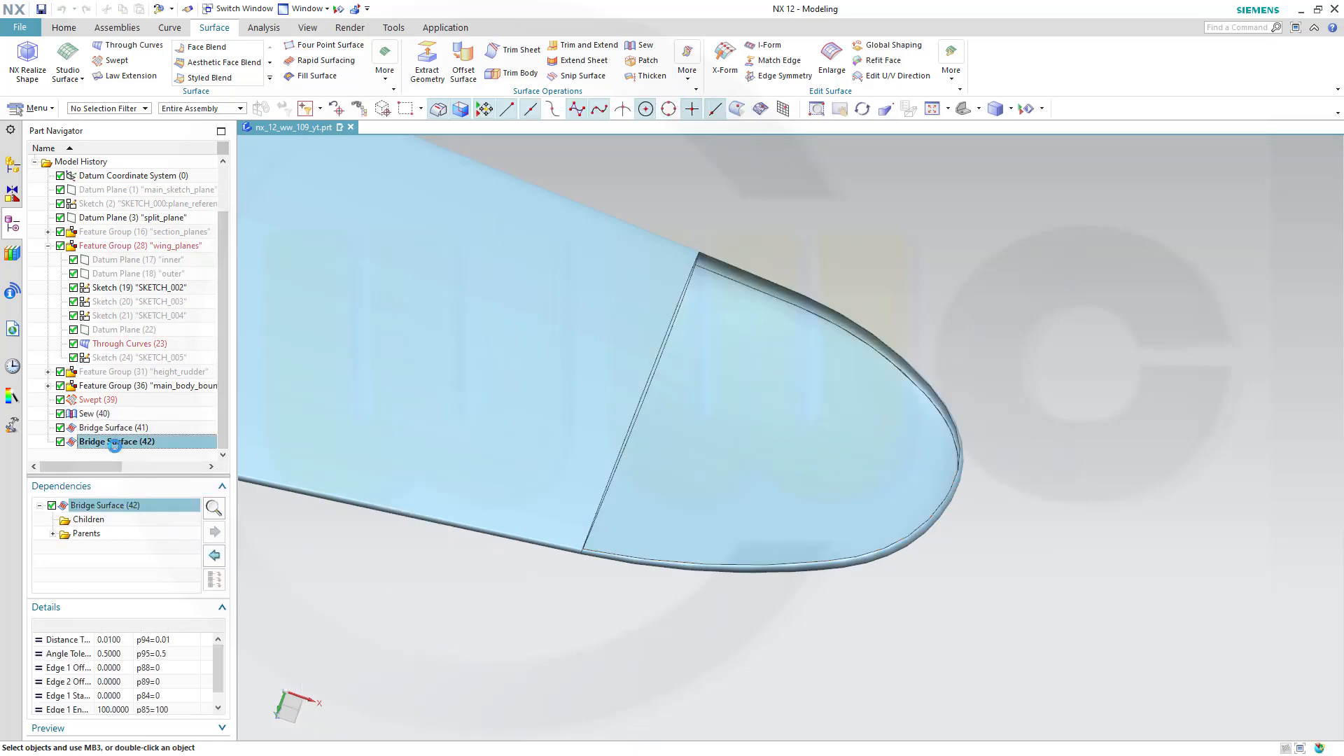
Step: Edit Bridge Surface (42) to tangent magnitudes 0.427 for Edge 1 and 0.24 for Edge 2
{"action": "double_click", "coordinate": [117, 441]}
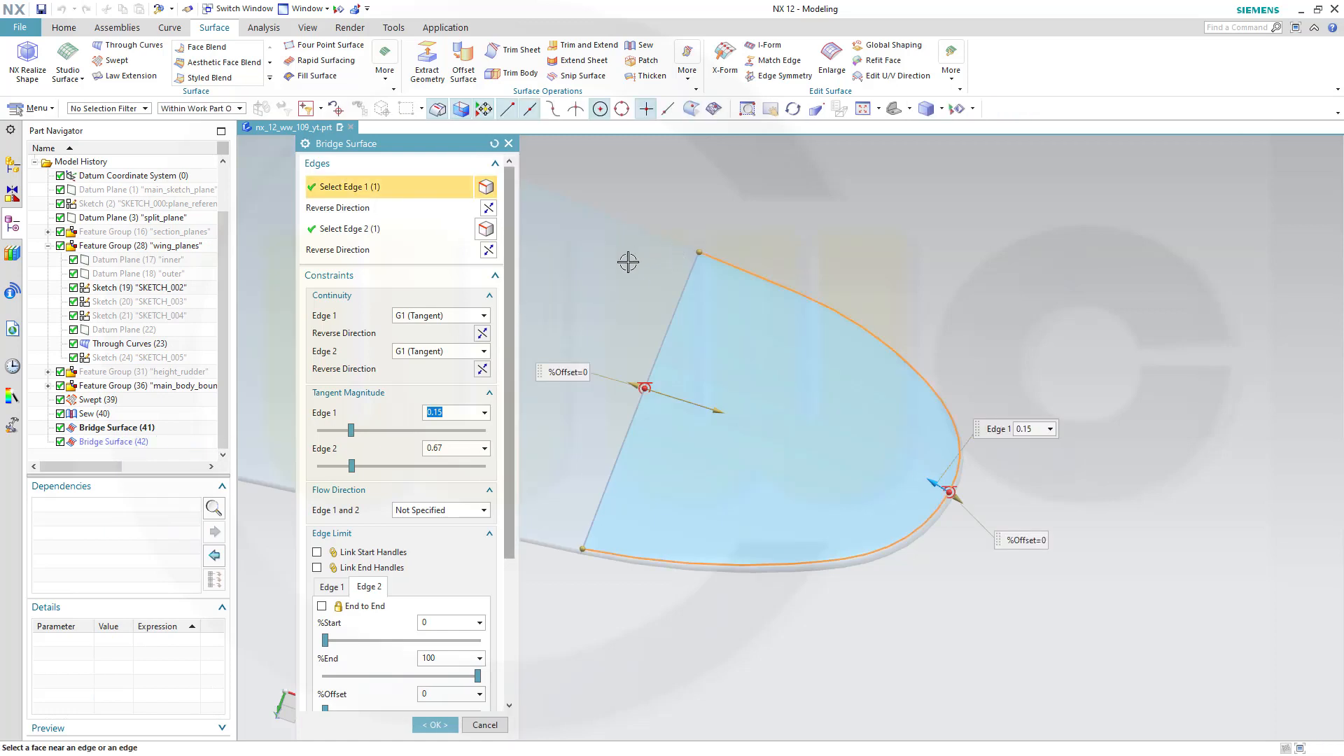
{"action": "mouse_move", "coordinate": [946, 544]}
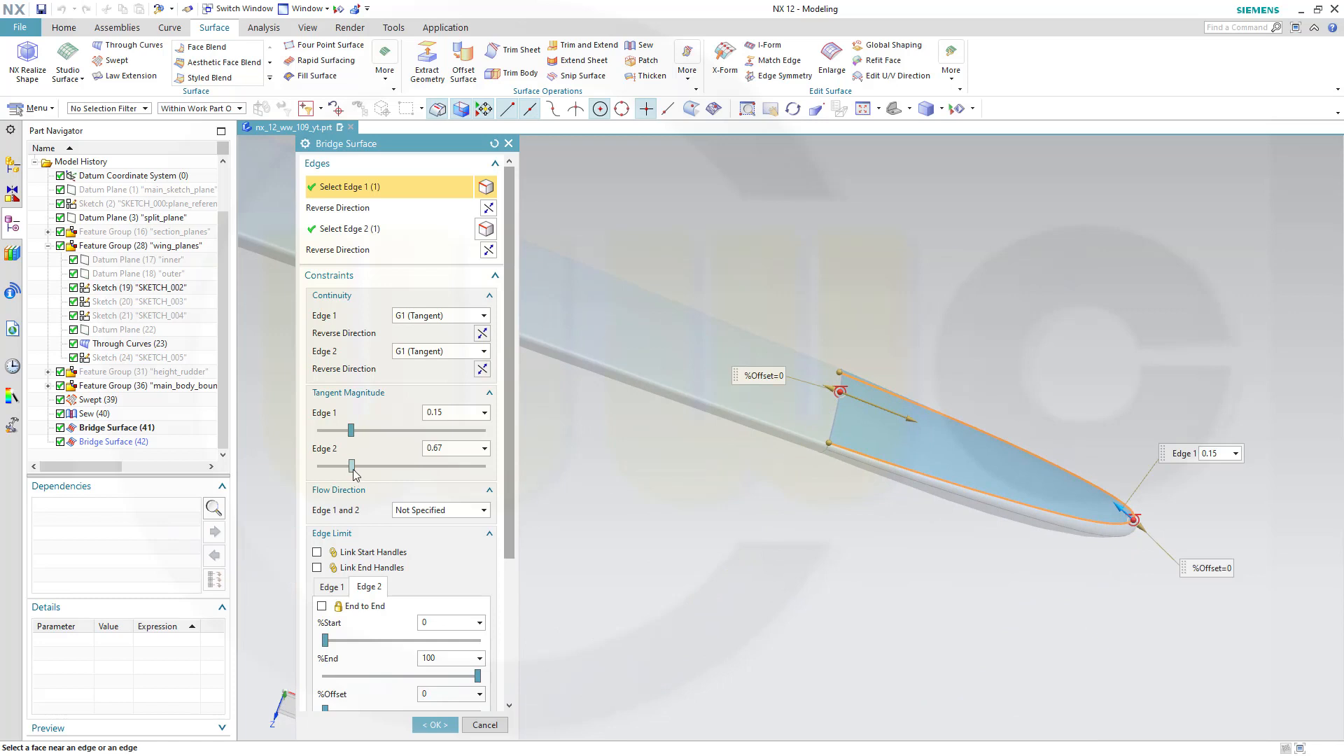
{"action": "left_click_drag", "start_coordinate": [349, 465], "coordinate": [371, 465]}
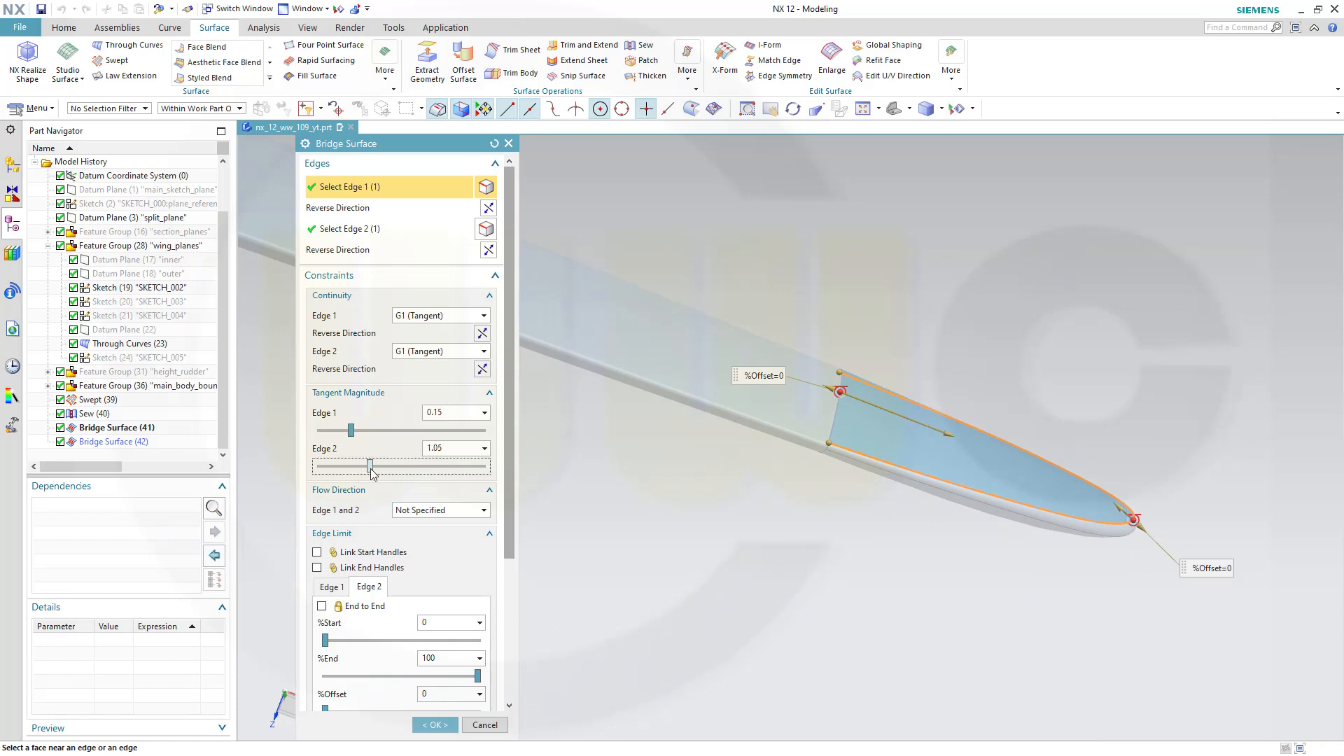
{"action": "left_click_drag", "start_coordinate": [369, 465], "coordinate": [332, 465]}
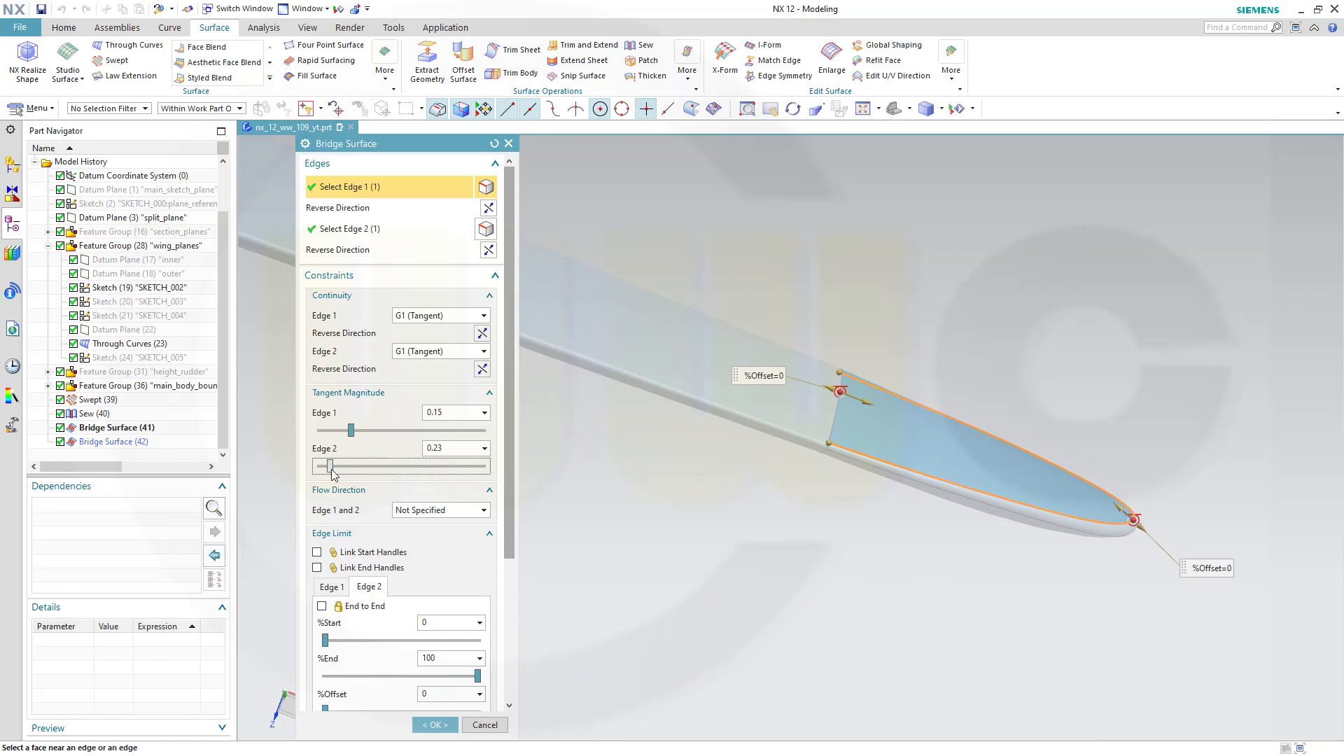
{"action": "left_click_drag", "start_coordinate": [331, 465], "coordinate": [336, 464]}
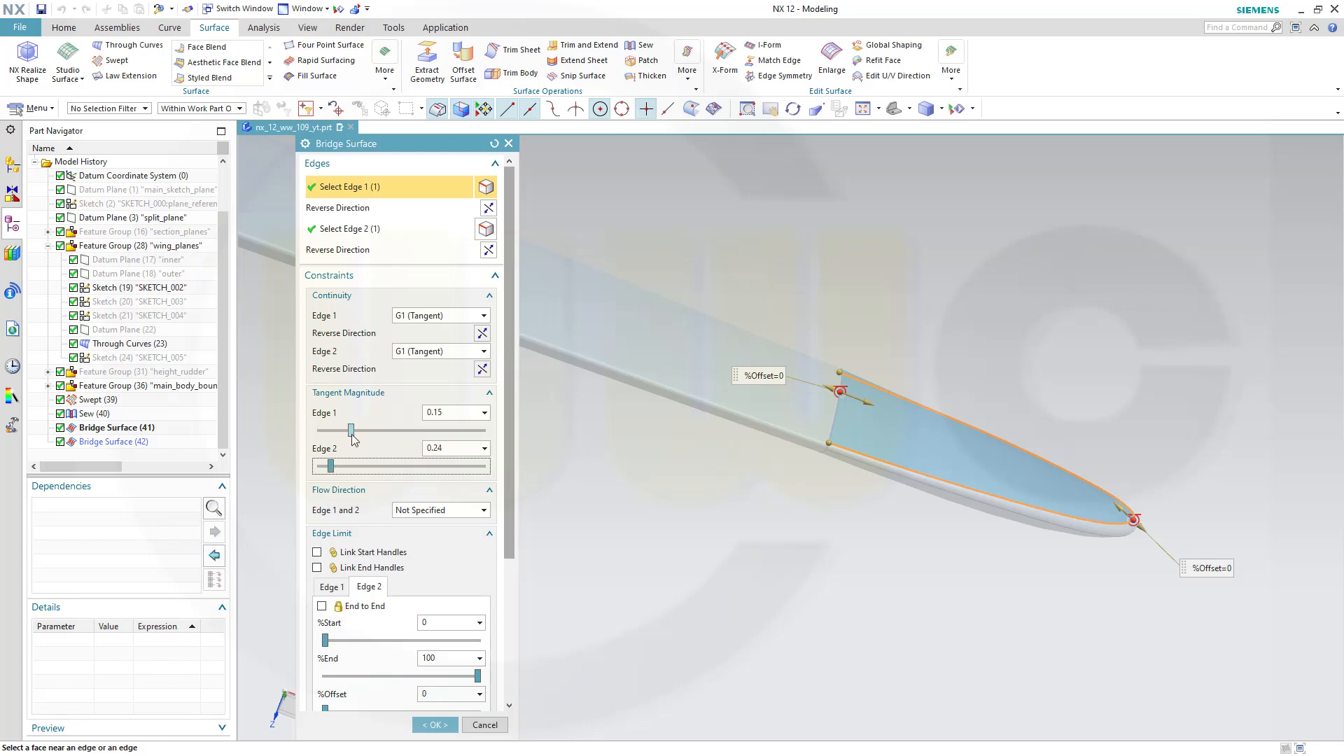
{"action": "left_click_drag", "start_coordinate": [350, 430], "coordinate": [371, 430]}
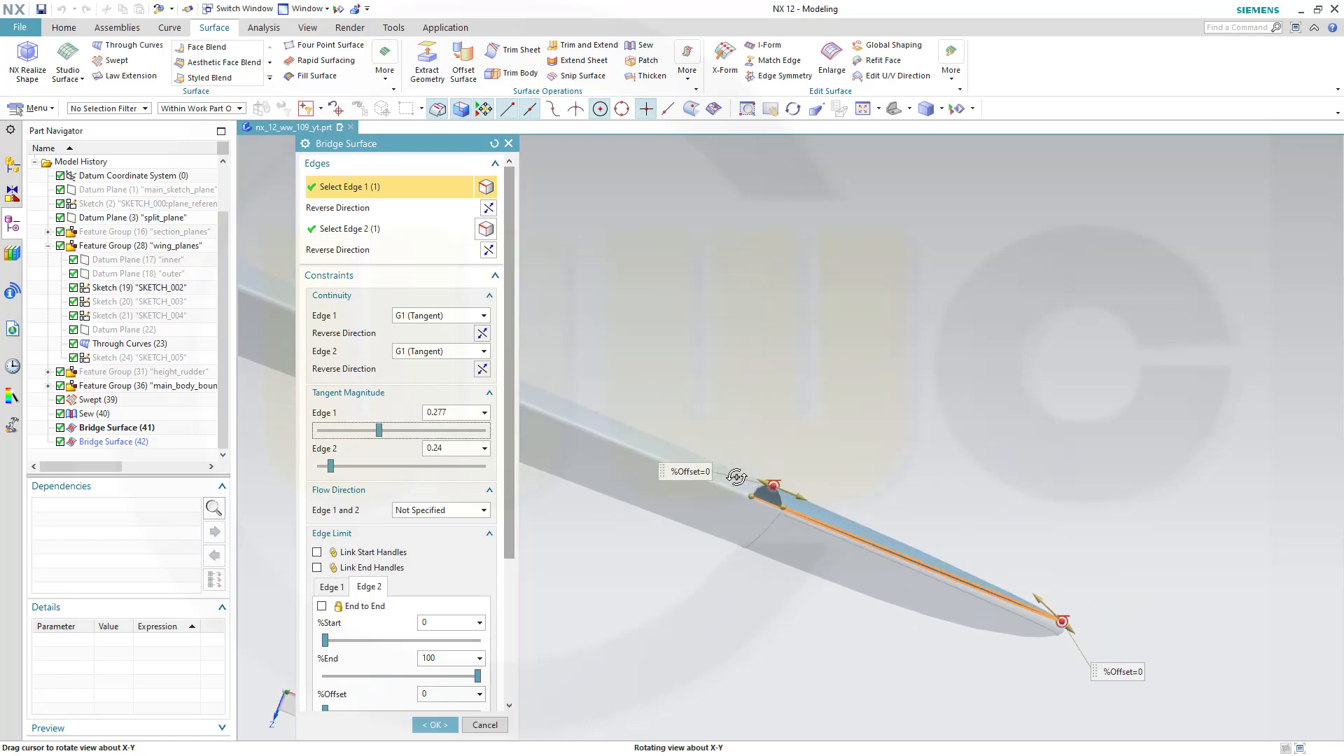
{"action": "left_click_drag", "start_coordinate": [771, 480], "coordinate": [738, 479]}
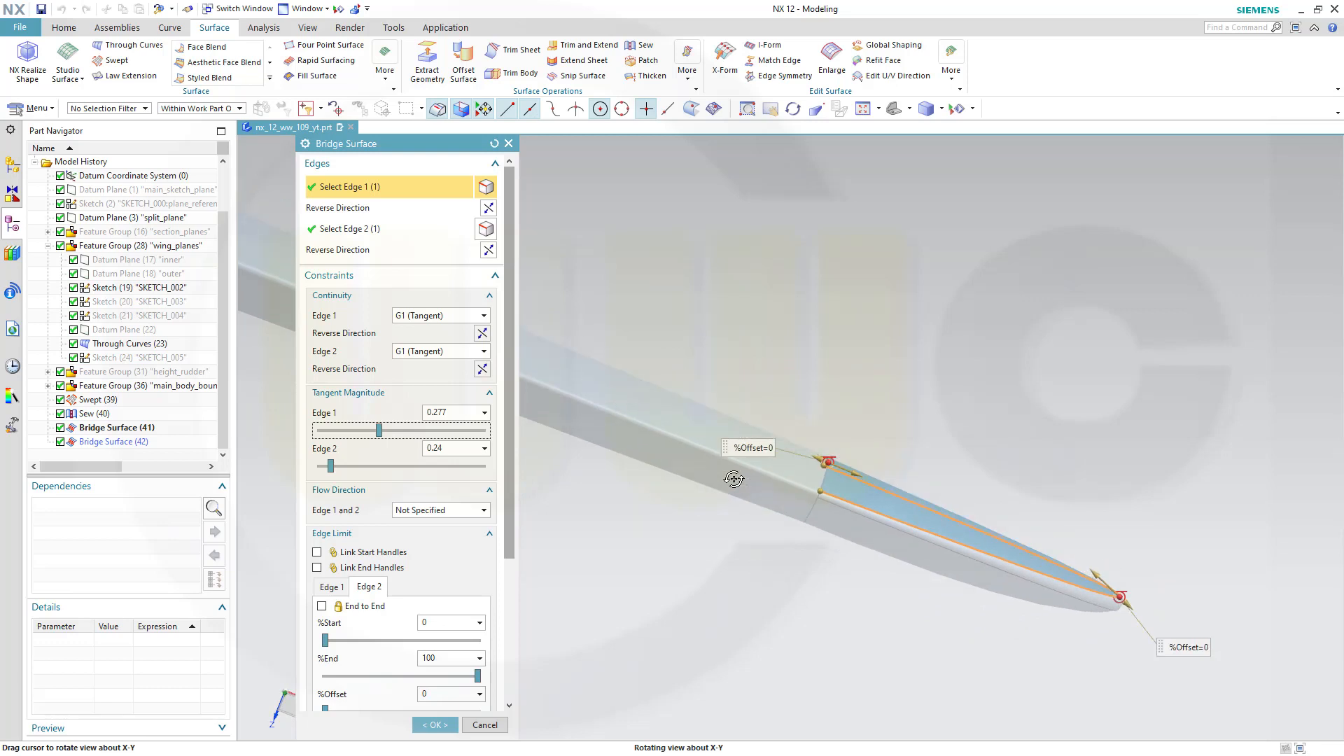
{"action": "left_click_drag", "start_coordinate": [359, 430], "coordinate": [379, 430]}
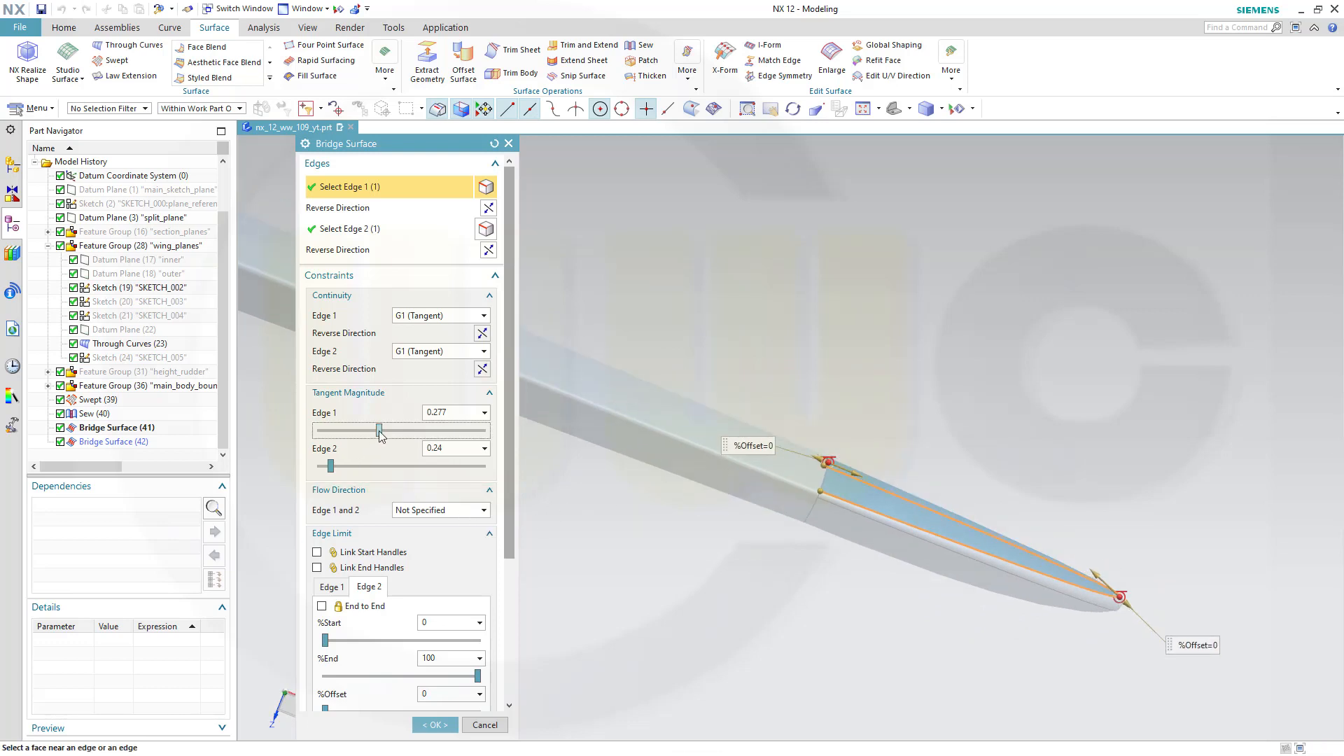
{"action": "left_click_drag", "start_coordinate": [381, 429], "coordinate": [409, 430]}
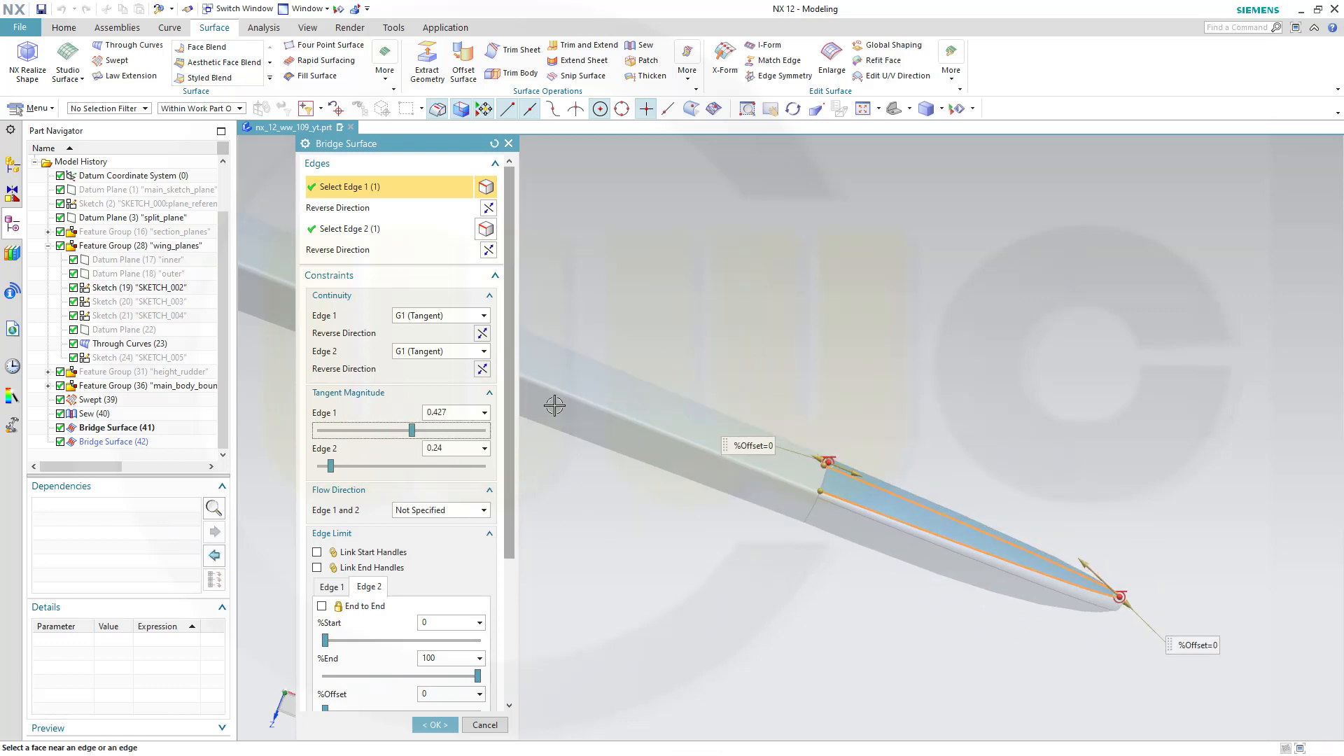
{"action": "left_click_drag", "start_coordinate": [555, 404], "coordinate": [756, 342]}
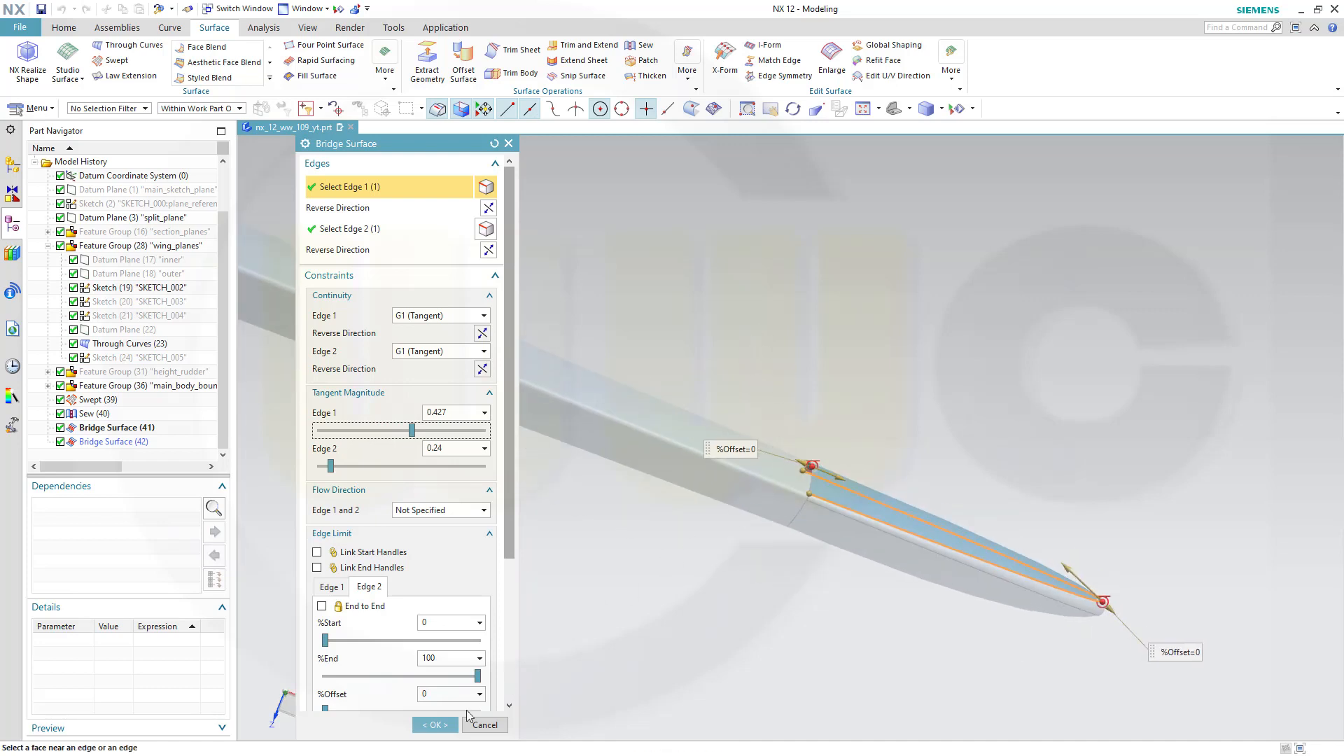
Step: Apply the retuned Bridge Surface (42) and orbit to check the closed rounded tip
{"action": "left_click", "coordinate": [434, 724]}
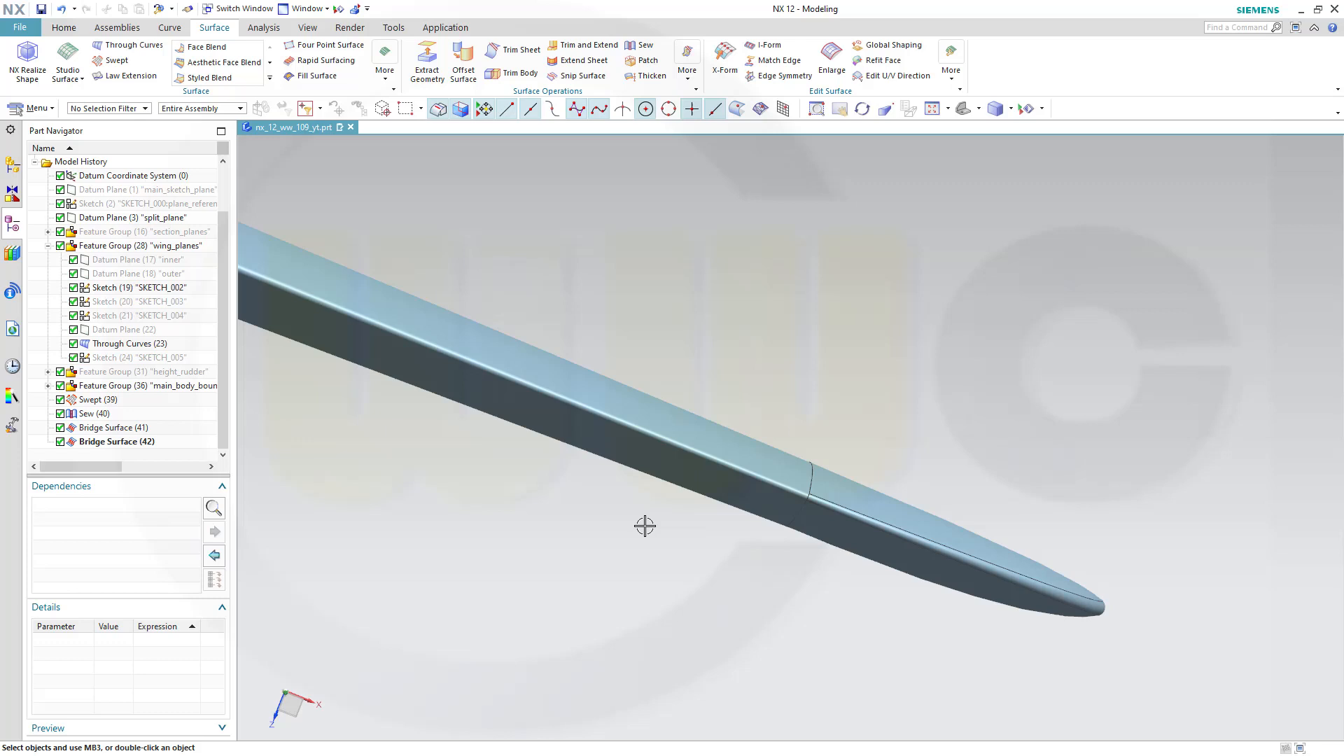
{"action": "left_click_drag", "start_coordinate": [644, 527], "coordinate": [579, 542]}
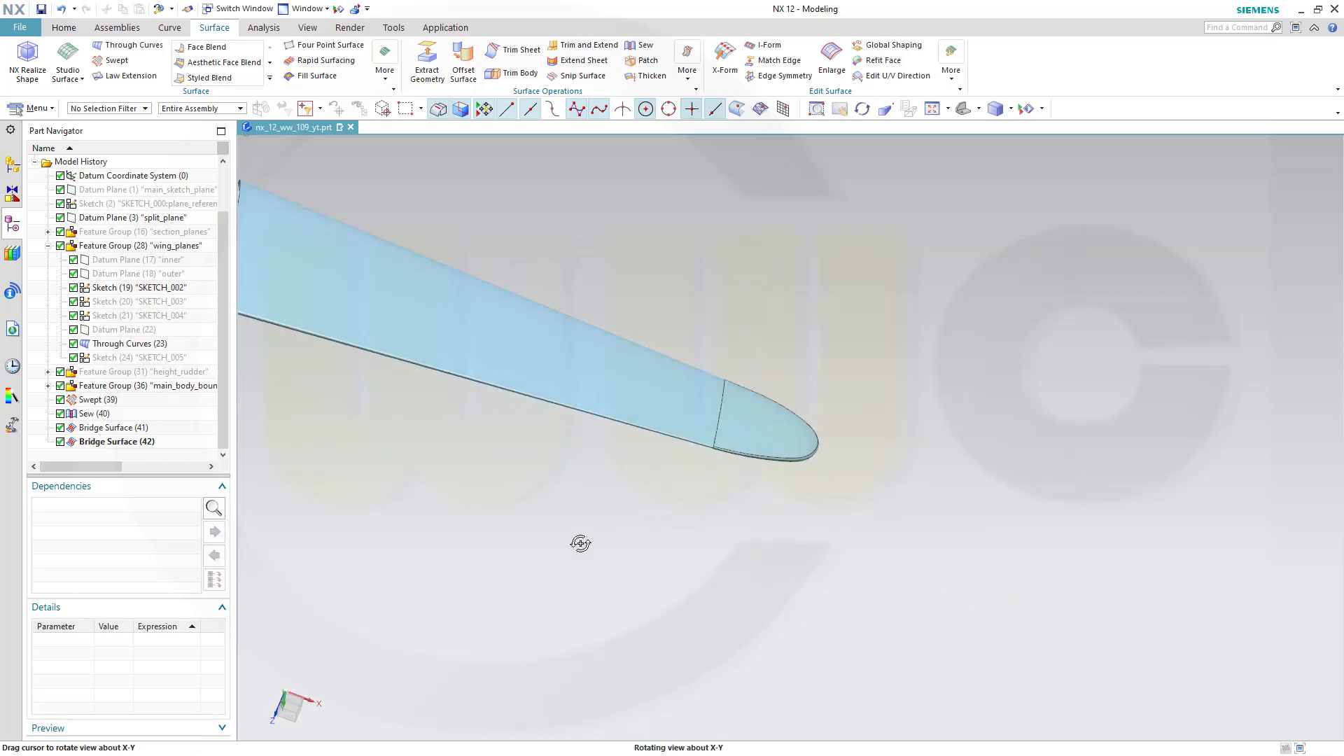
{"action": "left_click_drag", "start_coordinate": [580, 542], "coordinate": [699, 364]}
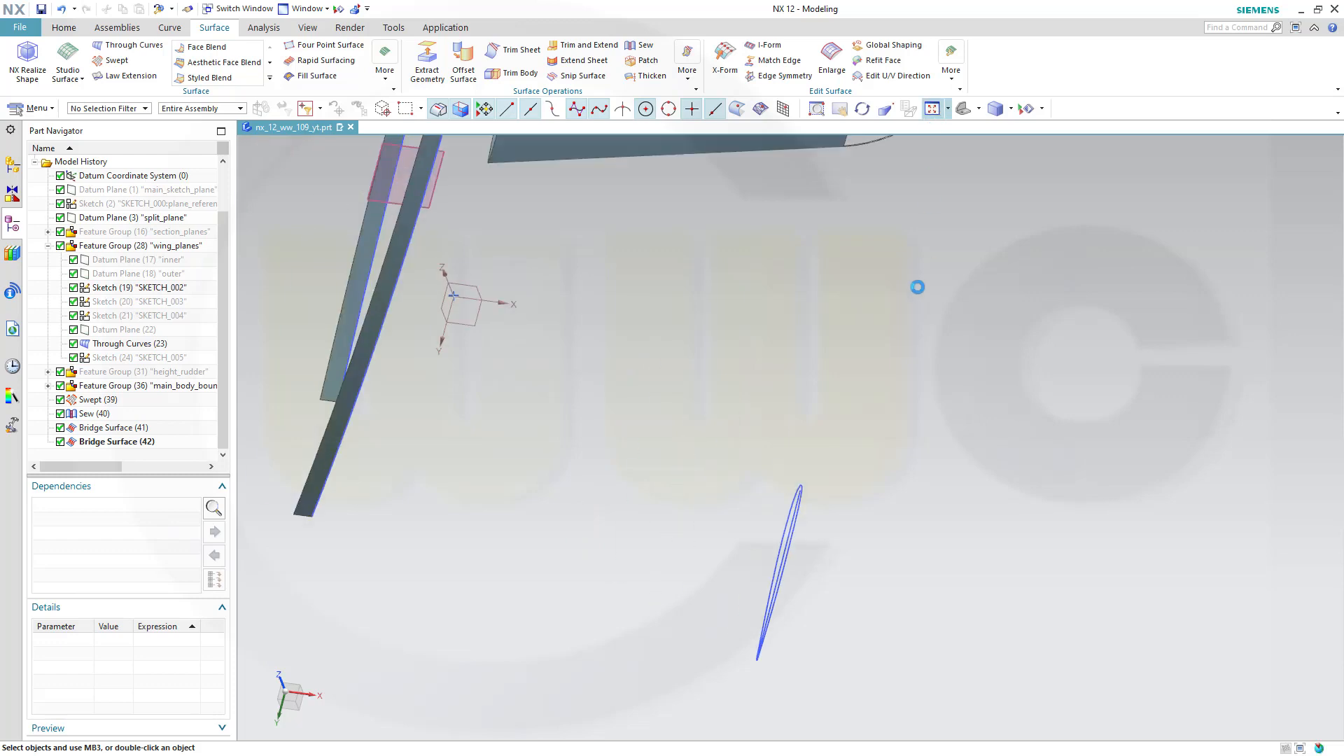
{"action": "left_click_drag", "start_coordinate": [917, 287], "coordinate": [815, 421]}
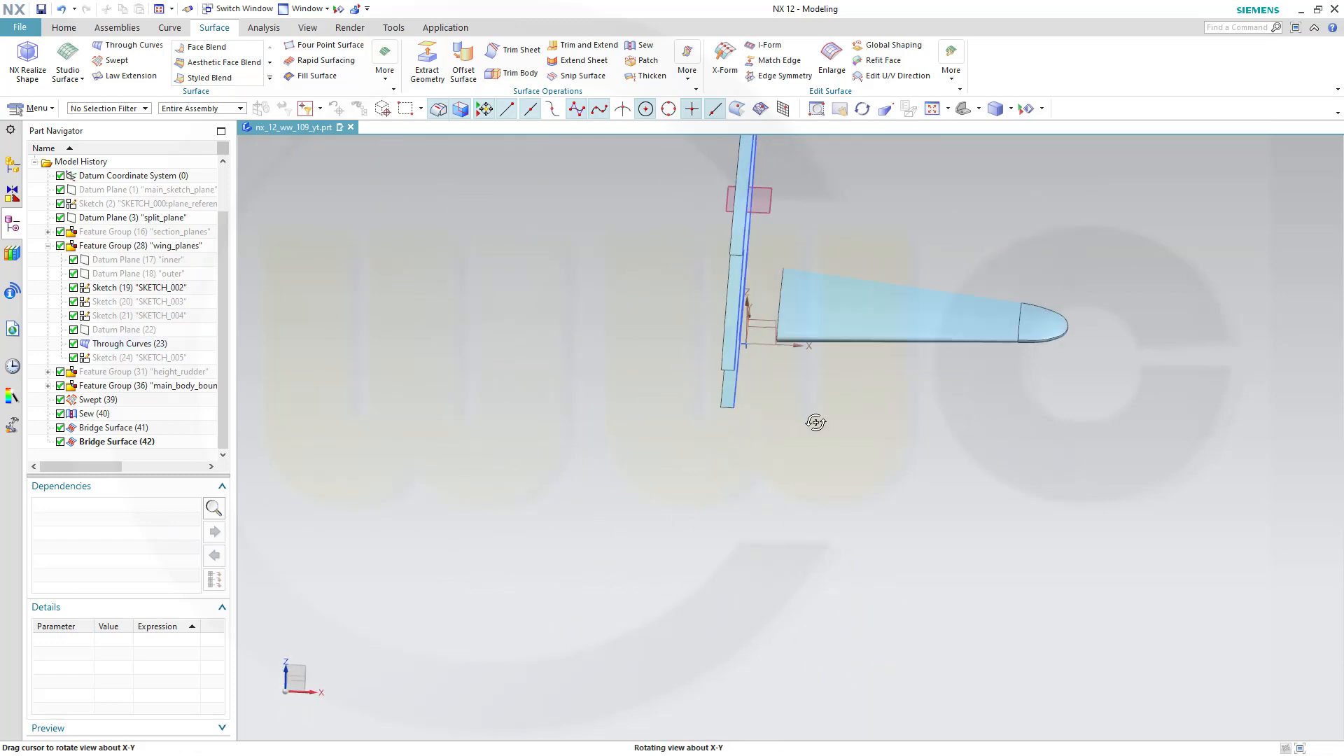
{"action": "left_click_drag", "start_coordinate": [815, 421], "coordinate": [832, 348]}
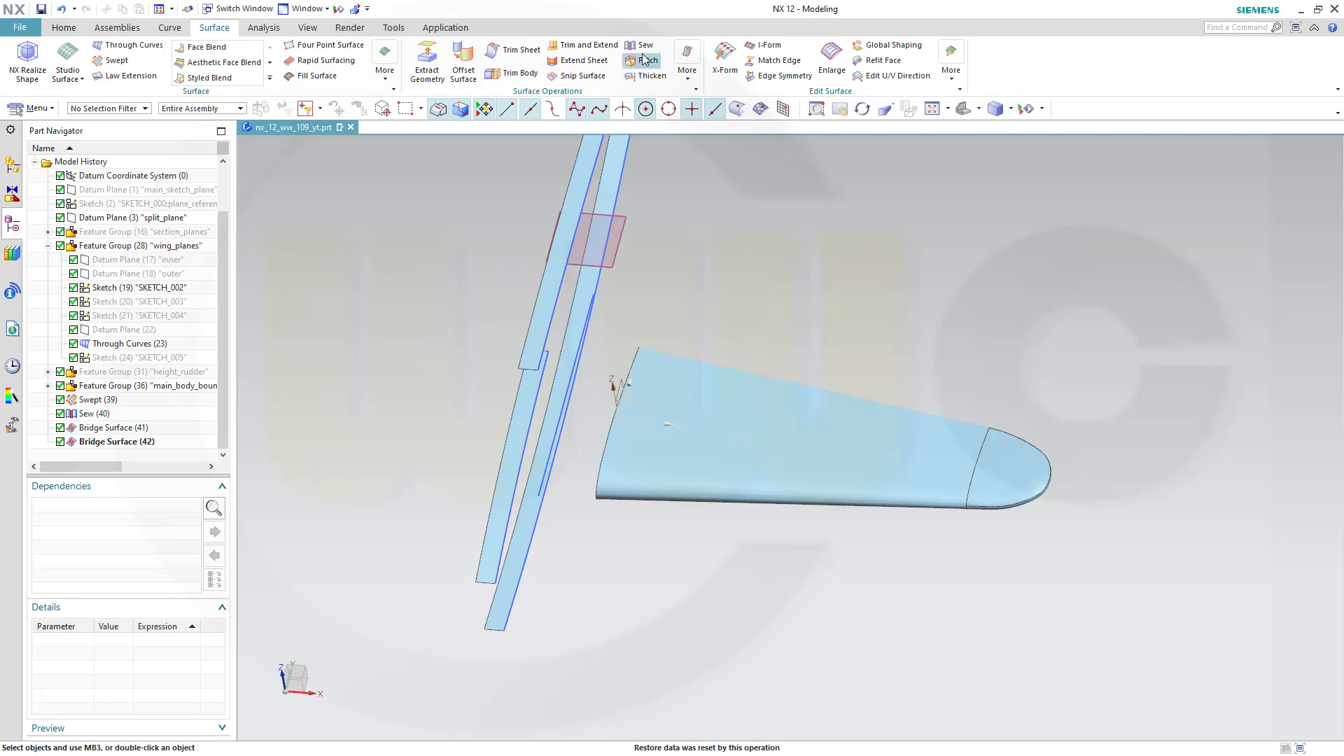
Step: Sew the wing and both bridge surfaces into a single sheet body, Sew (43)
{"action": "left_click", "coordinate": [641, 44]}
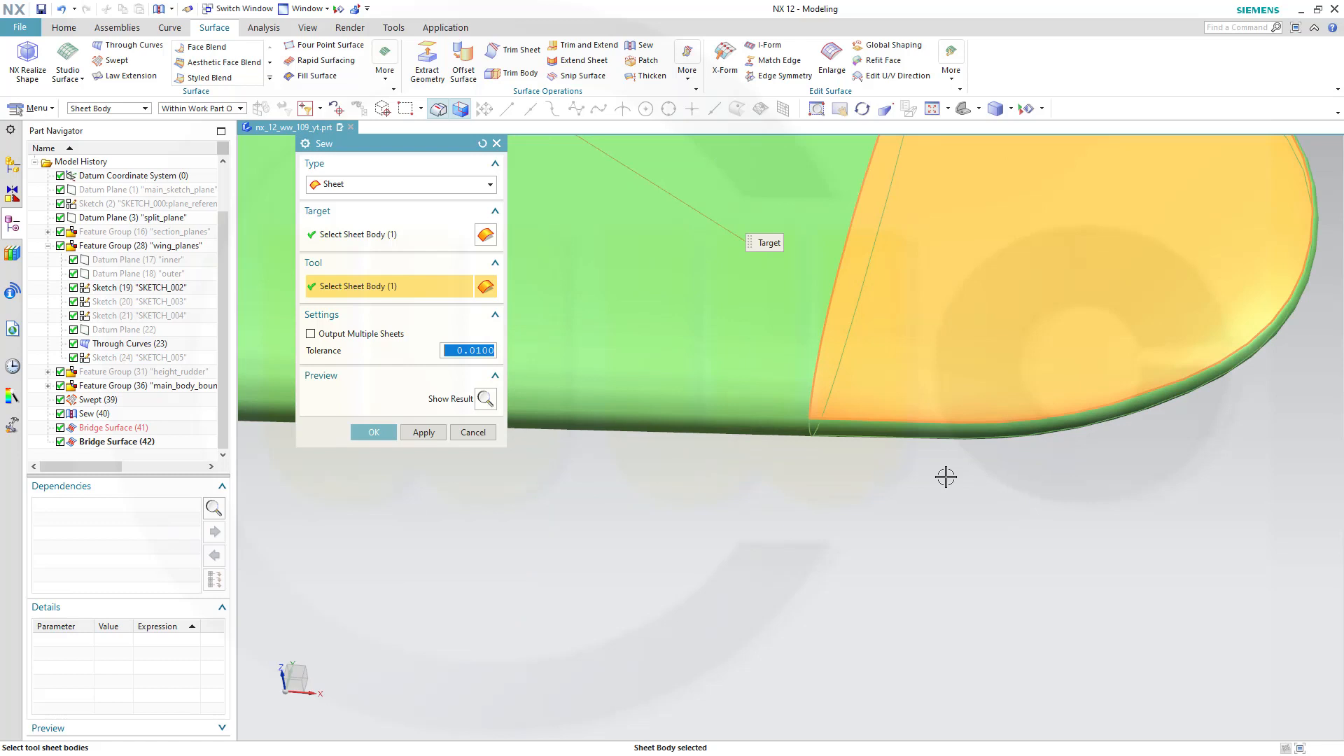
{"action": "mouse_move", "coordinate": [775, 451]}
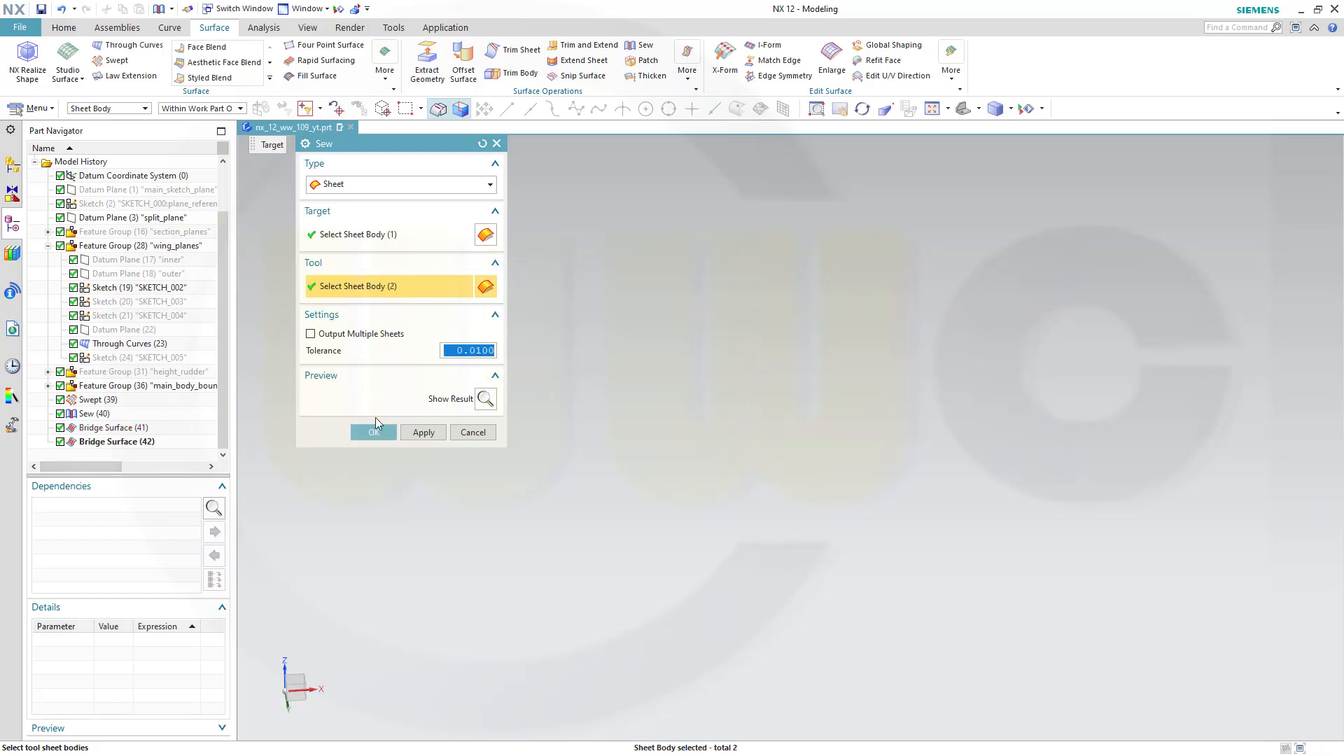
{"action": "left_click", "coordinate": [372, 433]}
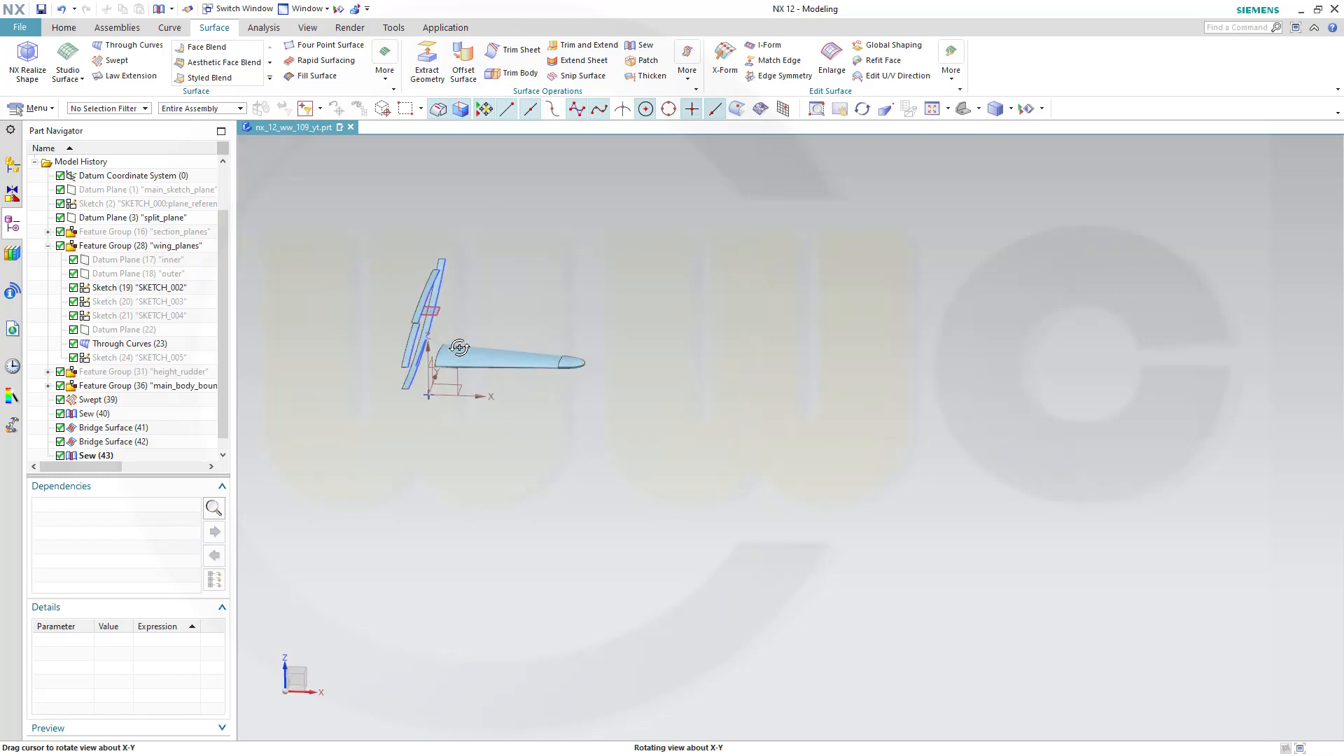
{"action": "left_click_drag", "start_coordinate": [459, 347], "coordinate": [656, 337]}
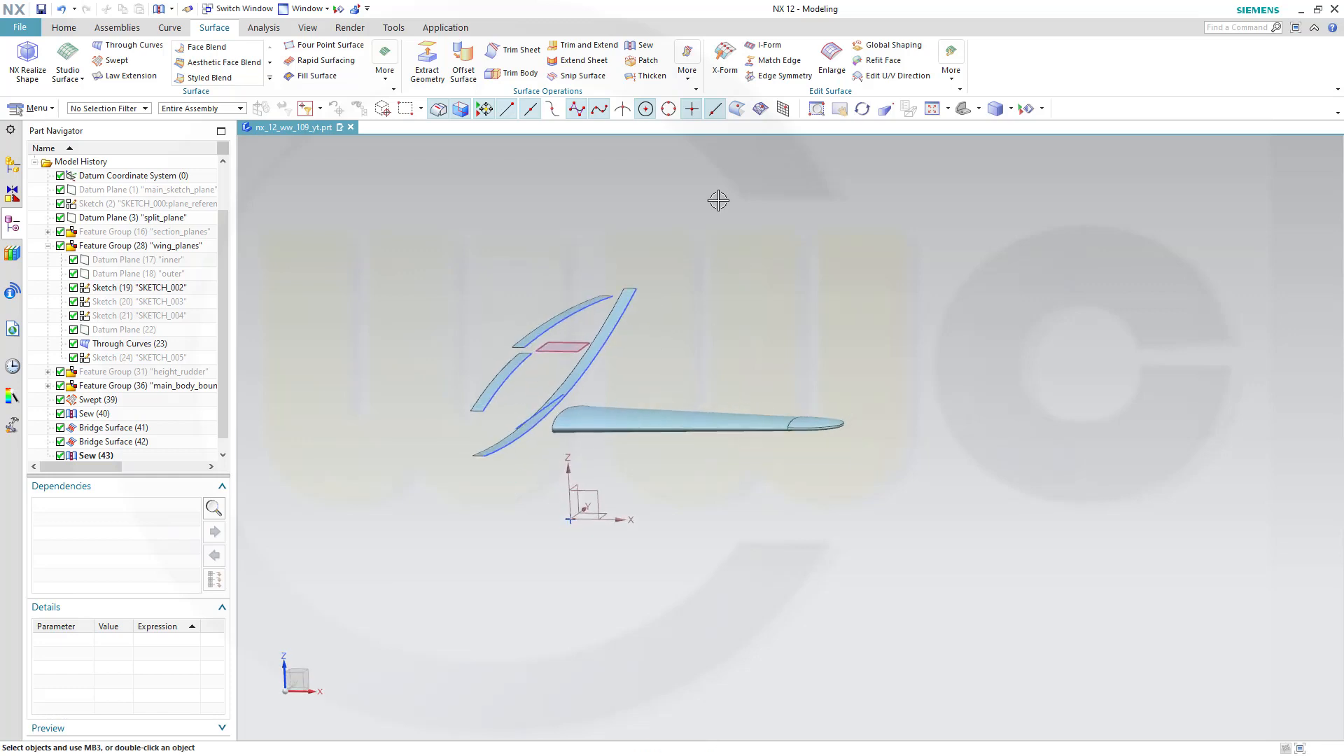
{"action": "mouse_move", "coordinate": [582, 200]}
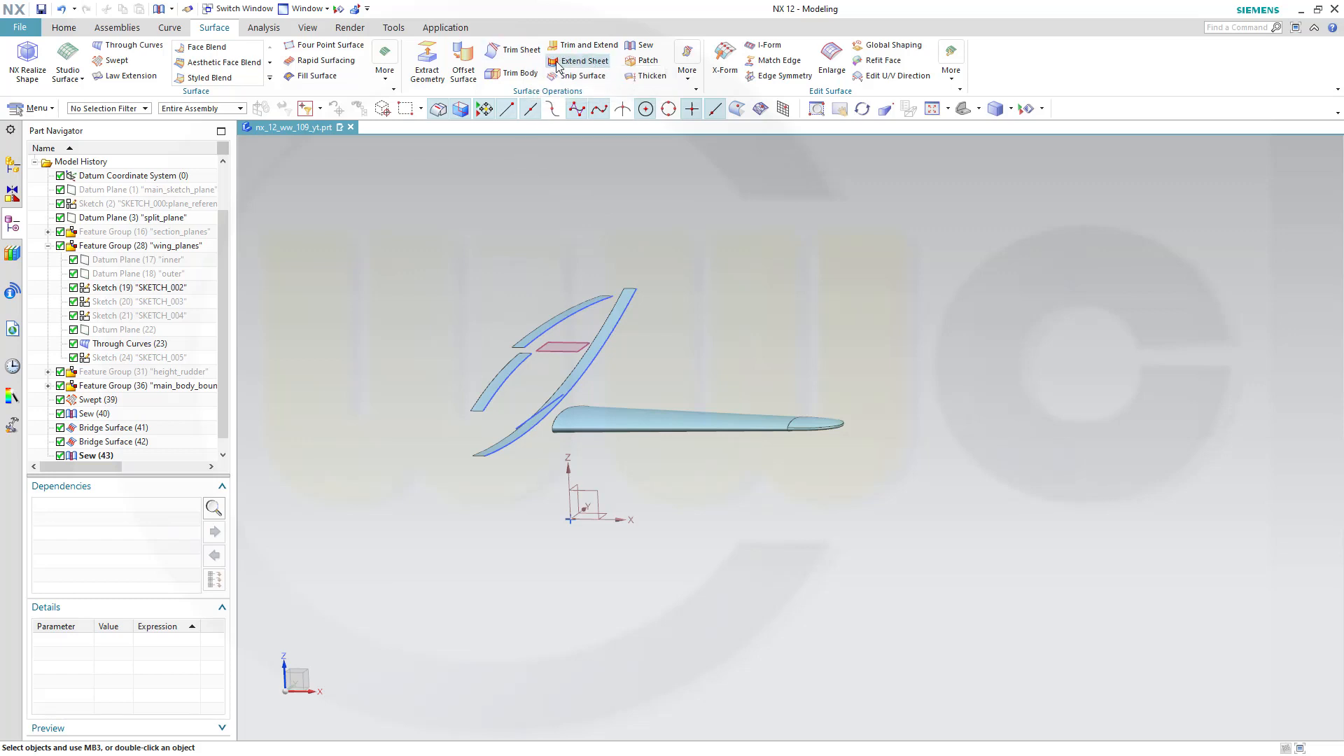
Step: Extend the wing's root edge Until Selected up to main_sketch_plane
{"action": "left_click", "coordinate": [584, 60]}
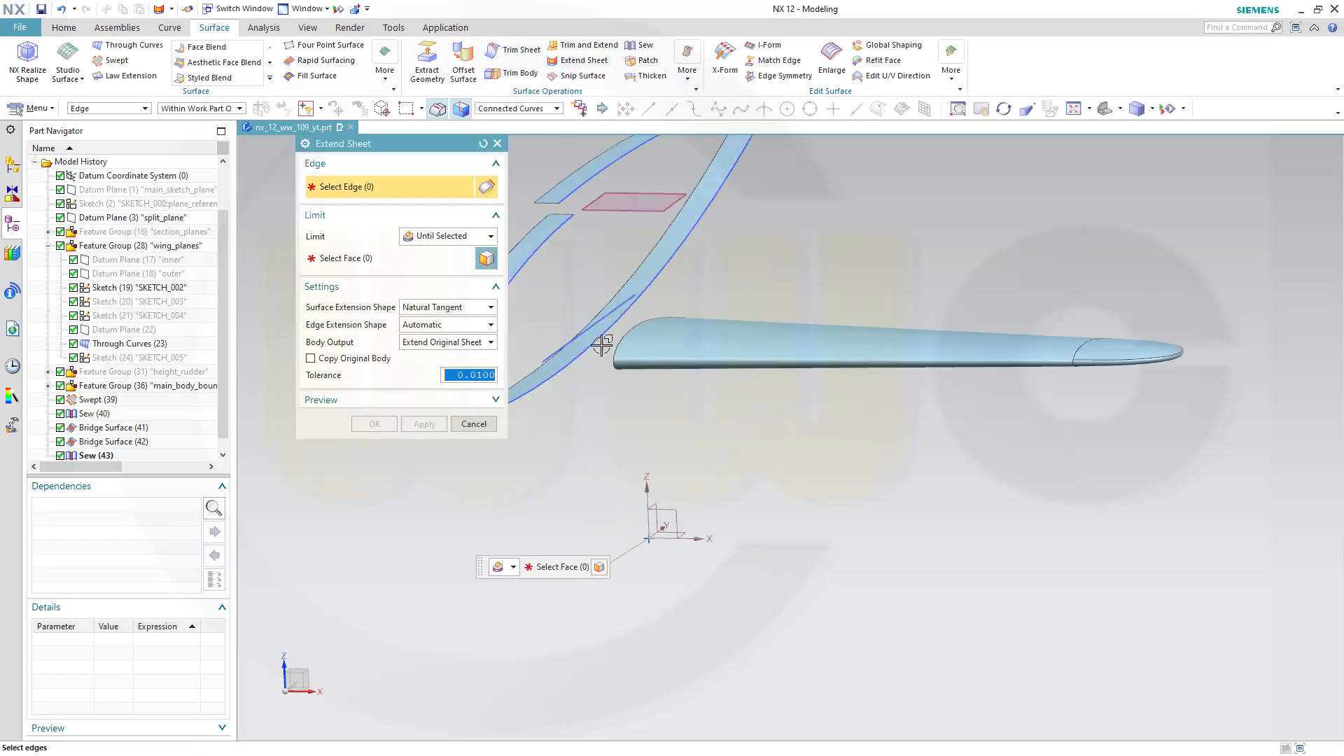
{"action": "left_click", "coordinate": [625, 354]}
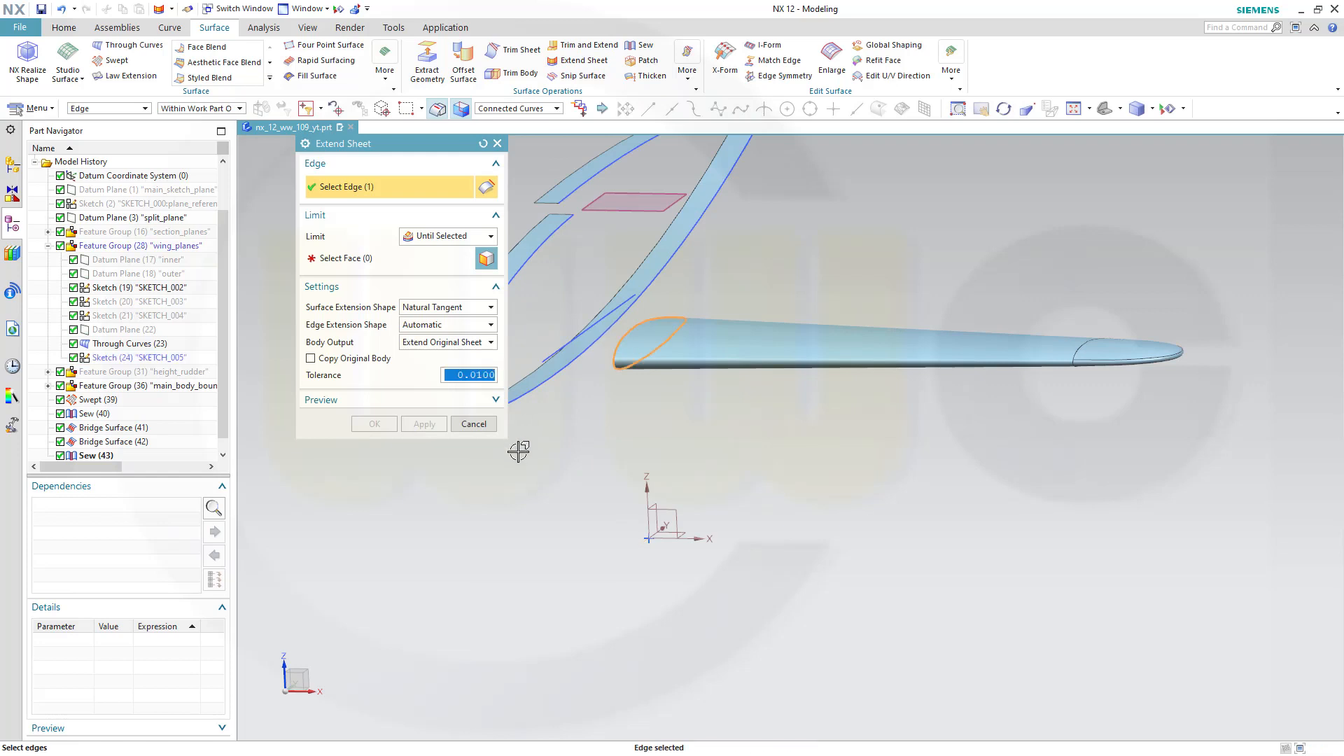
{"action": "mouse_move", "coordinate": [243, 259]}
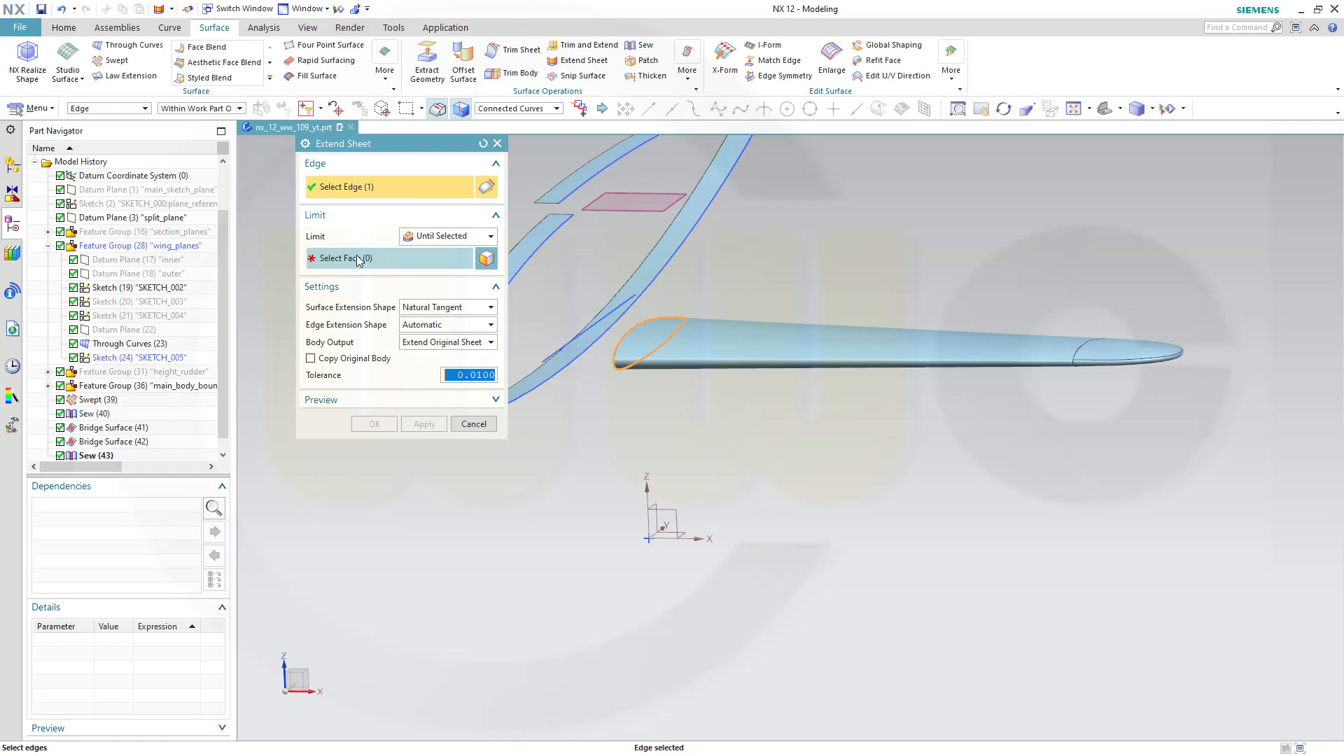
{"action": "mouse_move", "coordinate": [154, 189]}
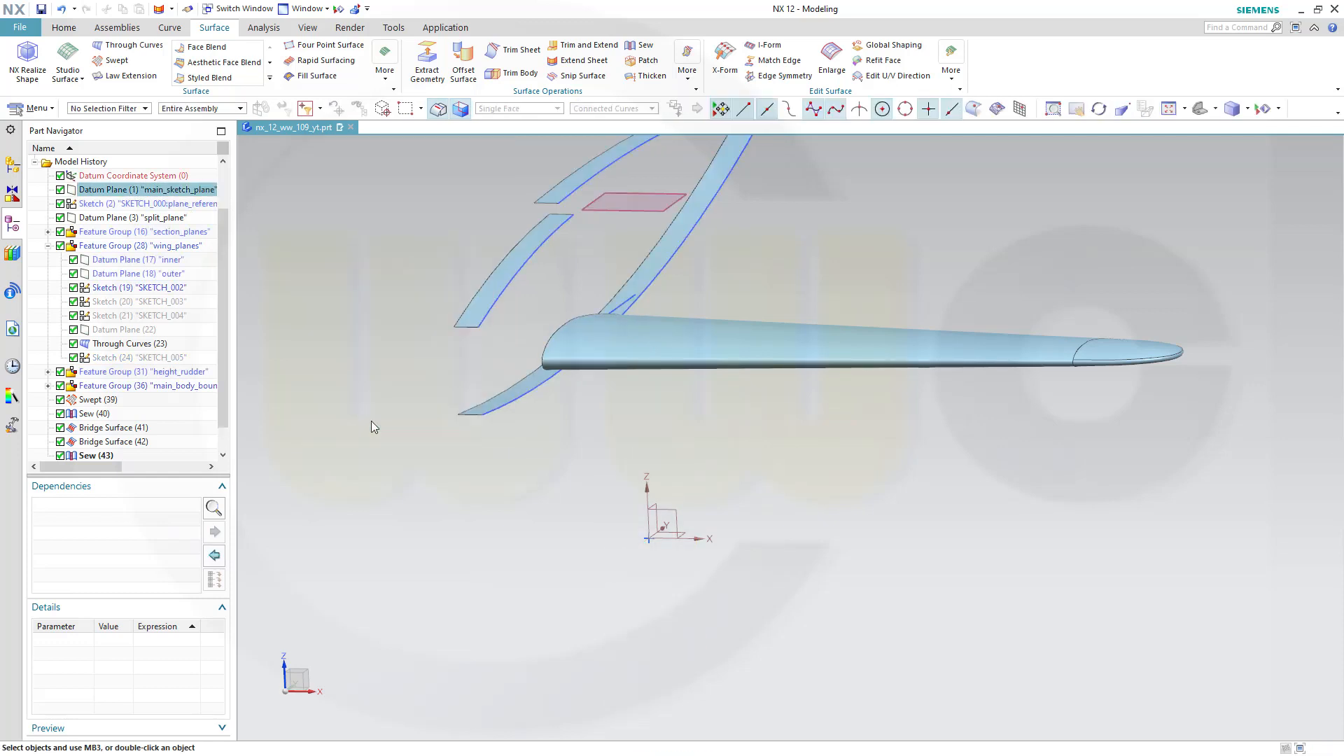
{"action": "left_click", "coordinate": [139, 287]}
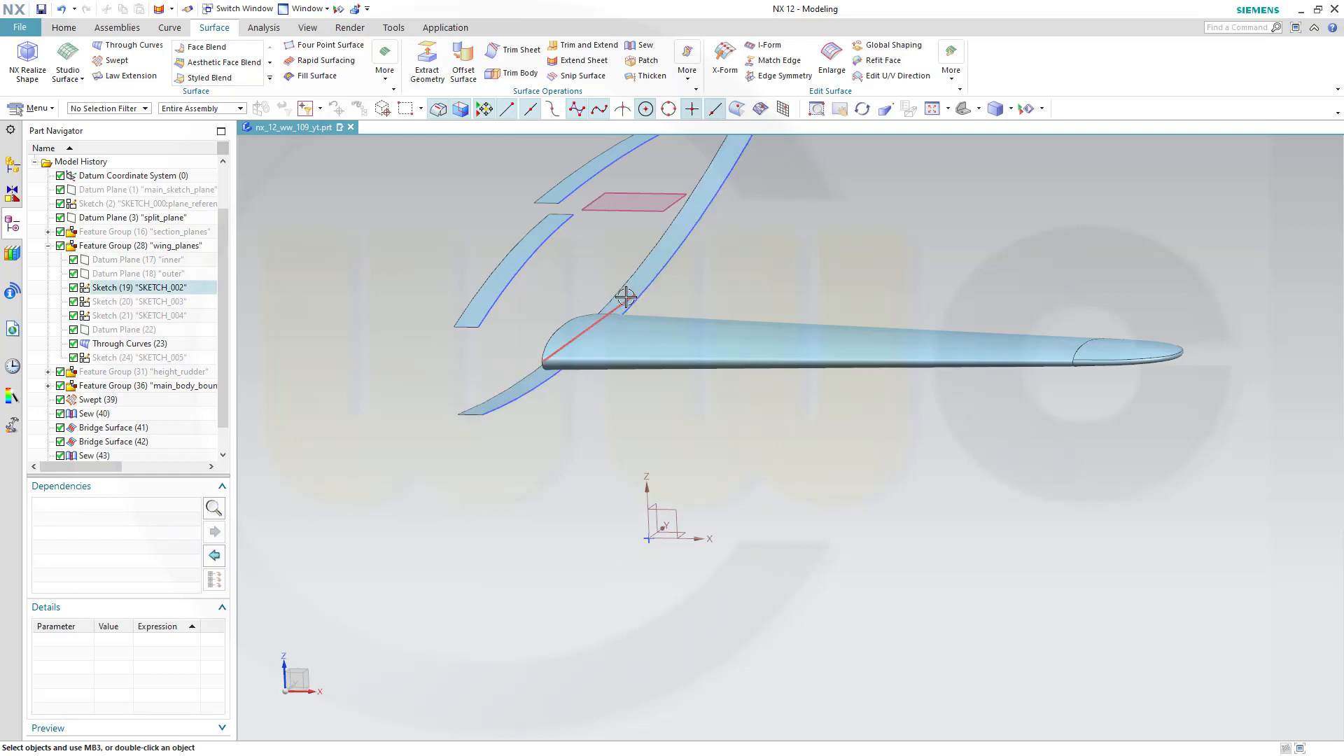
{"action": "mouse_move", "coordinate": [616, 306]}
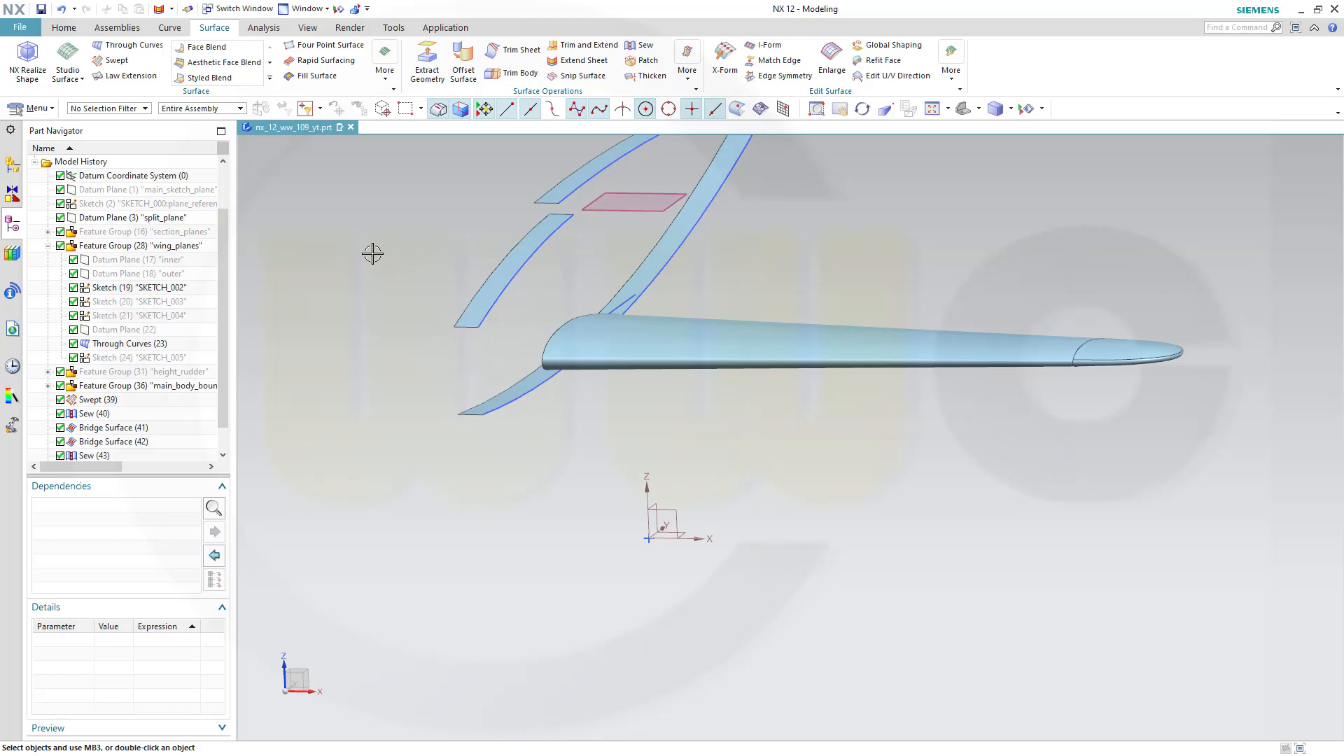
{"action": "mouse_move", "coordinate": [231, 285]}
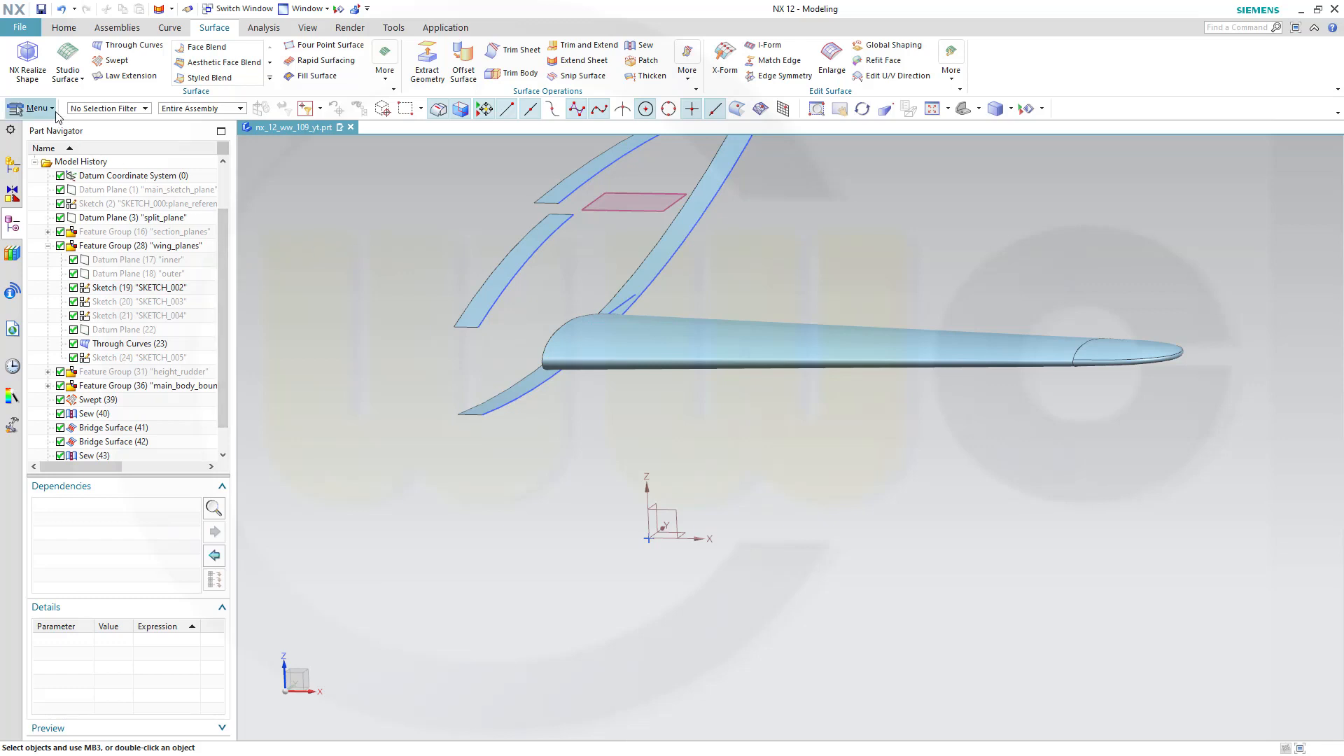
Step: Start Move Object from Menu > Edit and select the wing sheet to move
{"action": "left_click", "coordinate": [37, 108]}
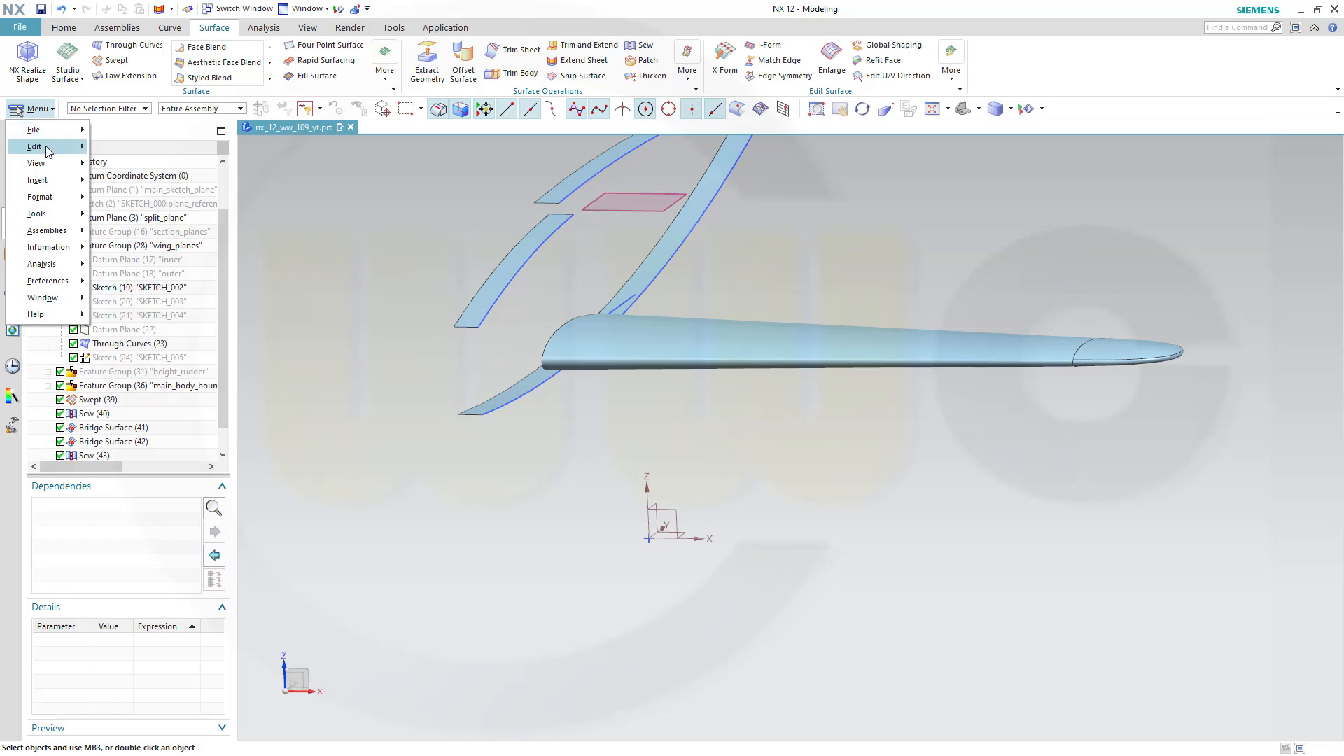
{"action": "left_click", "coordinate": [33, 146]}
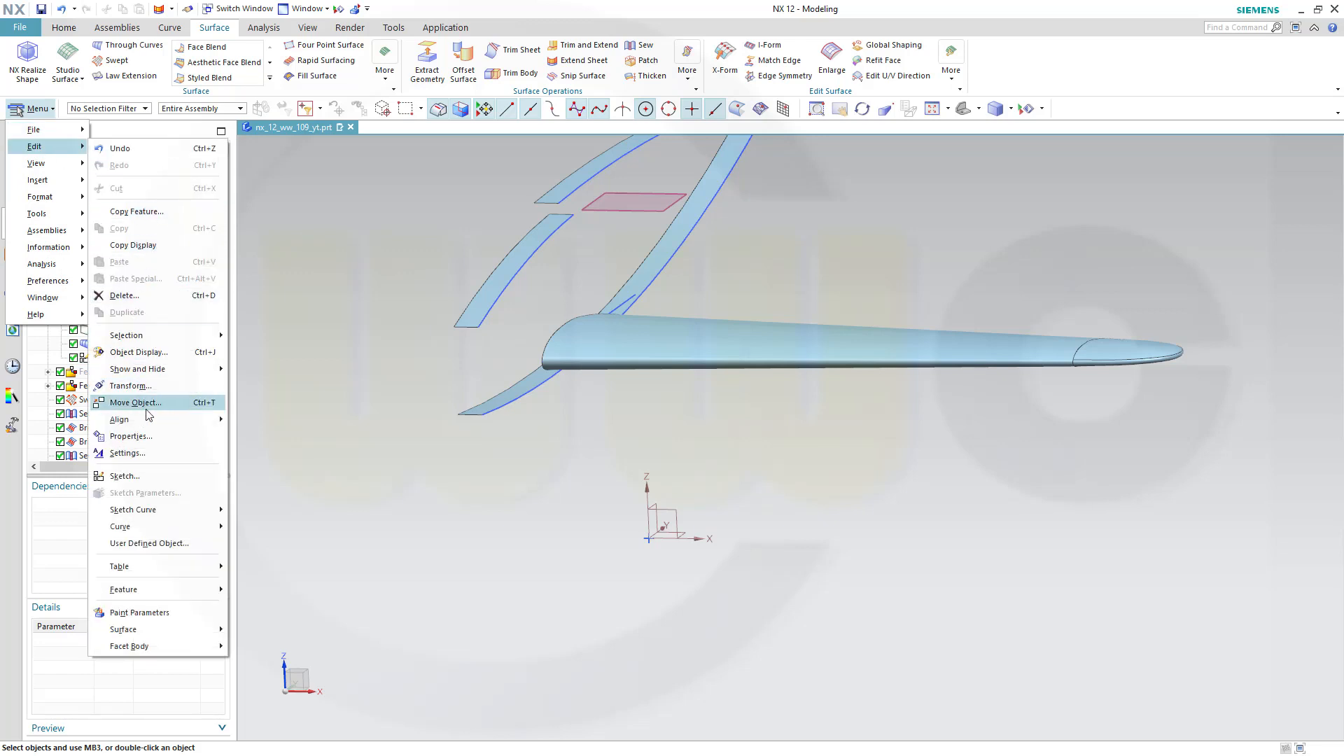
{"action": "left_click", "coordinate": [136, 402]}
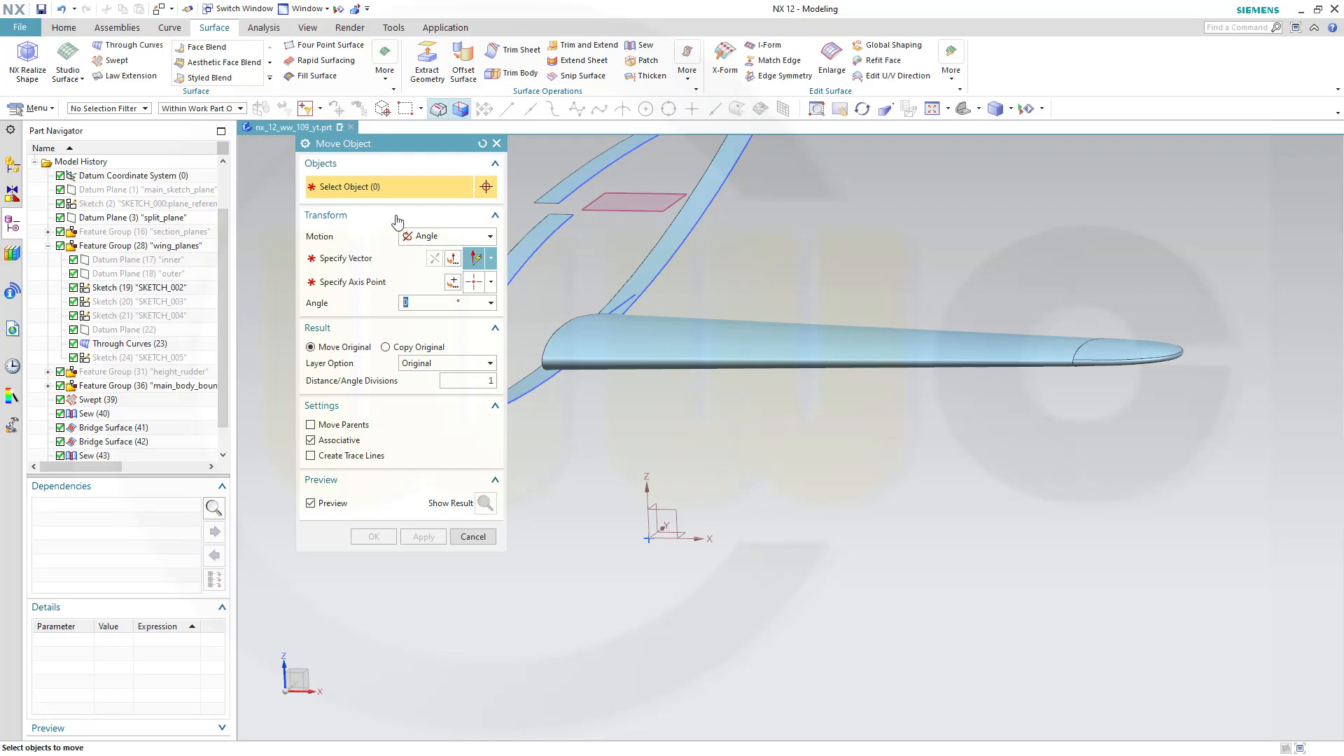
{"action": "left_click", "coordinate": [857, 347]}
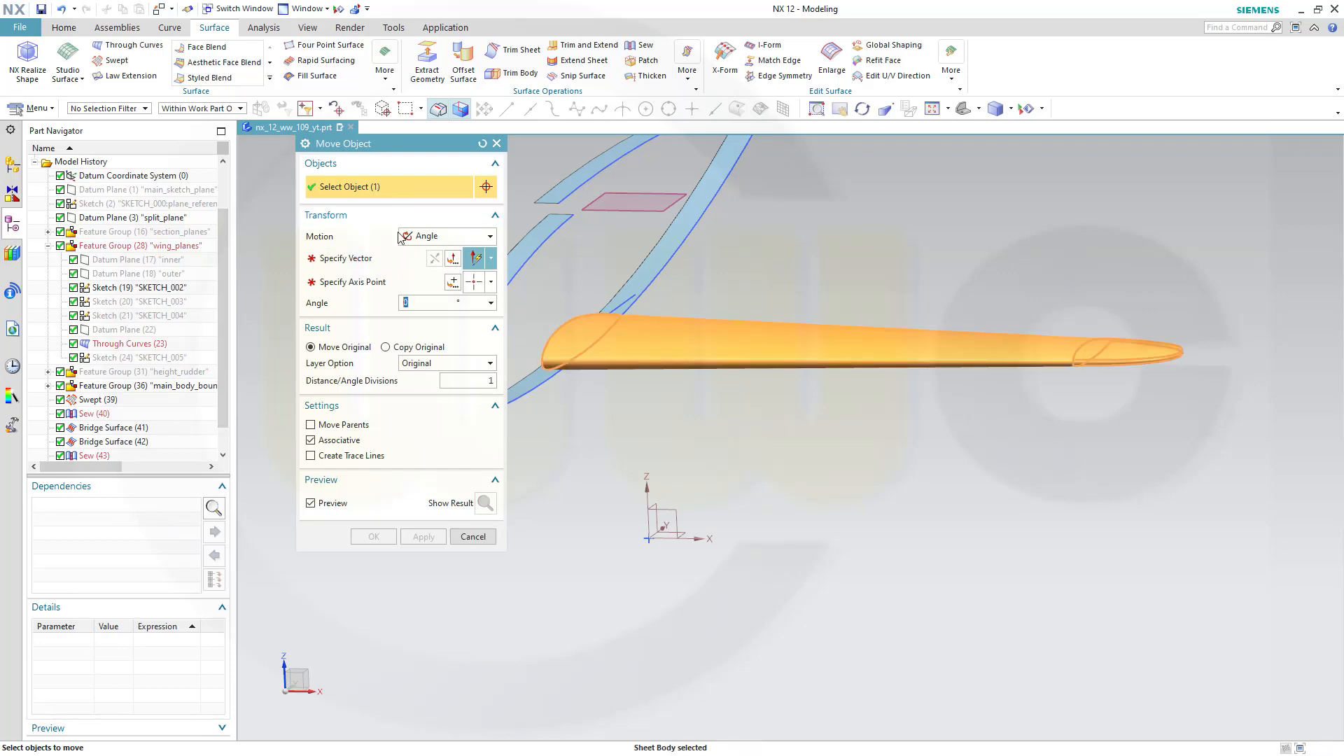
Step: Rotate the wing 355° about the root sketch line, tilting it 5° upward
{"action": "left_click", "coordinate": [625, 307]}
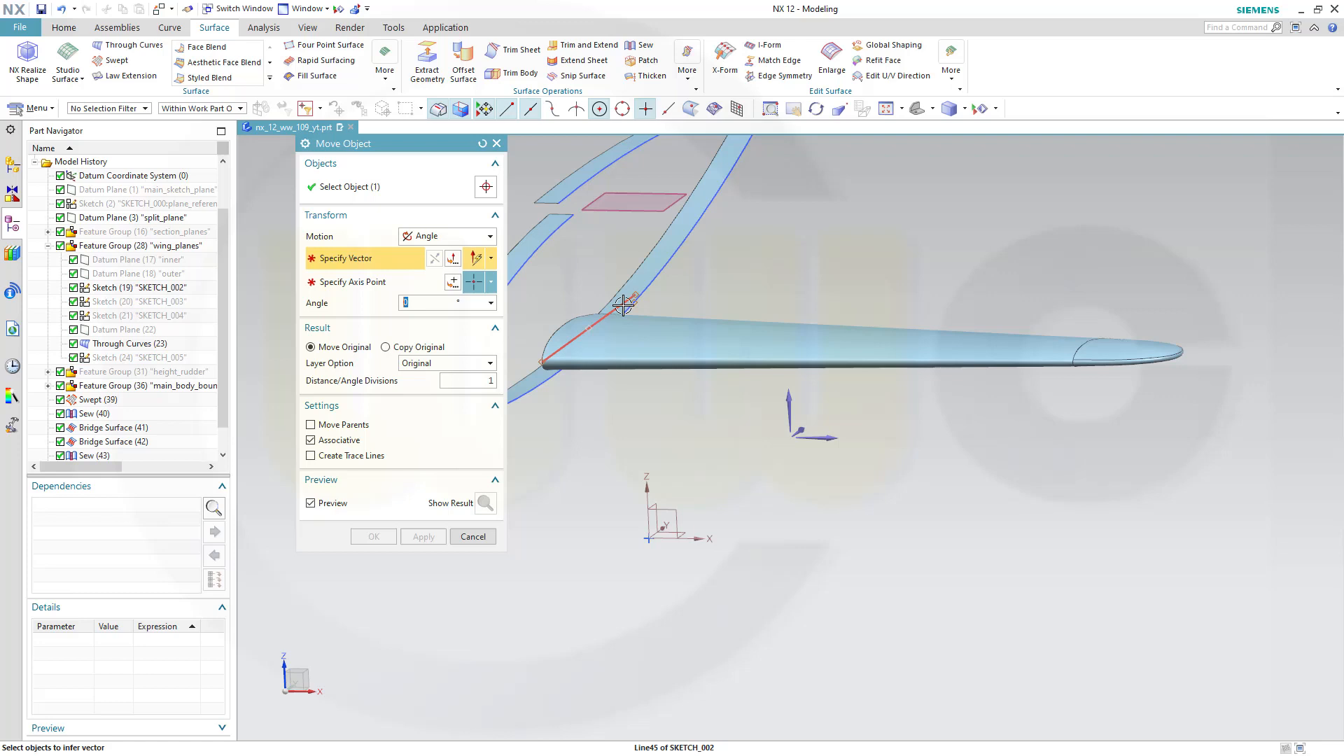
{"action": "left_click", "coordinate": [633, 300]}
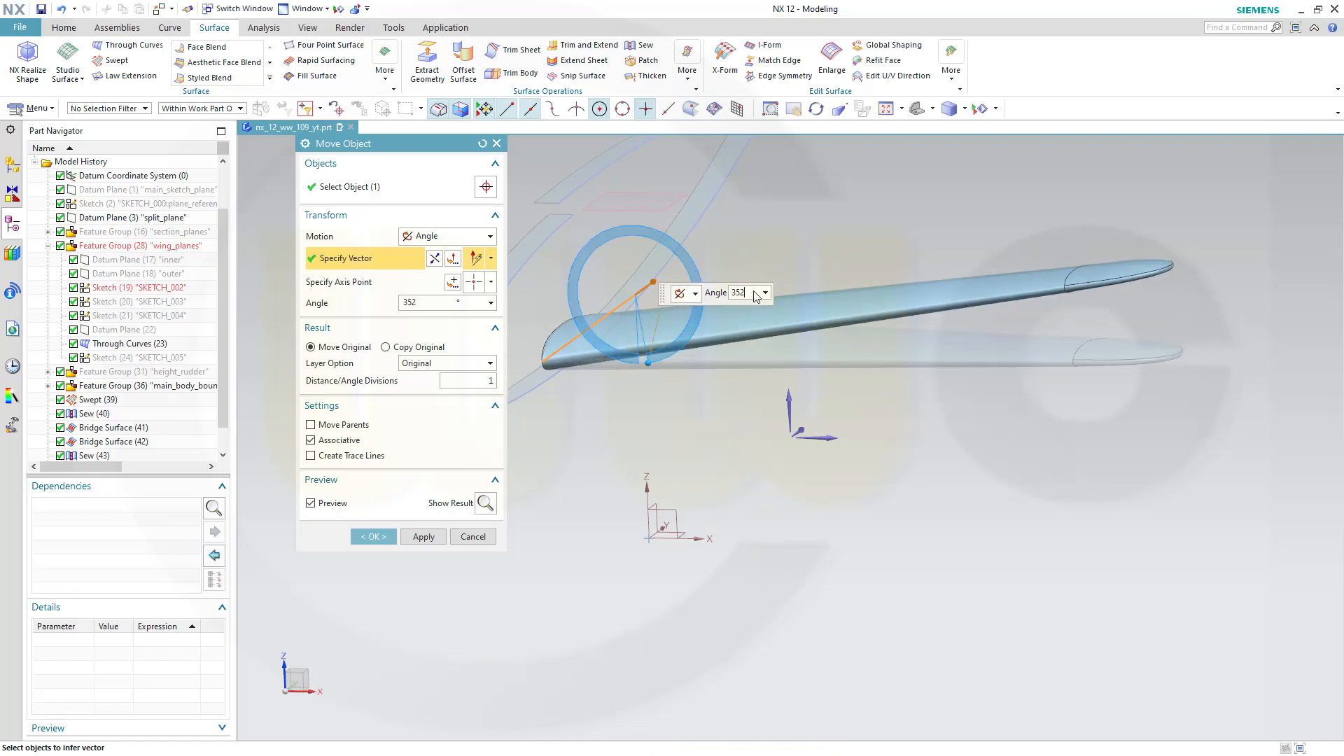
{"action": "type", "text": "35"}
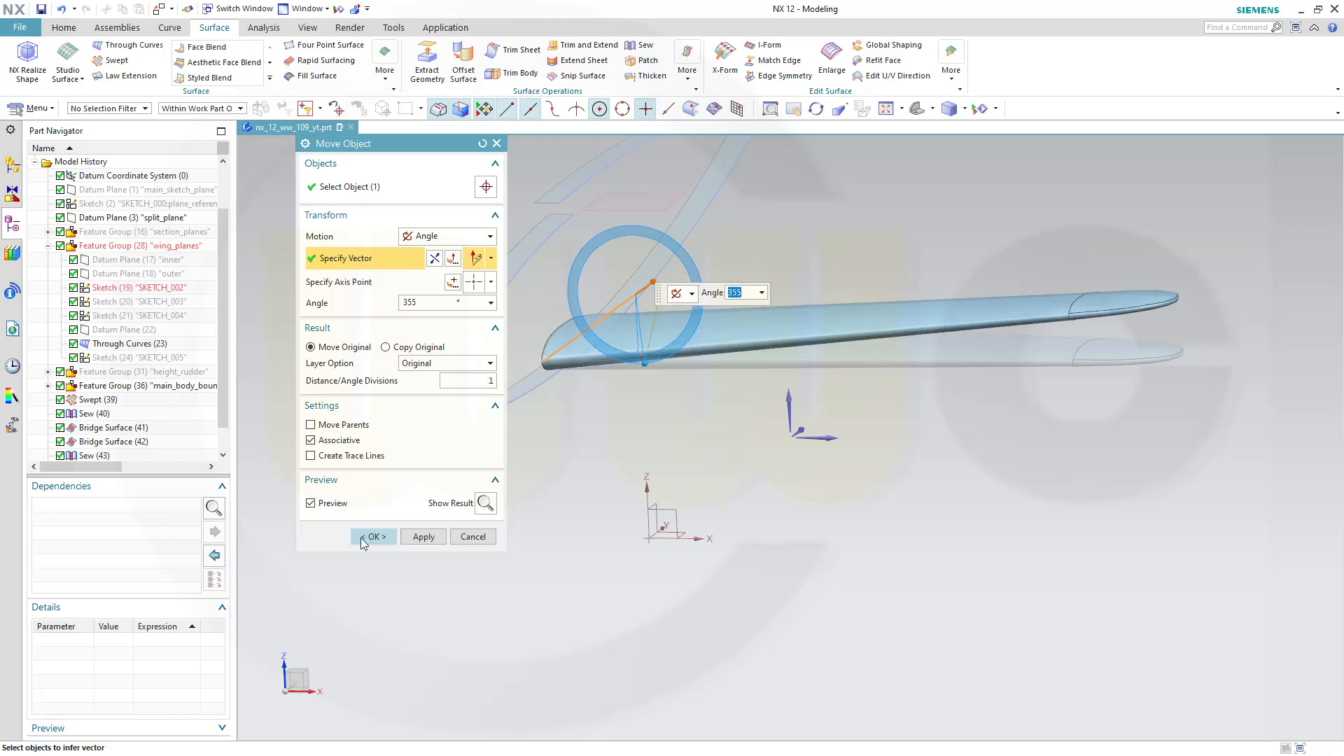
{"action": "left_click", "coordinate": [373, 536]}
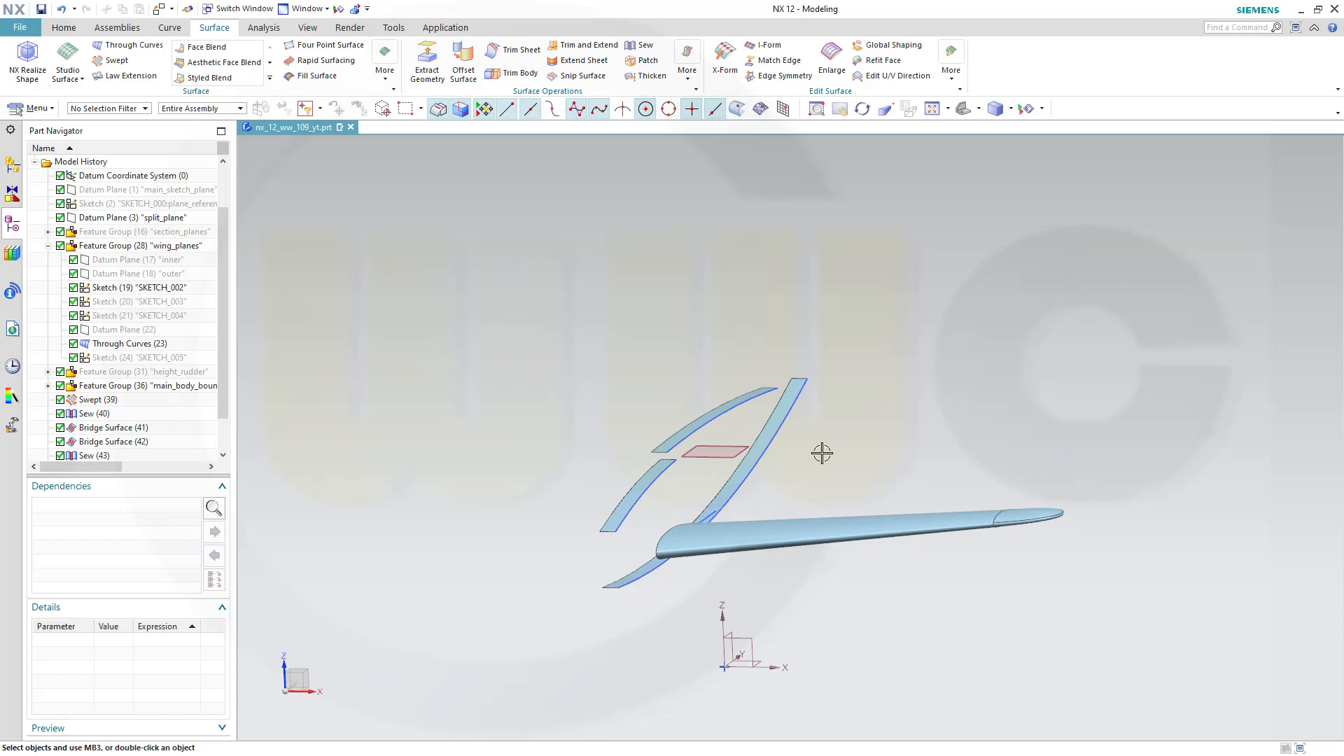
{"action": "left_click_drag", "start_coordinate": [819, 449], "coordinate": [848, 440]}
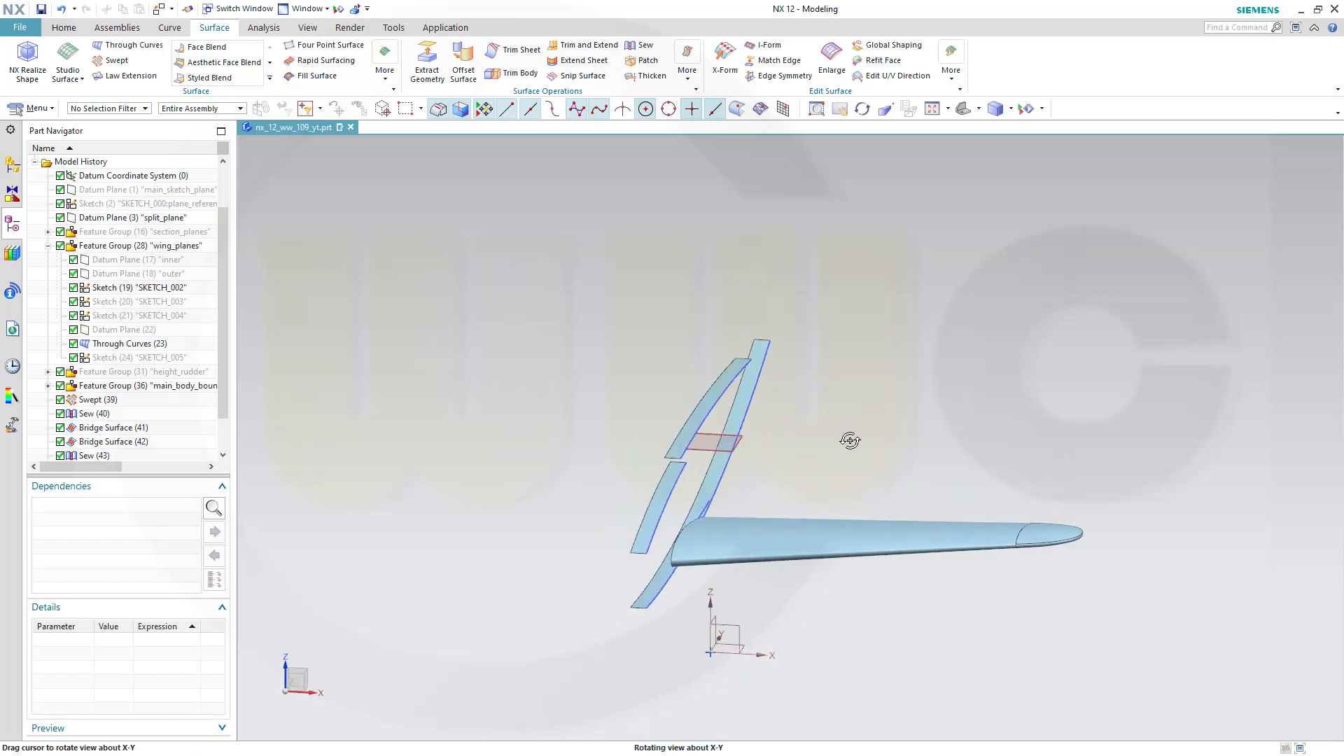
{"action": "left_click_drag", "start_coordinate": [848, 440], "coordinate": [812, 586]}
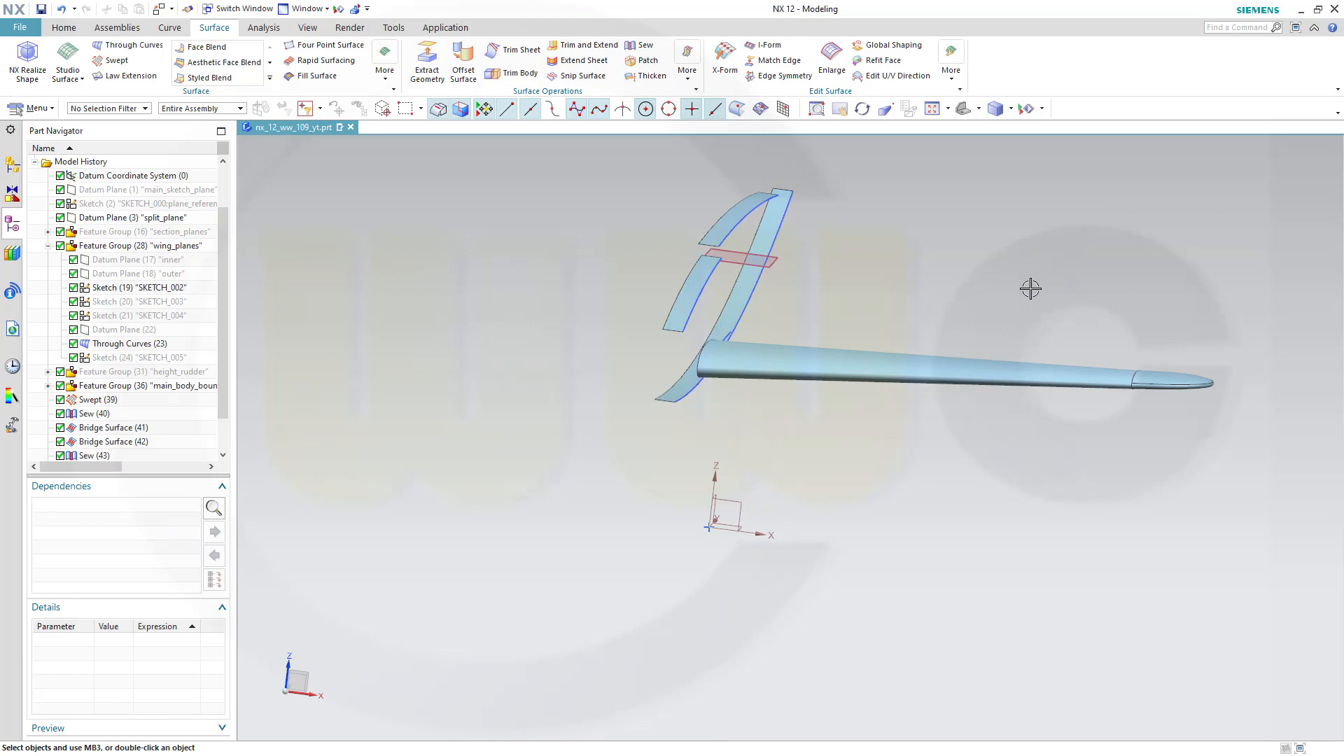
{"action": "mouse_move", "coordinate": [1018, 291]}
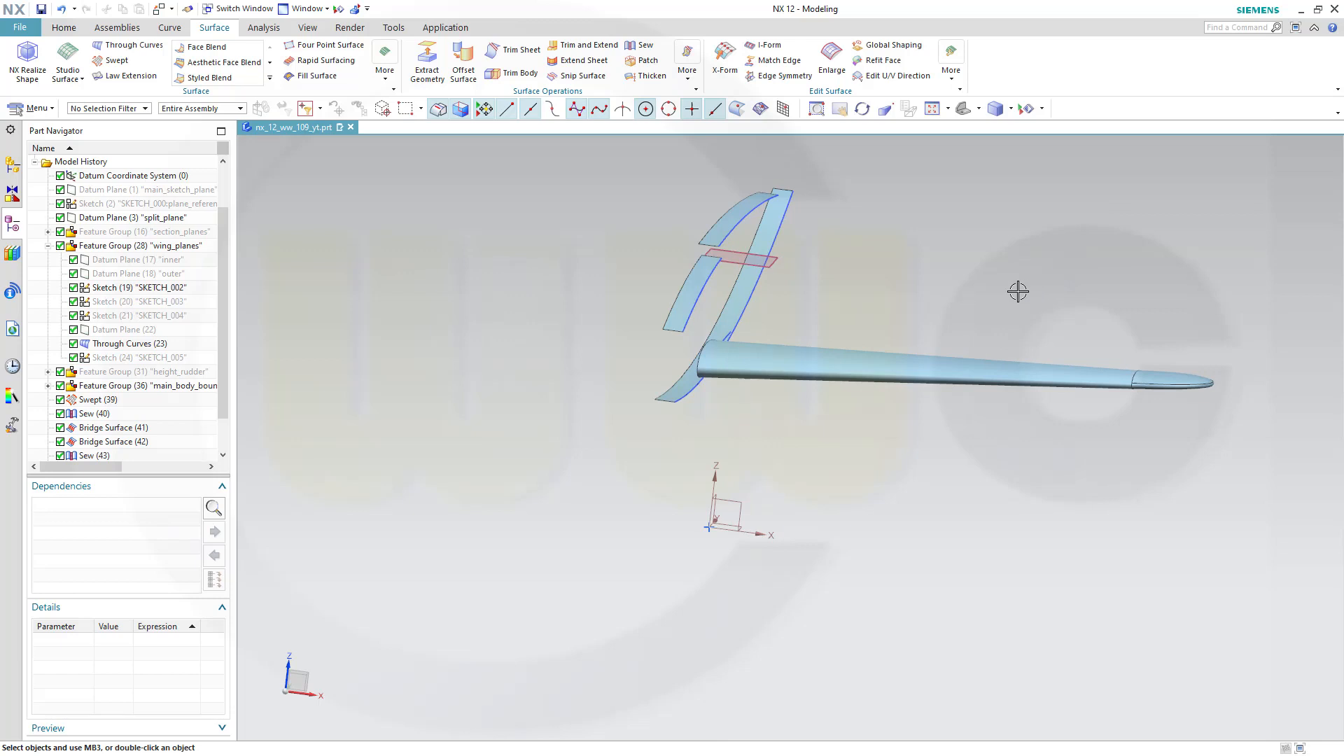
{"action": "mouse_move", "coordinate": [992, 293]}
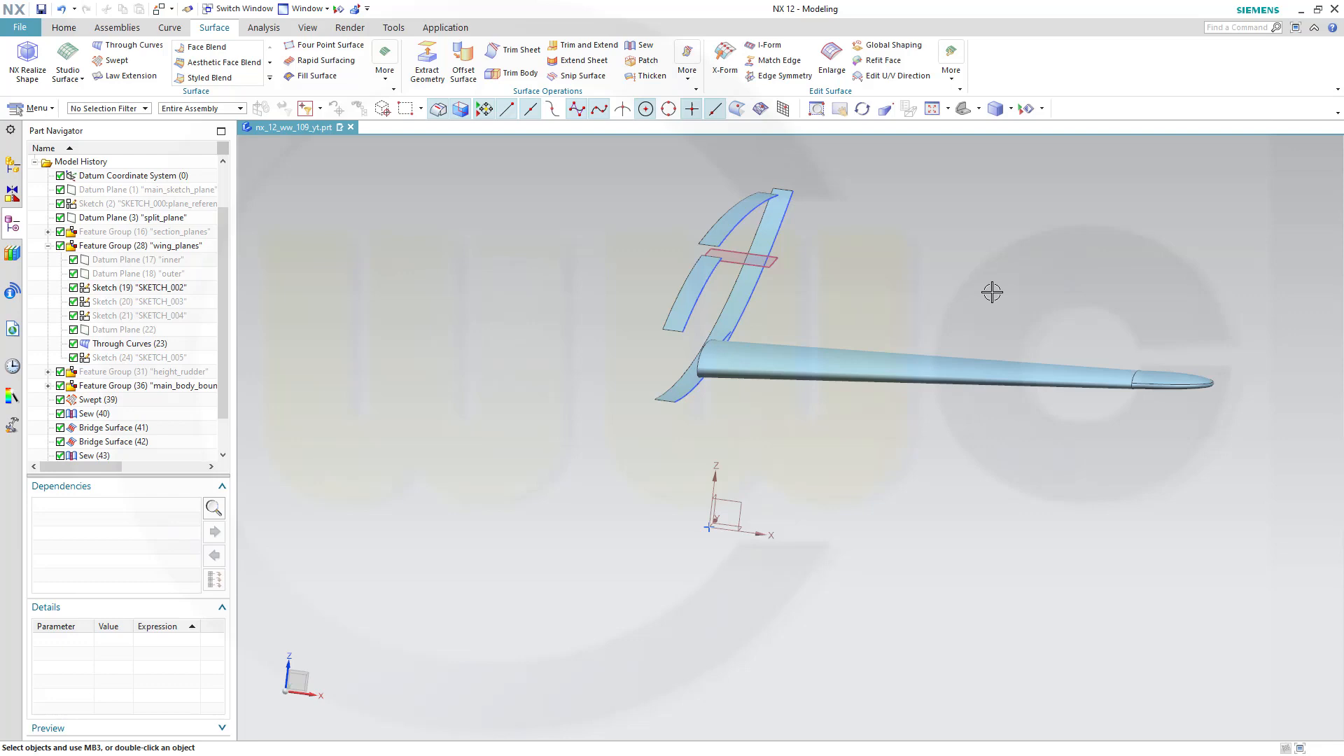
{"action": "mouse_move", "coordinate": [983, 280]}
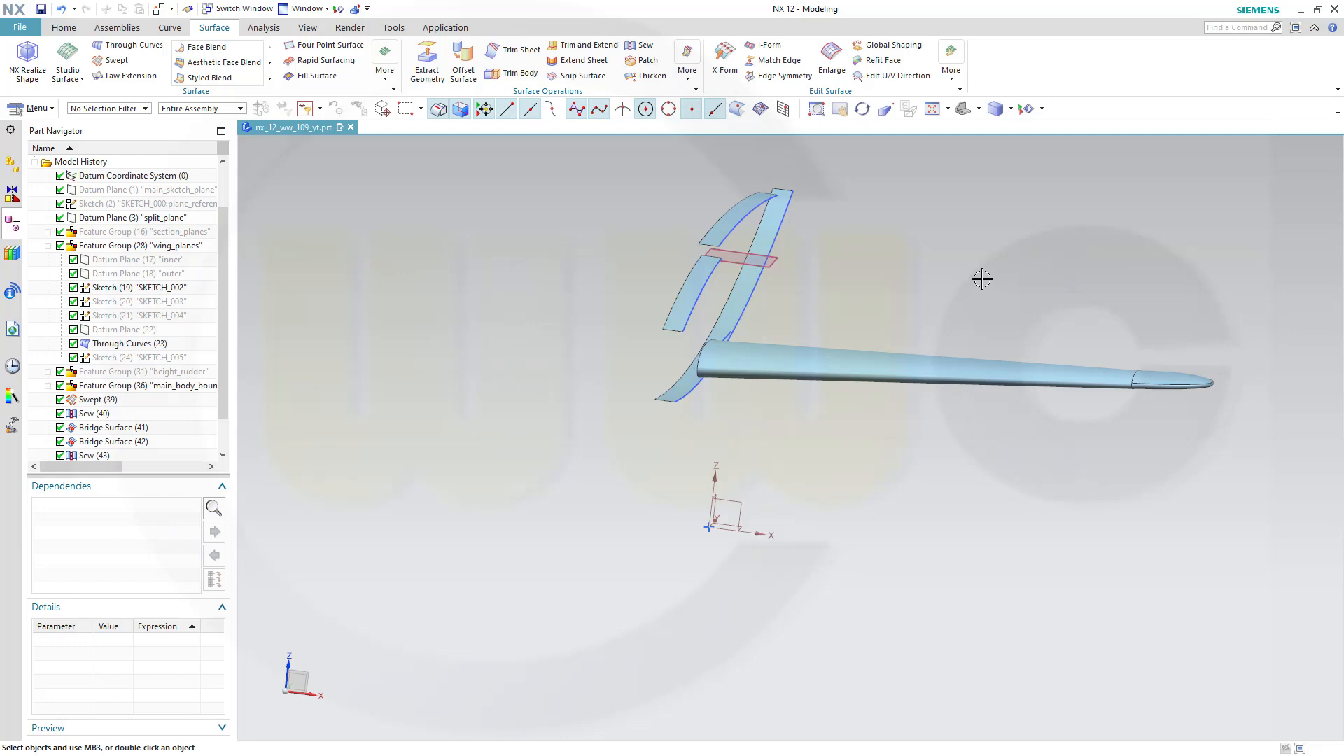